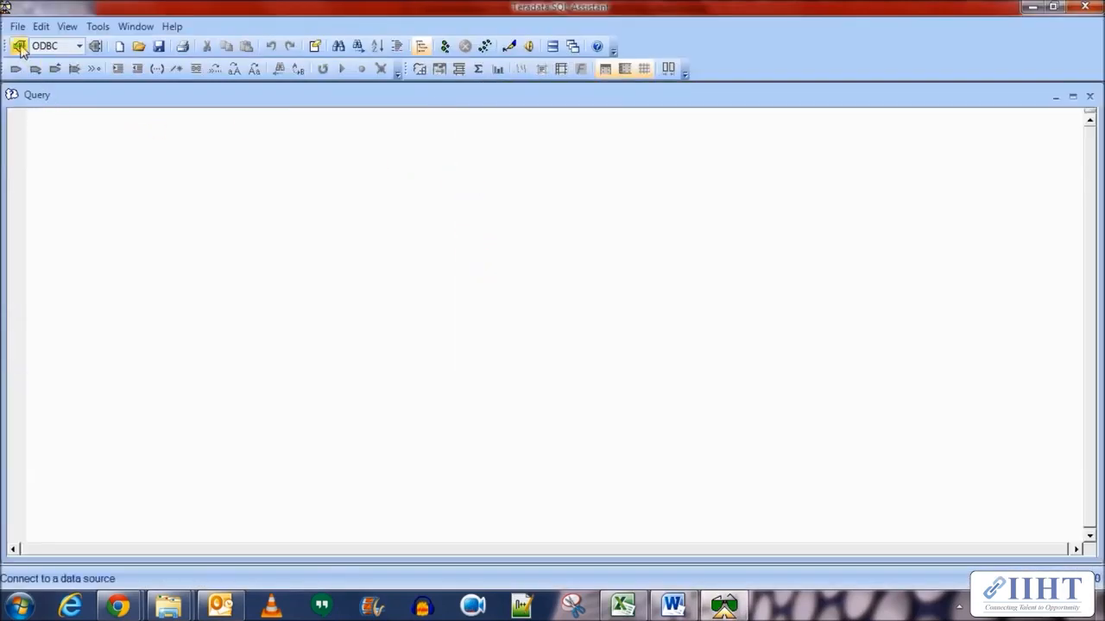
Step: Connect Teradata SQL Assistant to the Oracle ODBC data source test1 and log in to HR
{"action": "left_click", "coordinate": [18, 45]}
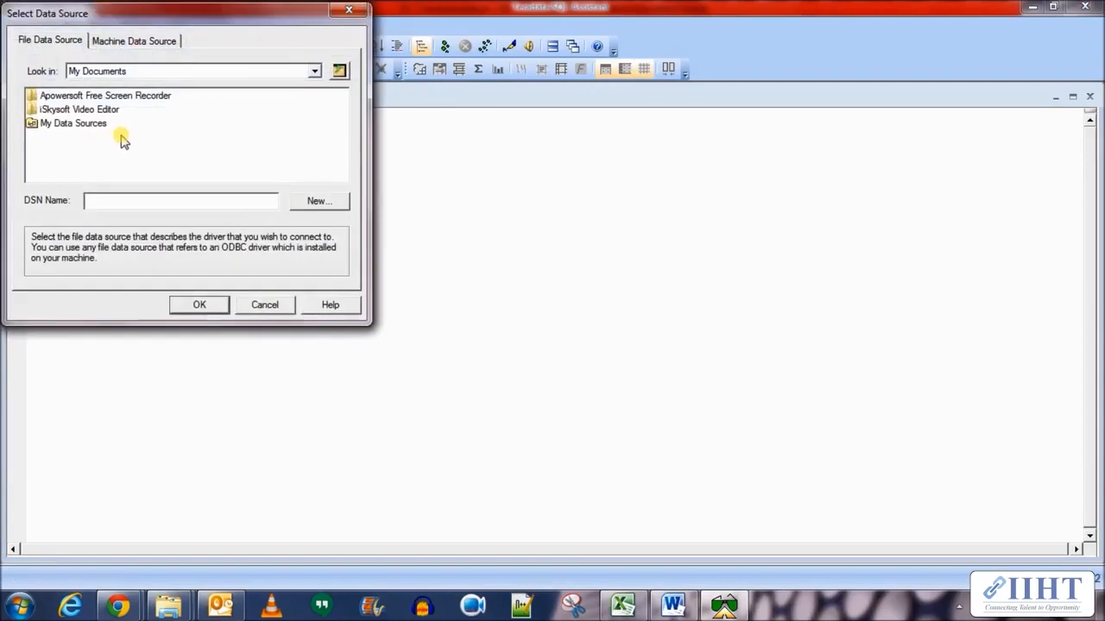
{"action": "left_click", "coordinate": [134, 40]}
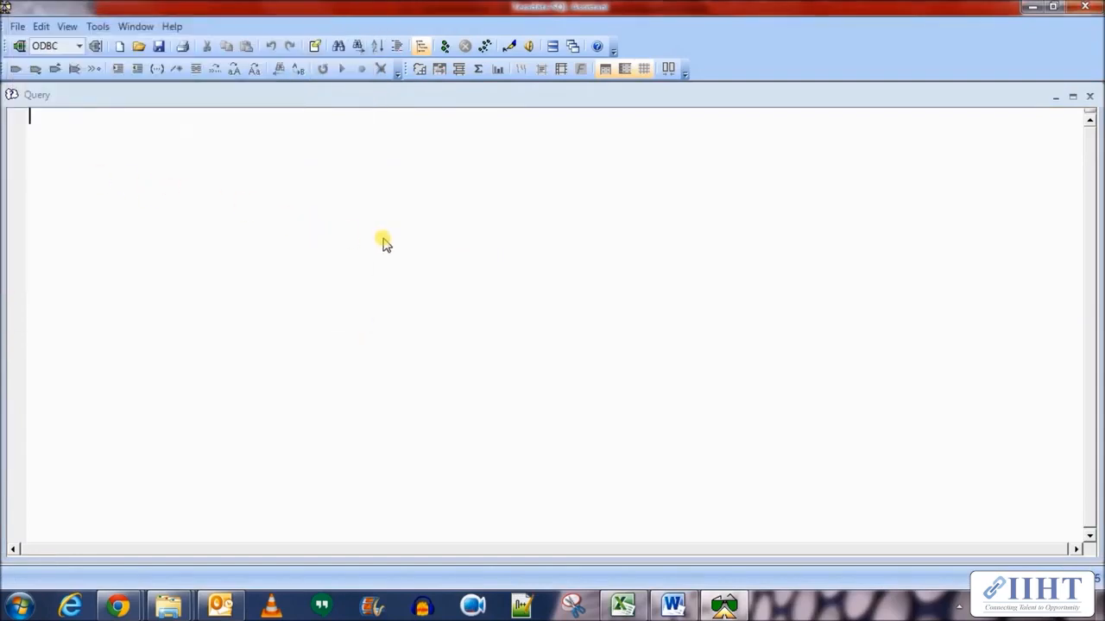
{"action": "mouse_move", "coordinate": [314, 110]}
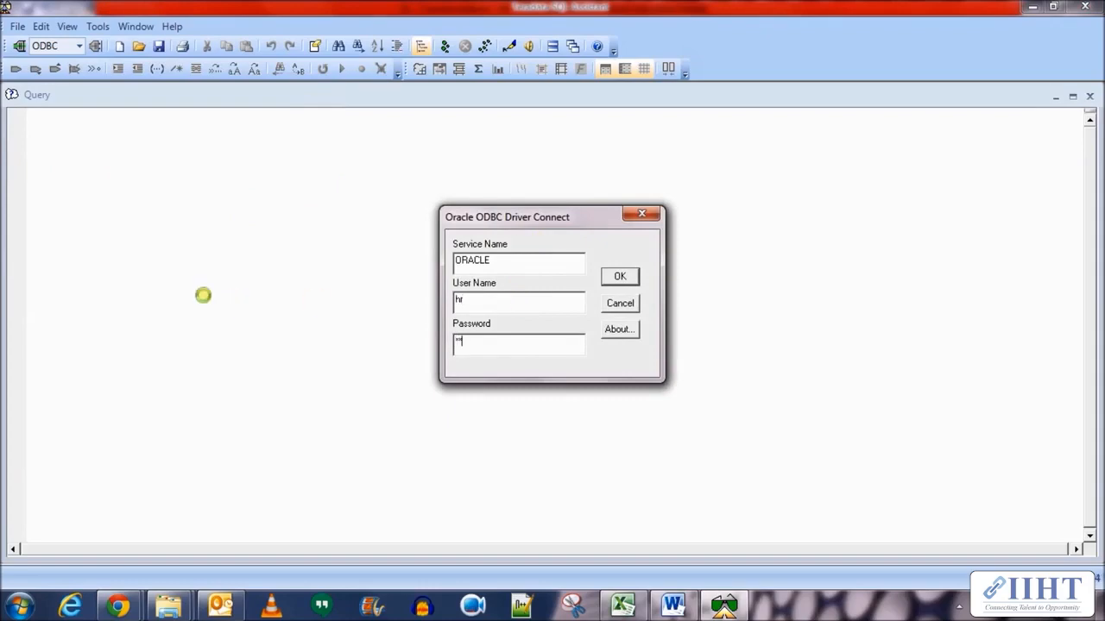
{"action": "left_click", "coordinate": [619, 277]}
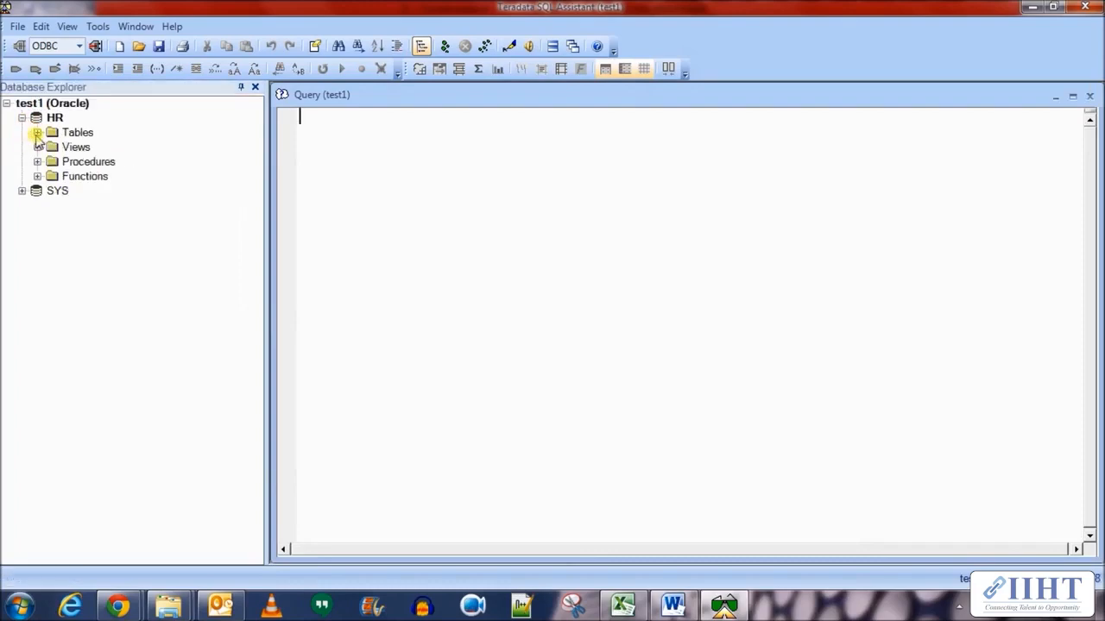
Step: Generate a CREATE TABLE from HR.EMPLOYEES, rename it EMPLOYEES_2 and execute it
{"action": "right_click", "coordinate": [111, 189]}
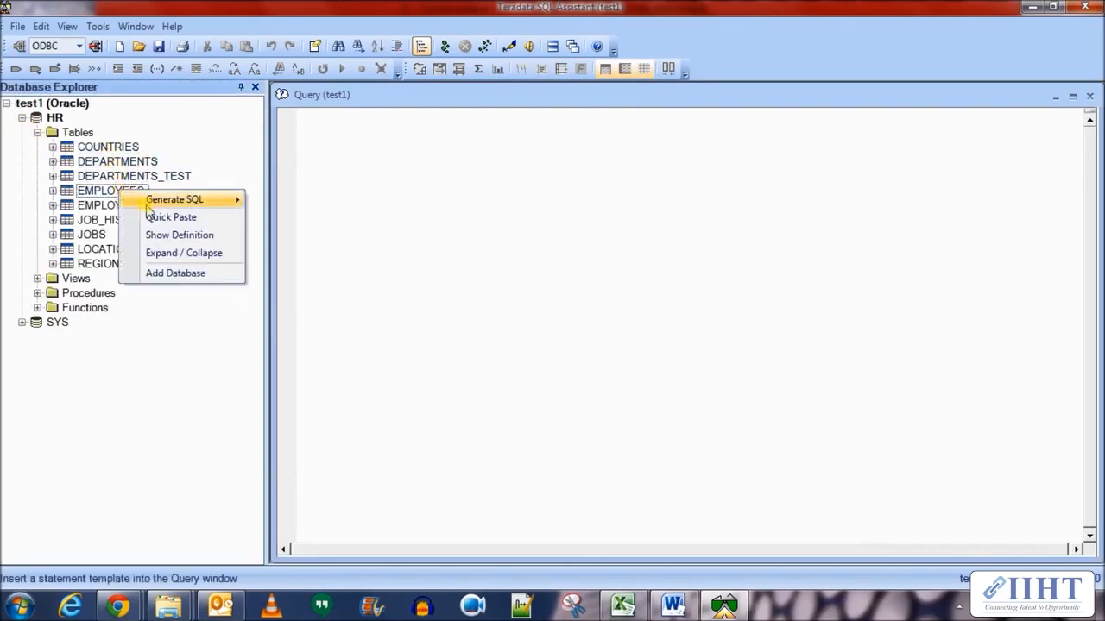
{"action": "mouse_move", "coordinate": [173, 200]}
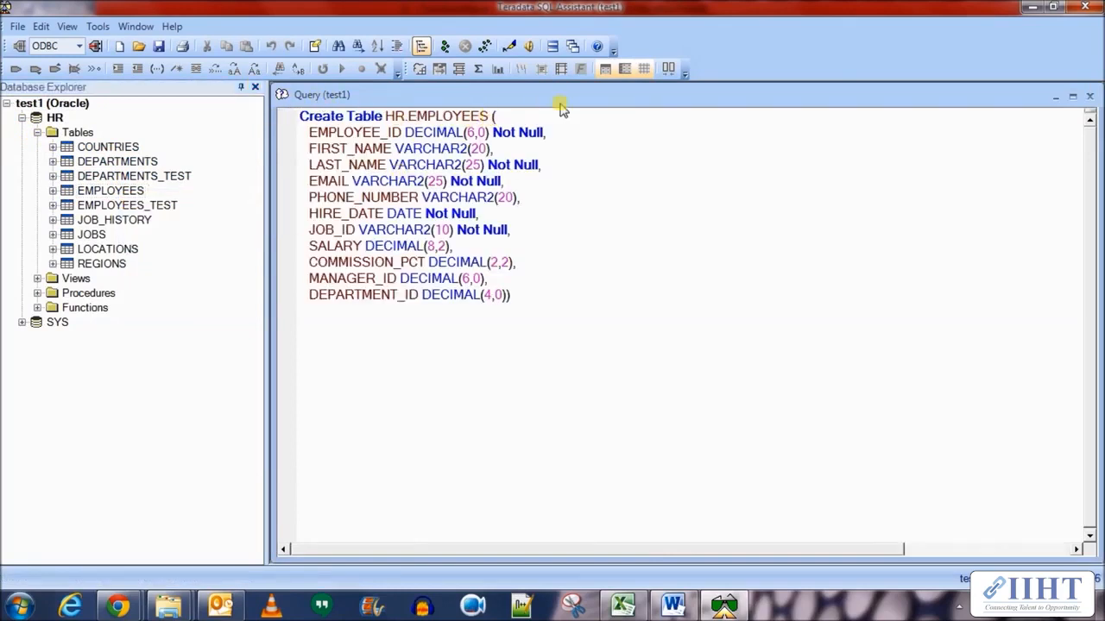
{"action": "type", "text": "_1"}
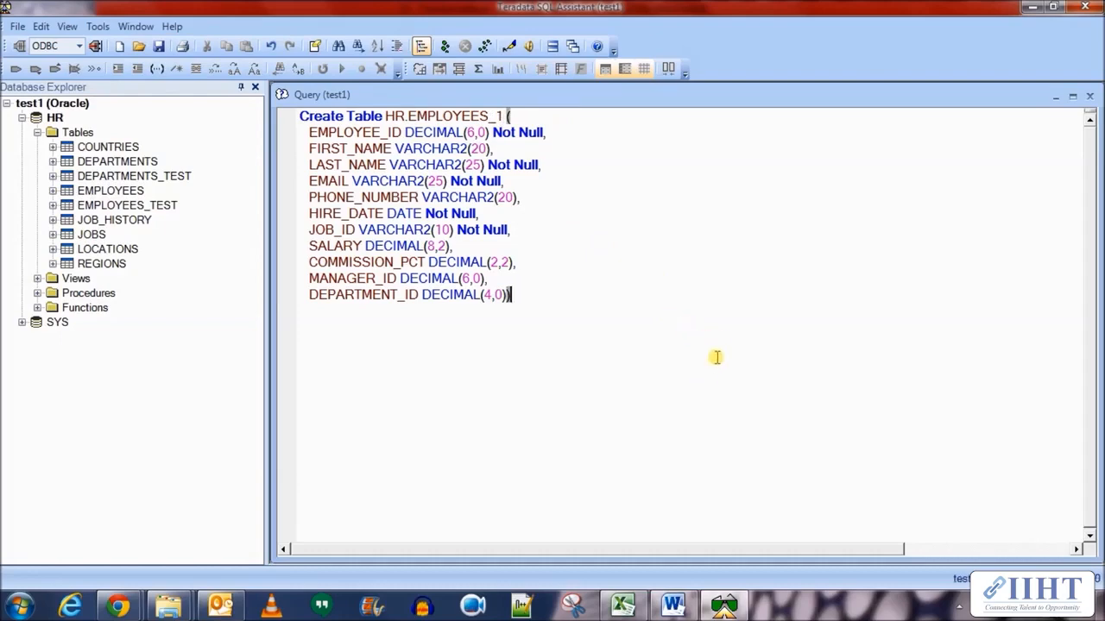
{"action": "left_click", "coordinate": [342, 69]}
{"action": "type", "text": "2"}
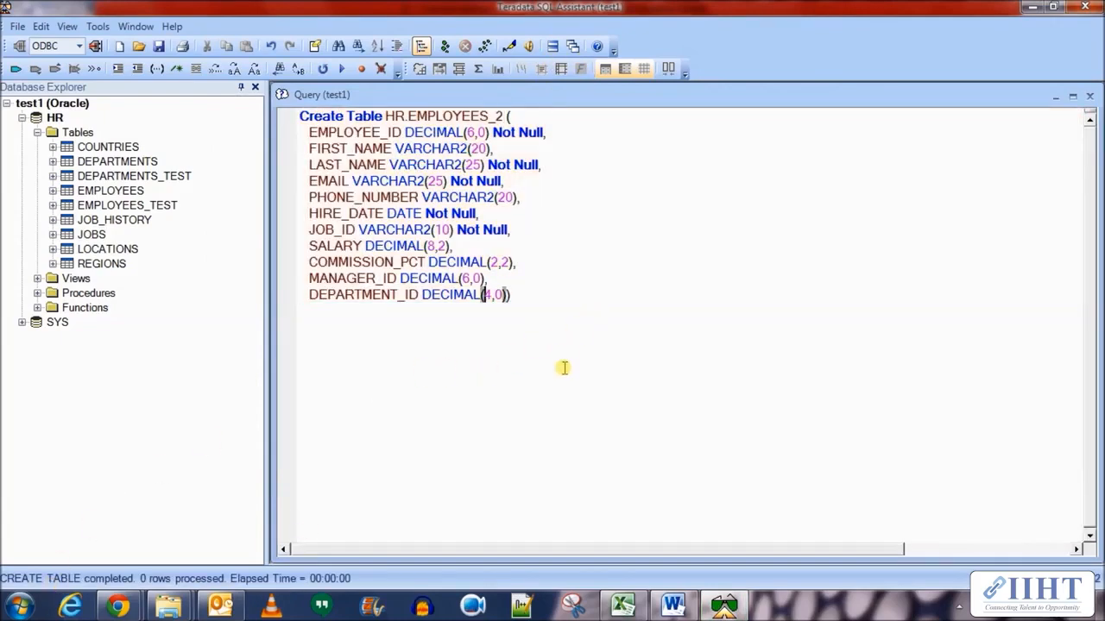
Step: Run insert into employees_2 select * from employees where department_id=80, fixing the typo, inserting 34 rows
{"action": "type", "text": "ind"}
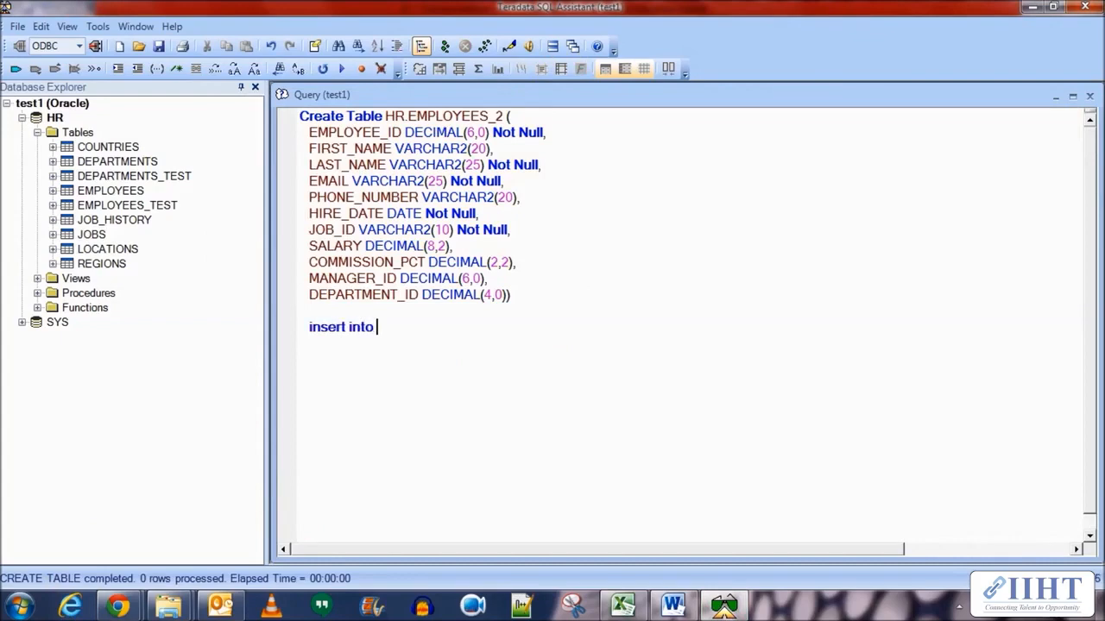
{"action": "type", "text": "de"}
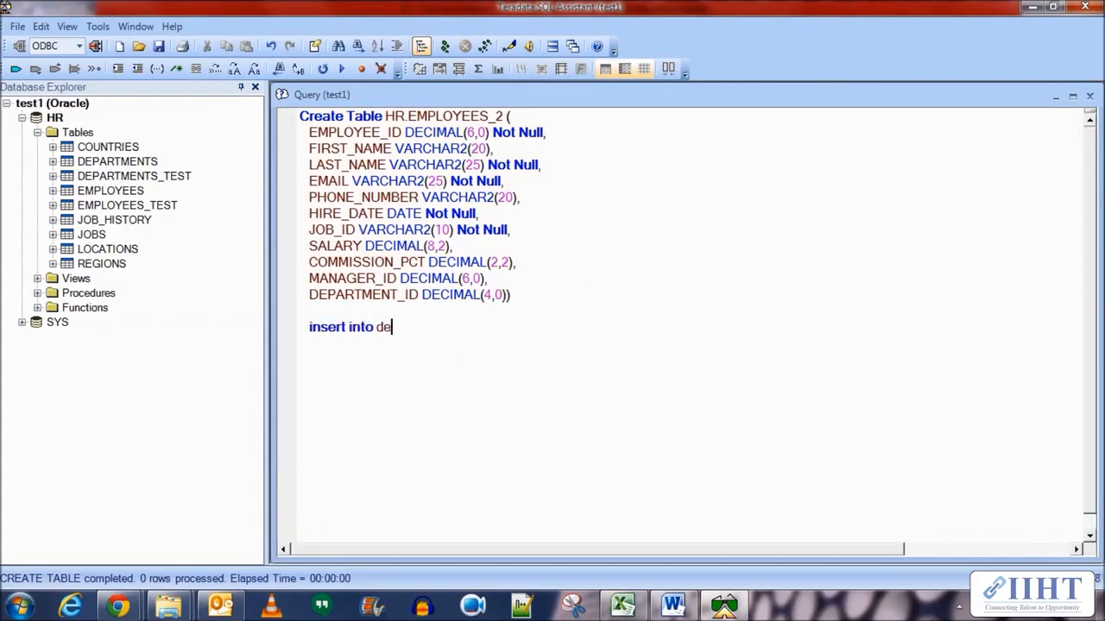
{"action": "type", "text": "mployees_1 se"}
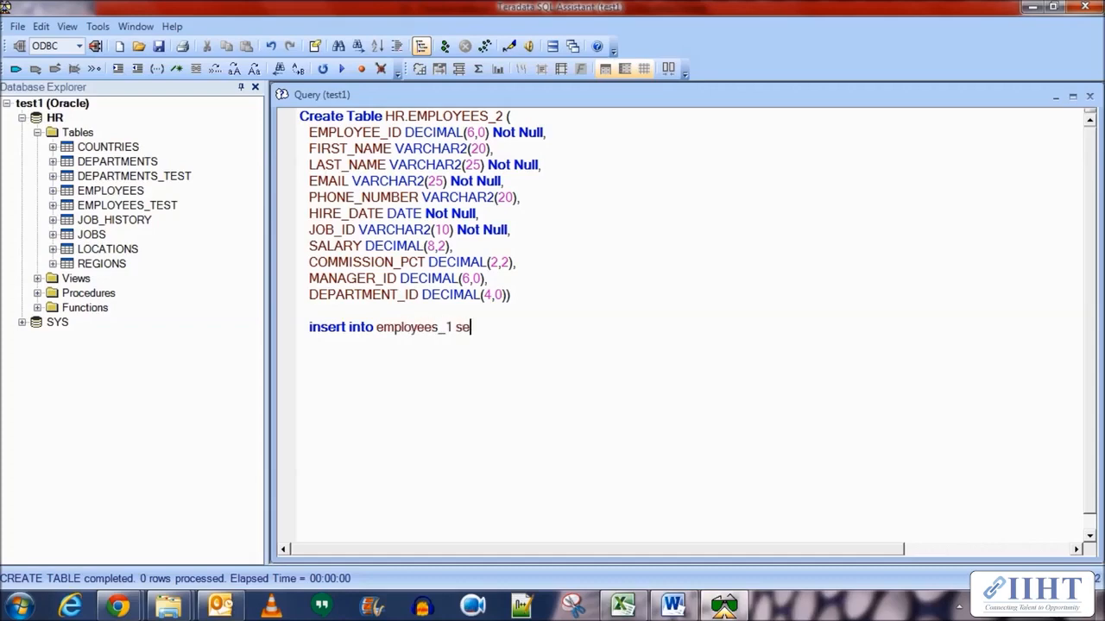
{"action": "type", "text": "lect"}
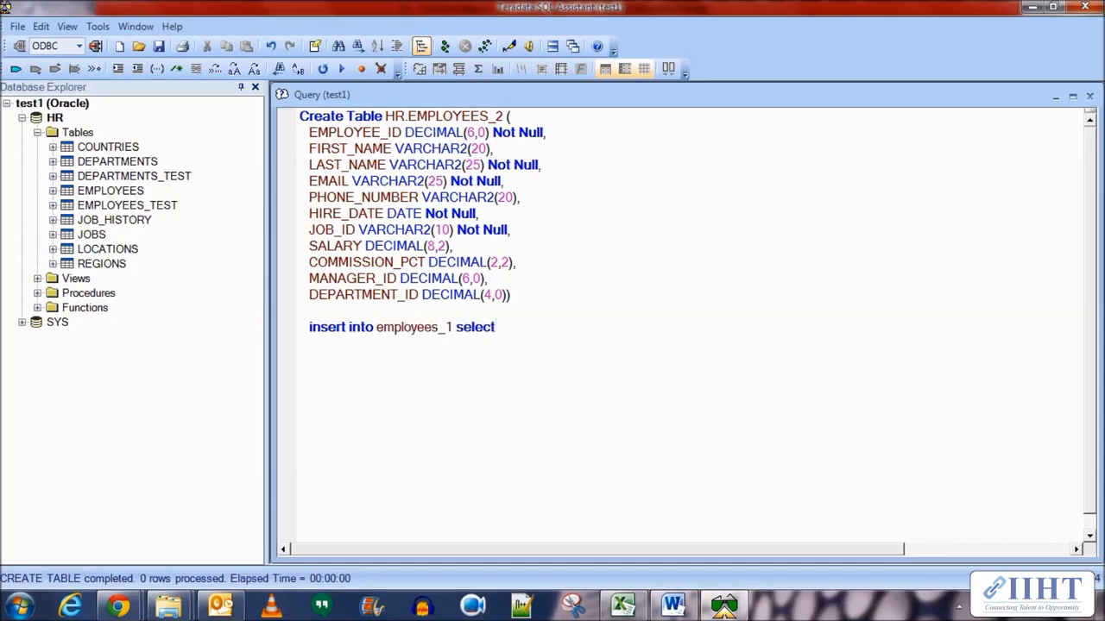
{"action": "type", "text": "* from employees where"}
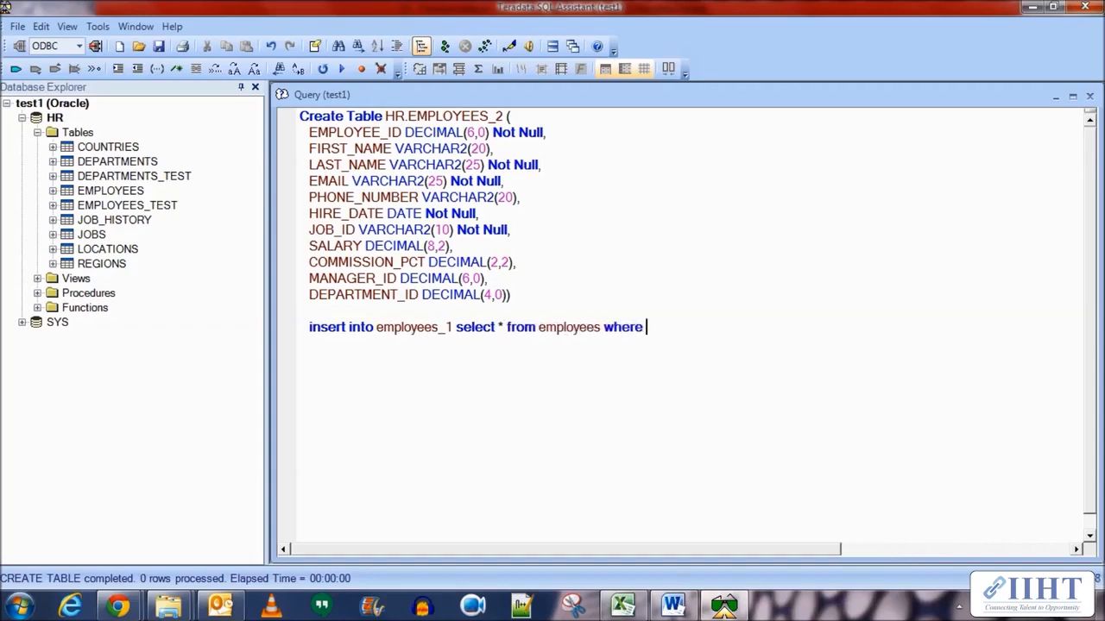
{"action": "type", "text": "depa"}
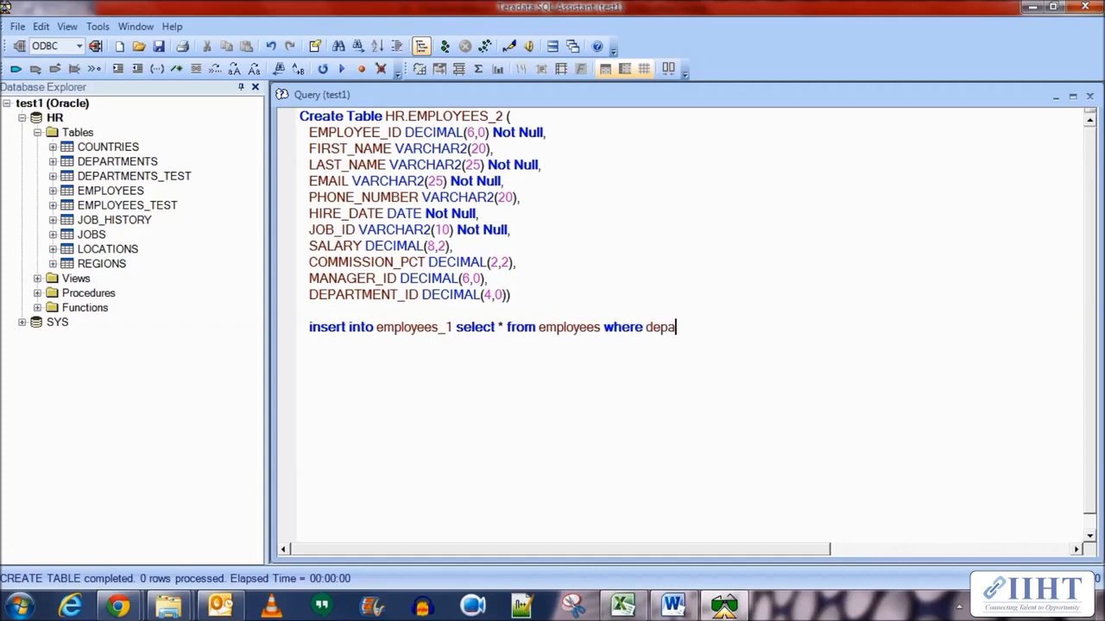
{"action": "type", "text": "rtment_"}
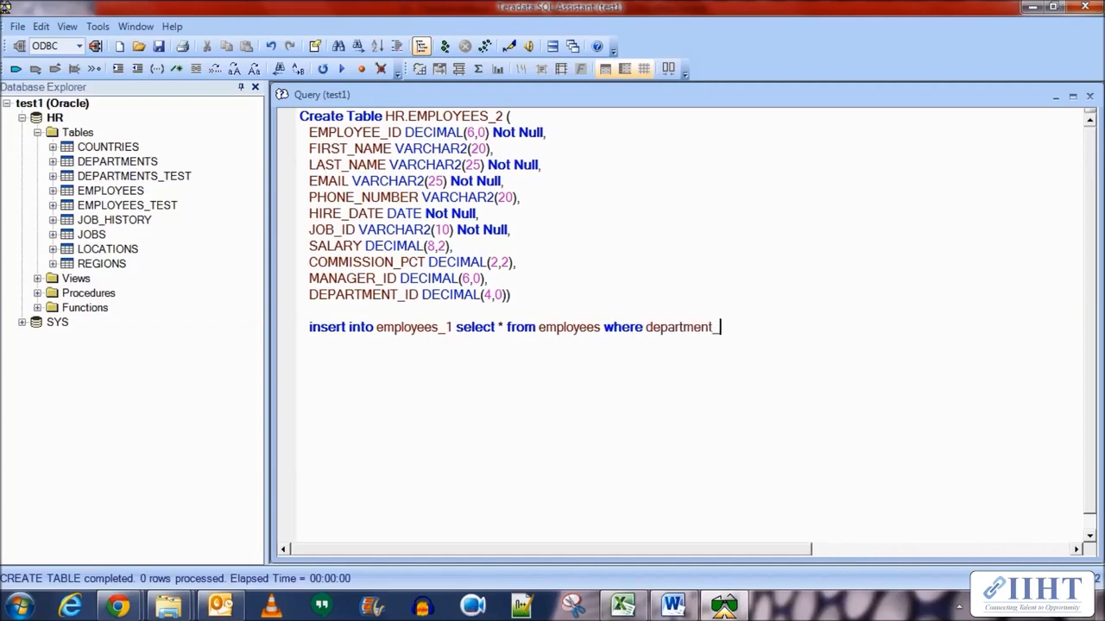
{"action": "type", "text": "d"}
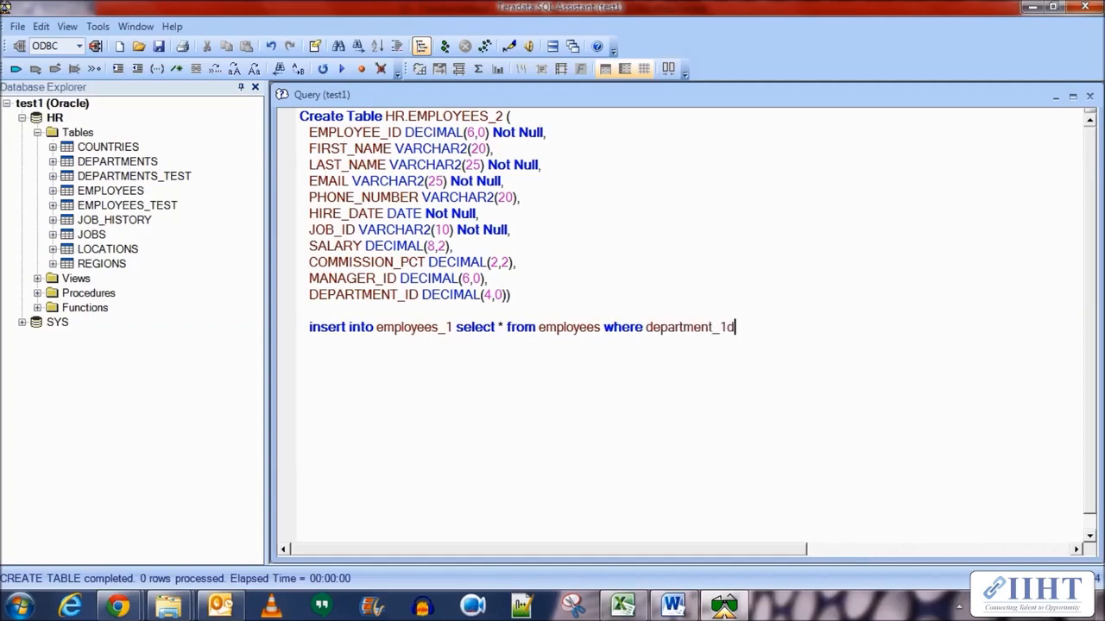
{"action": "type", "text": "=50"}
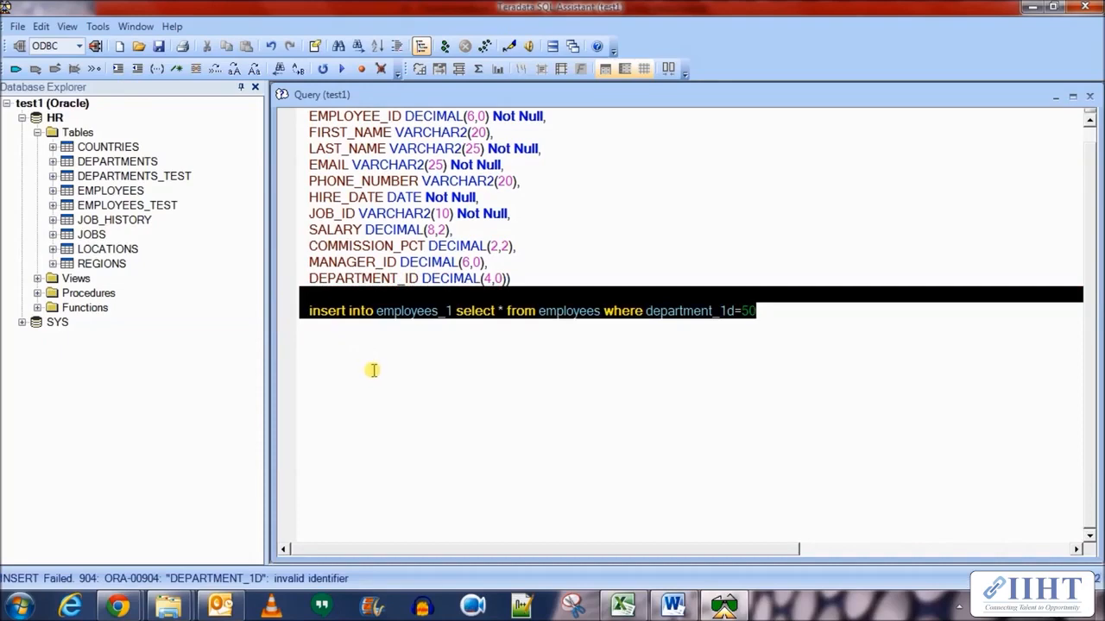
{"action": "left_click", "coordinate": [725, 310]}
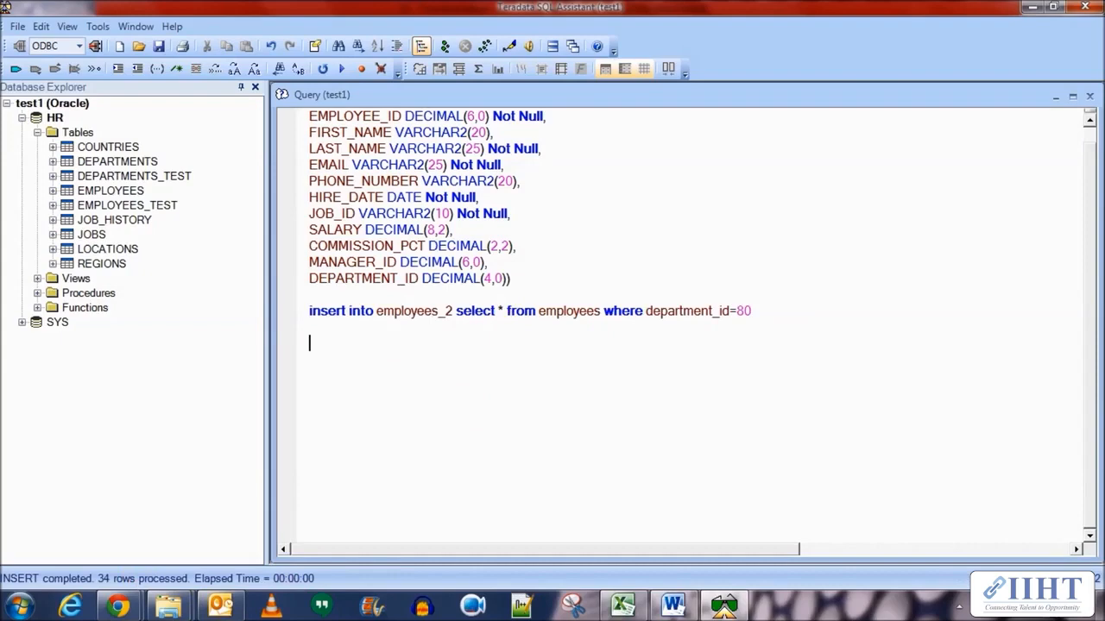
Step: Run select * from employees_2 and check the DEPARTMENT_ID column of the 34 returned rows
{"action": "type", "text": "select * fro"}
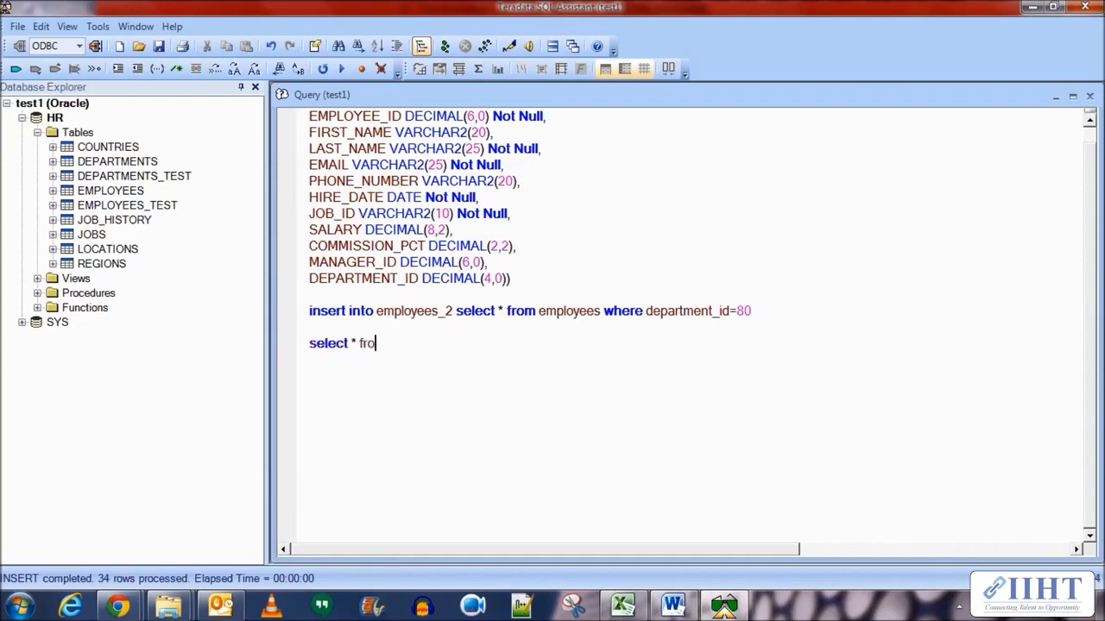
{"action": "type", "text": "m employees"}
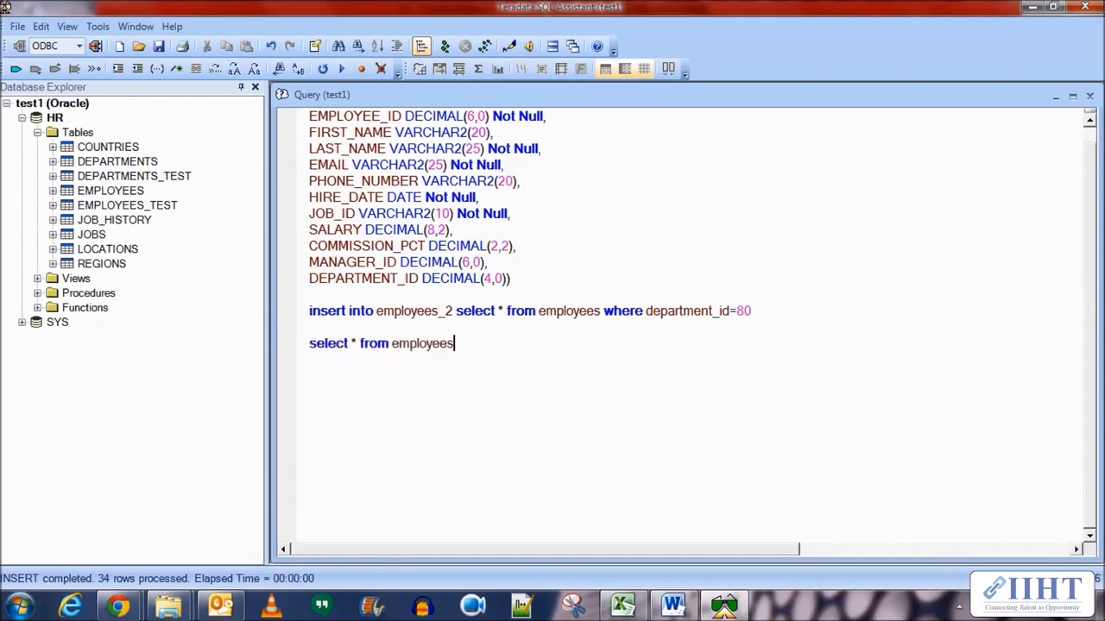
{"action": "type", "text": "_1"}
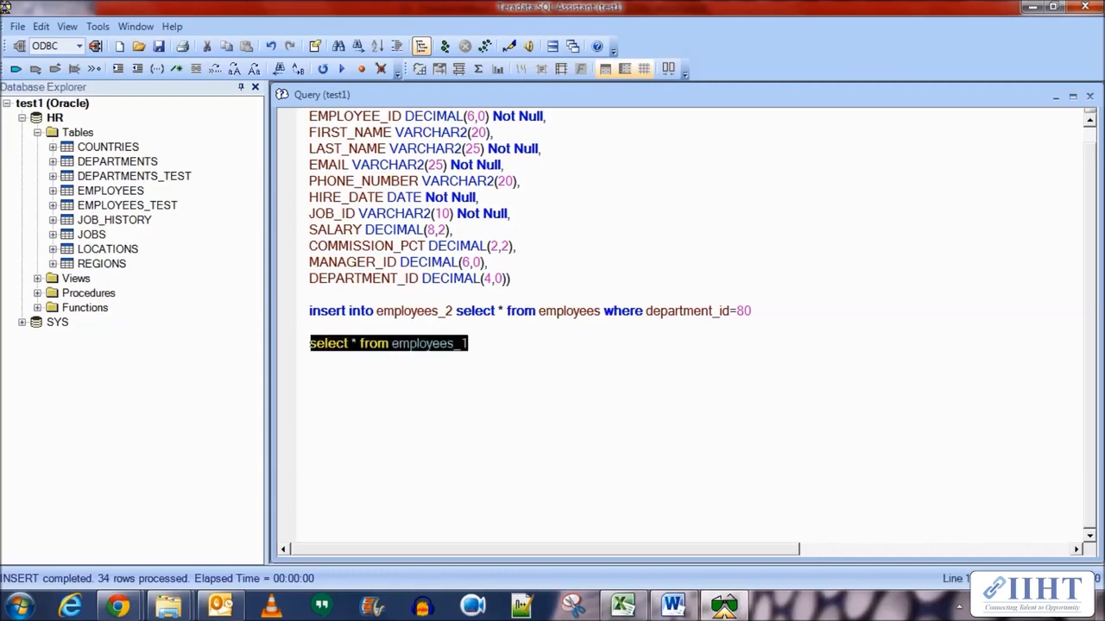
{"action": "left_click", "coordinate": [340, 69]}
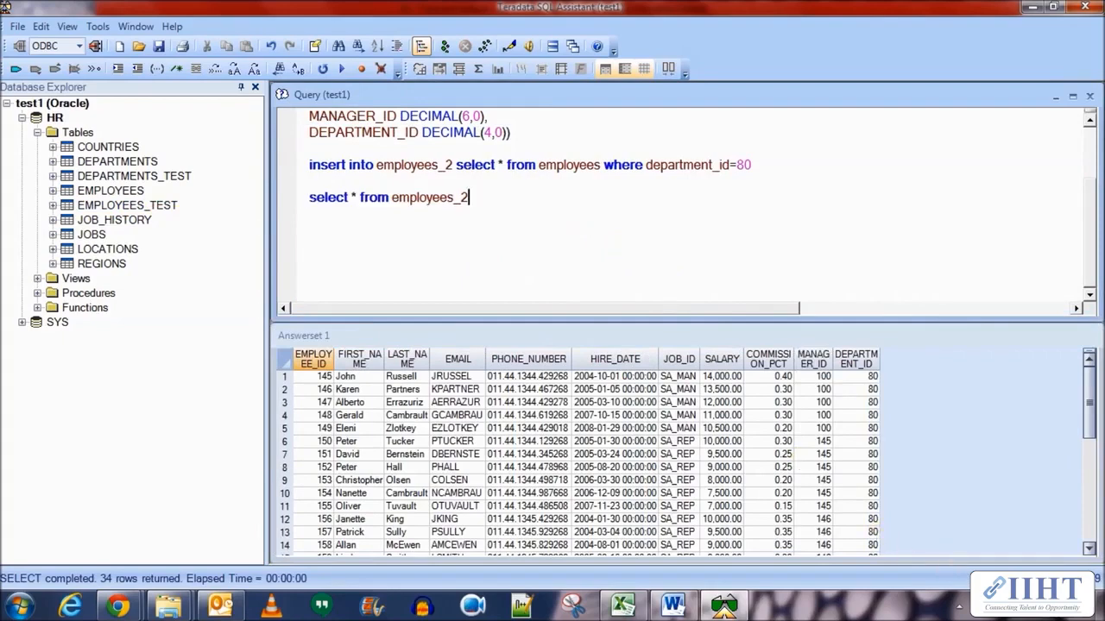
{"action": "left_click", "coordinate": [856, 357]}
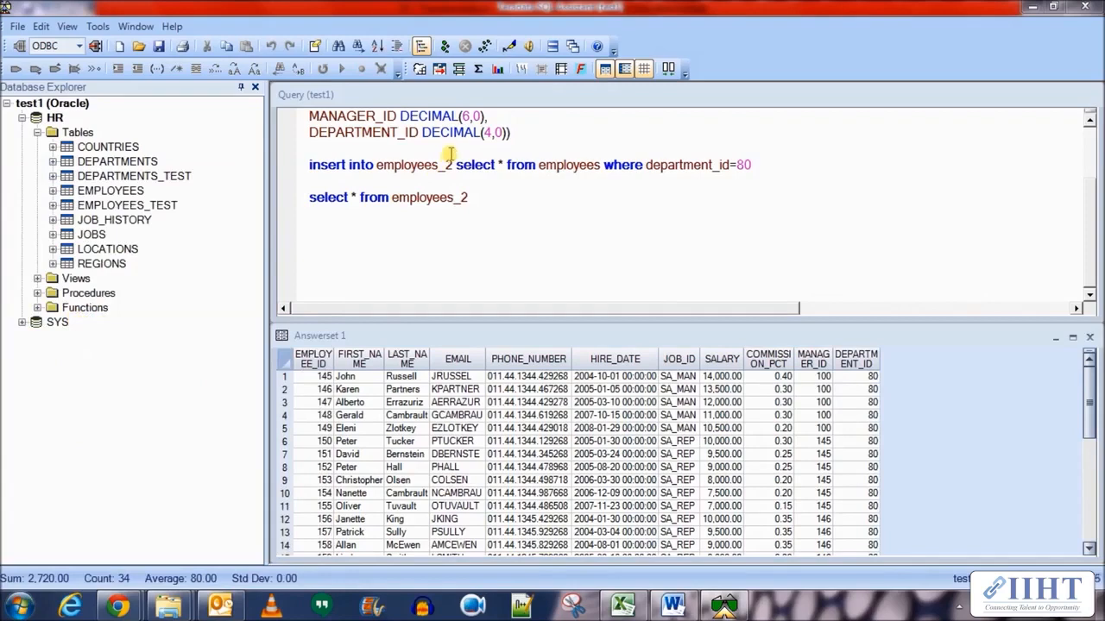
{"action": "mouse_move", "coordinate": [377, 283]}
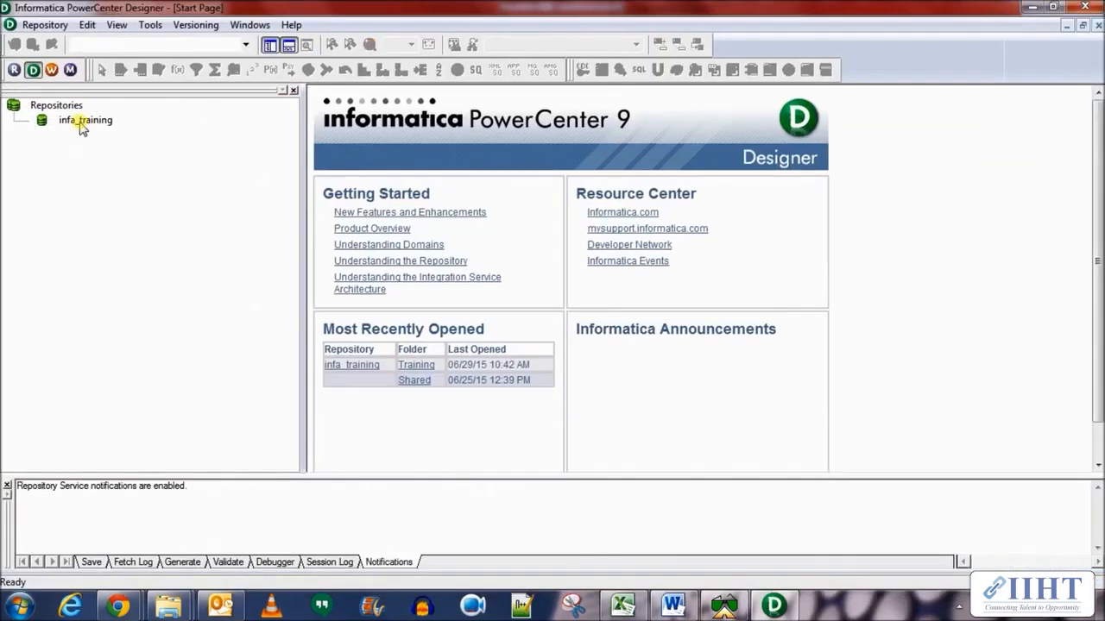
Step: Connect PowerCenter Designer to the infa_training repository with the user password
{"action": "double_click", "coordinate": [85, 121]}
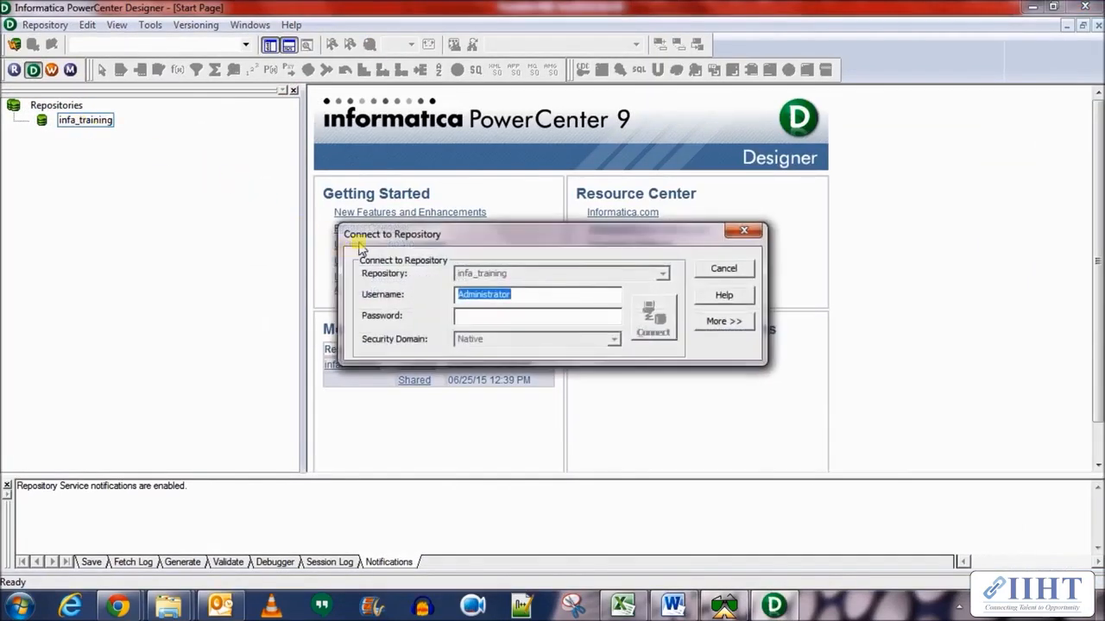
{"action": "type", "text": "******"}
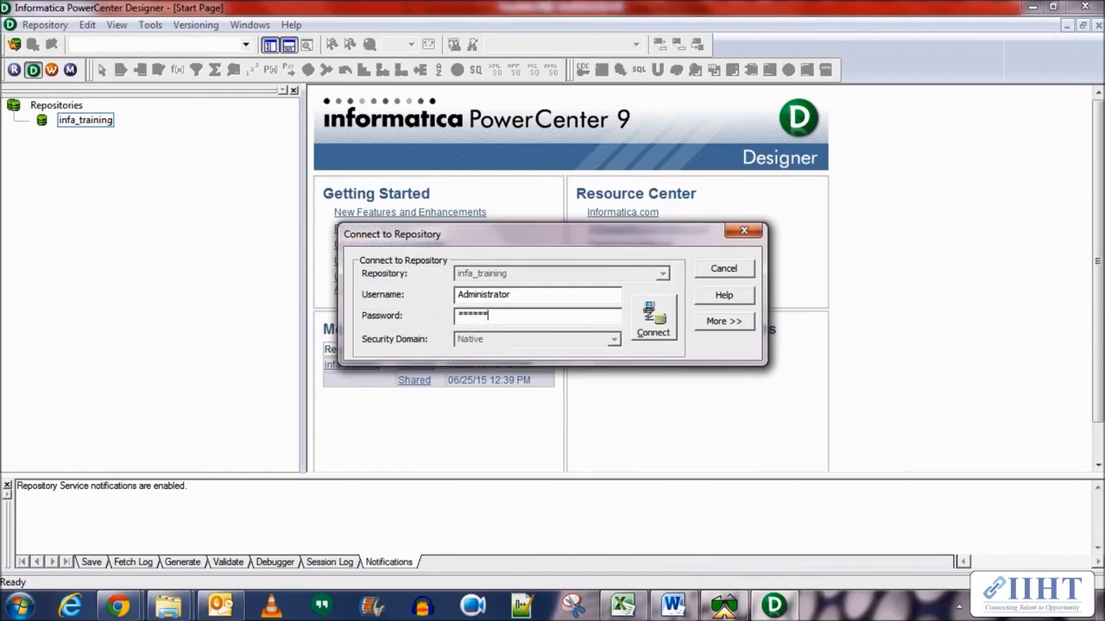
{"action": "left_click", "coordinate": [652, 328]}
{"action": "type", "text": "m"}
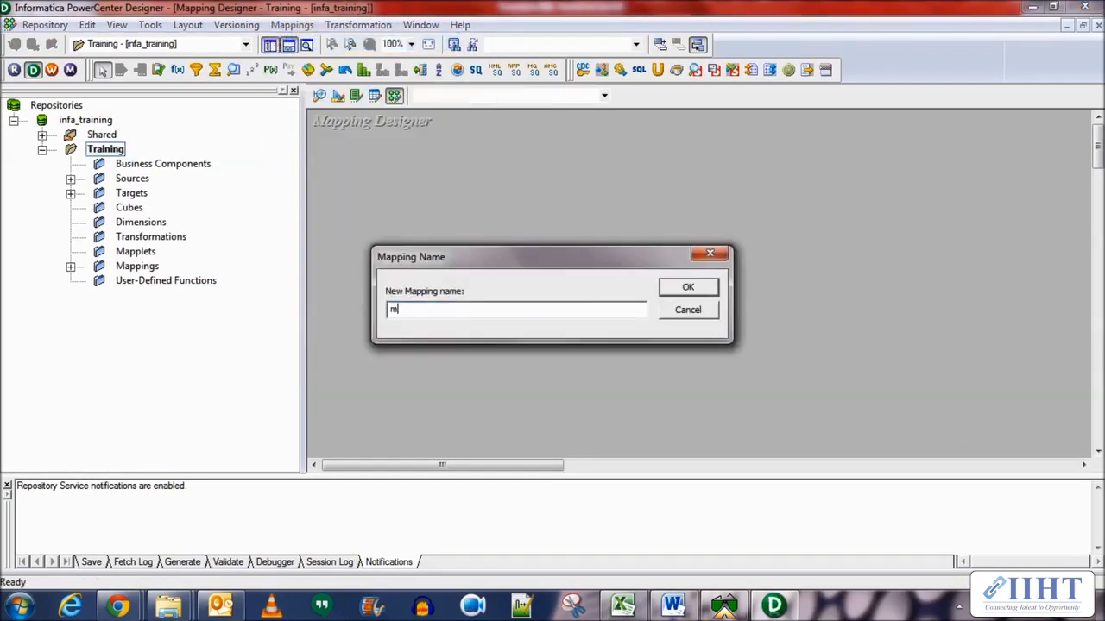
Step: Create a new mapping named m_Employees_Union
{"action": "type", "text": "_Employees_"}
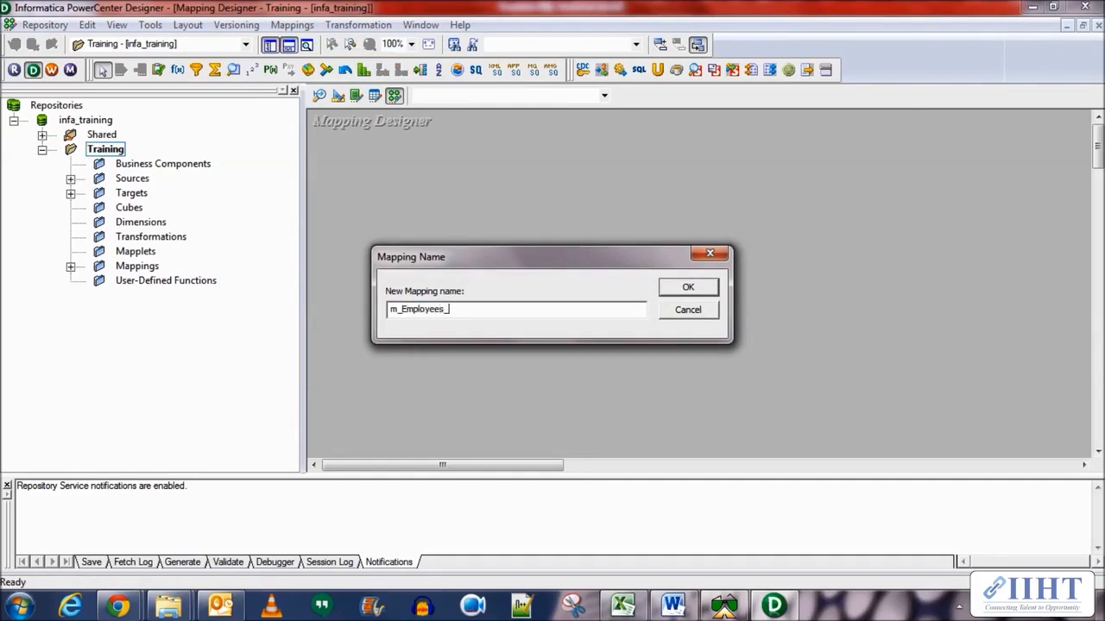
{"action": "left_click", "coordinate": [687, 286]}
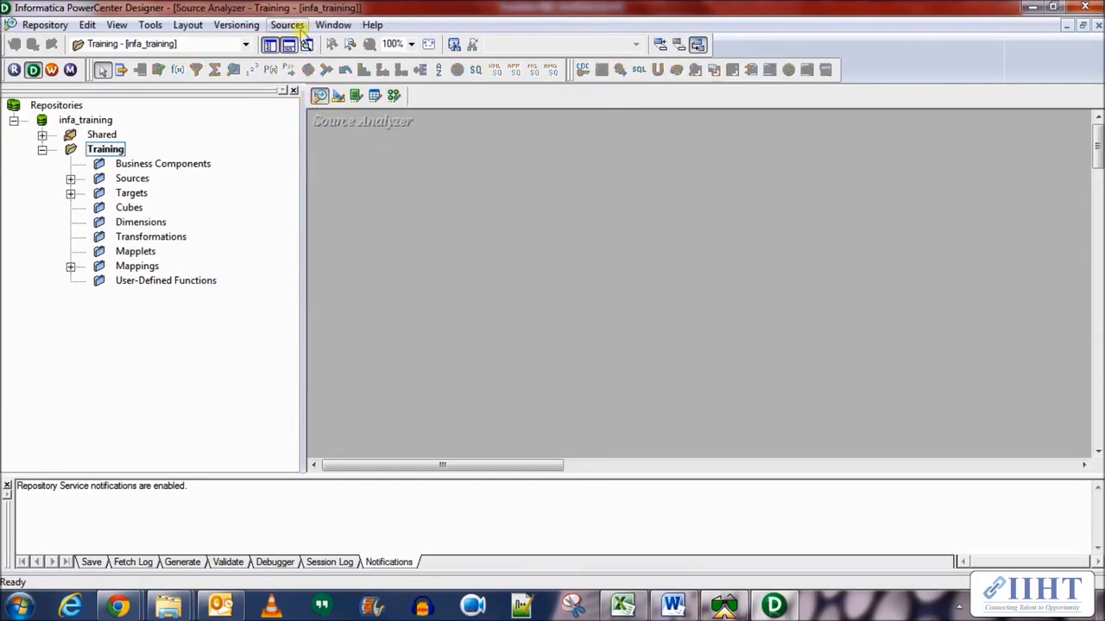
Step: Import the HR tables EMPLOYEES_1 and EMPLOYEES_2 from the database as source definitions
{"action": "left_click", "coordinate": [286, 24]}
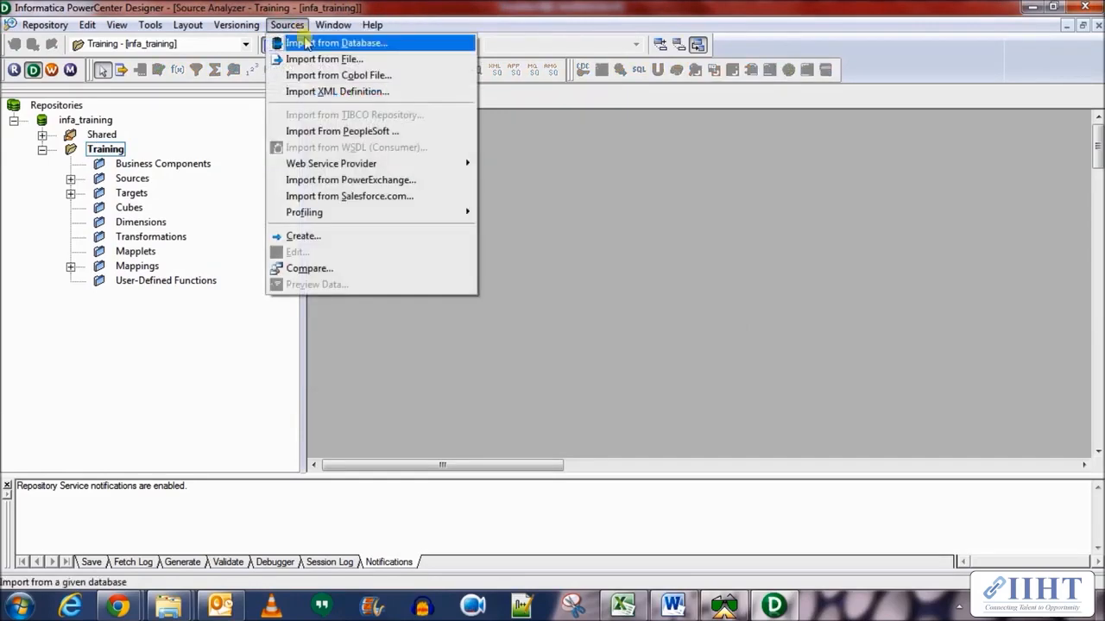
{"action": "left_click", "coordinate": [337, 42]}
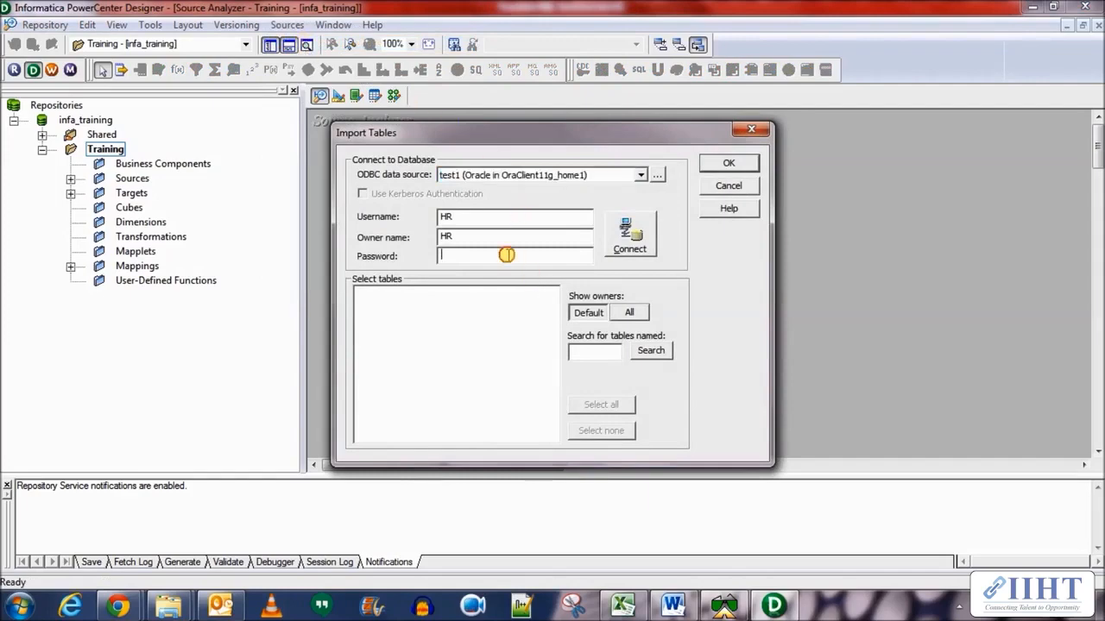
{"action": "left_click", "coordinate": [629, 249]}
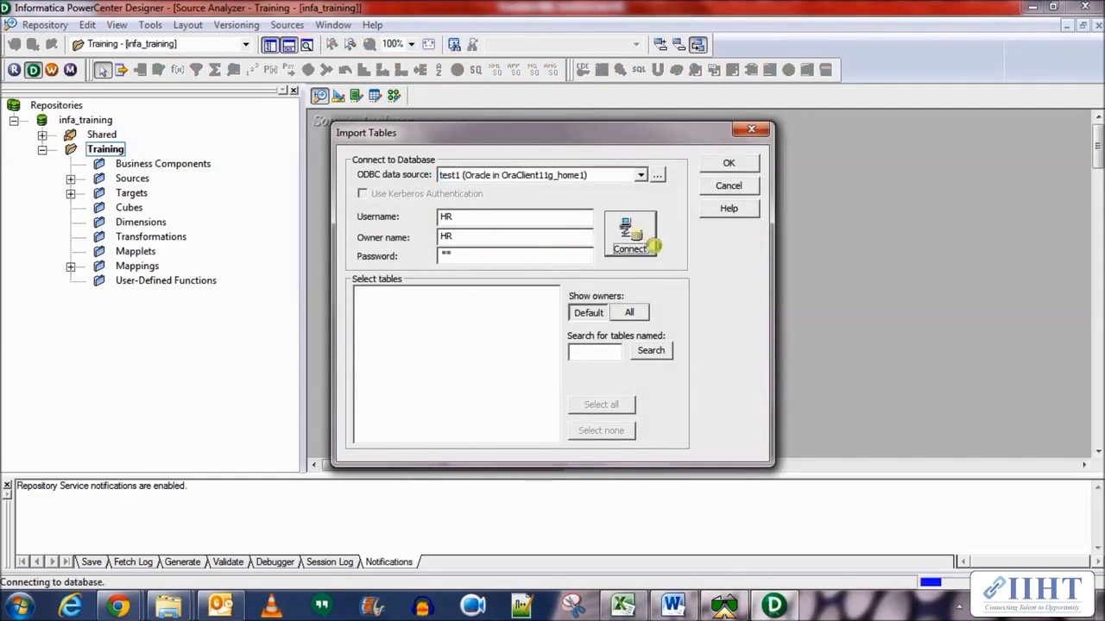
{"action": "left_click", "coordinate": [628, 248]}
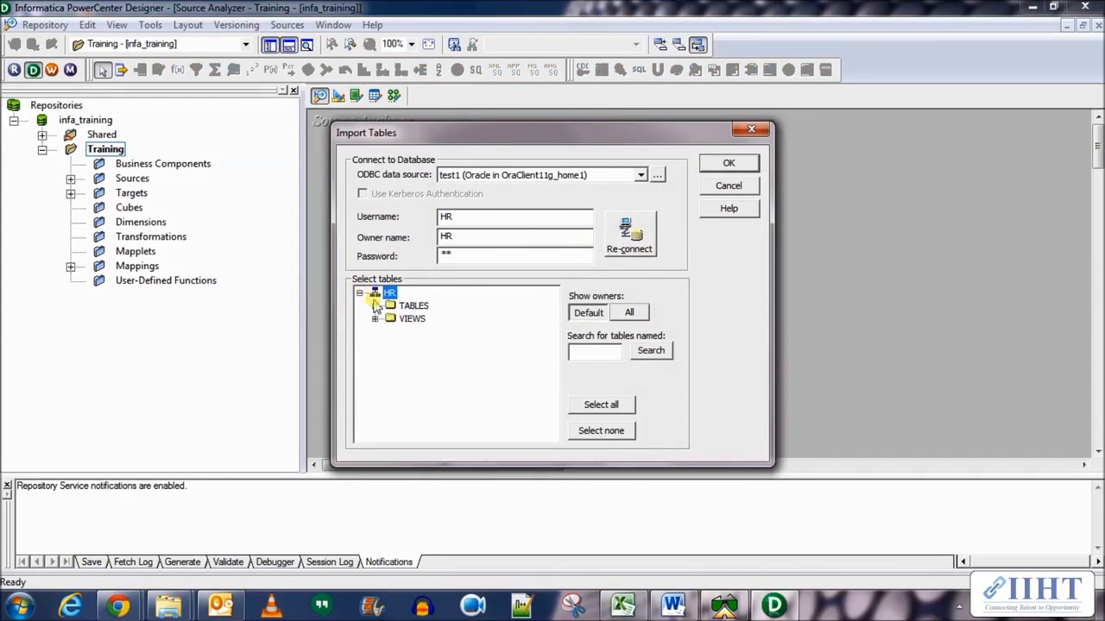
{"action": "left_click", "coordinate": [374, 305]}
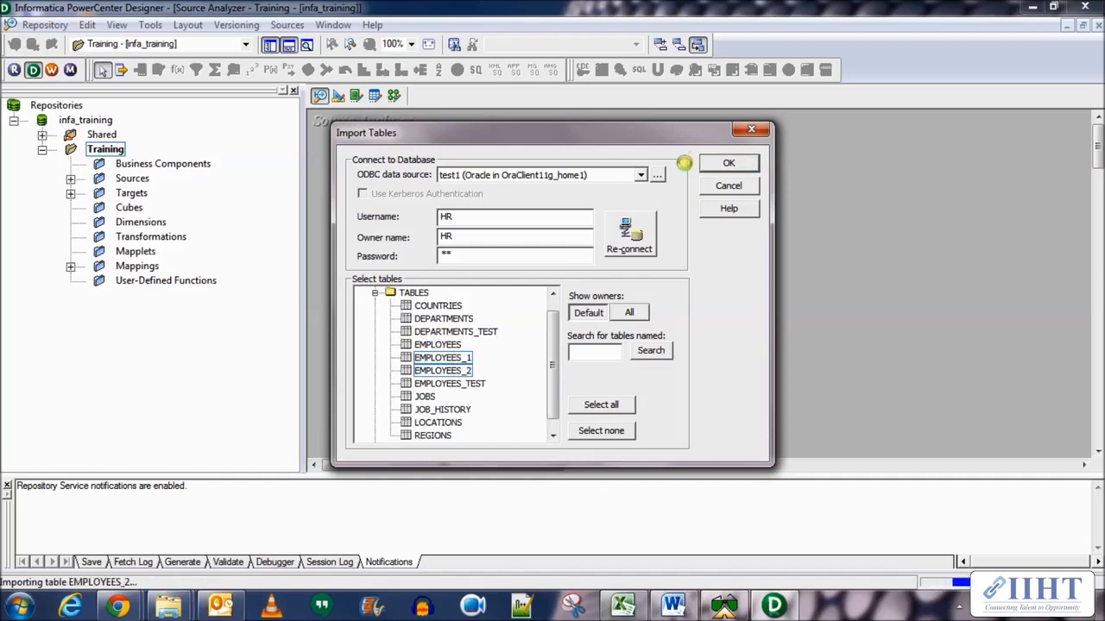
{"action": "left_click", "coordinate": [728, 162]}
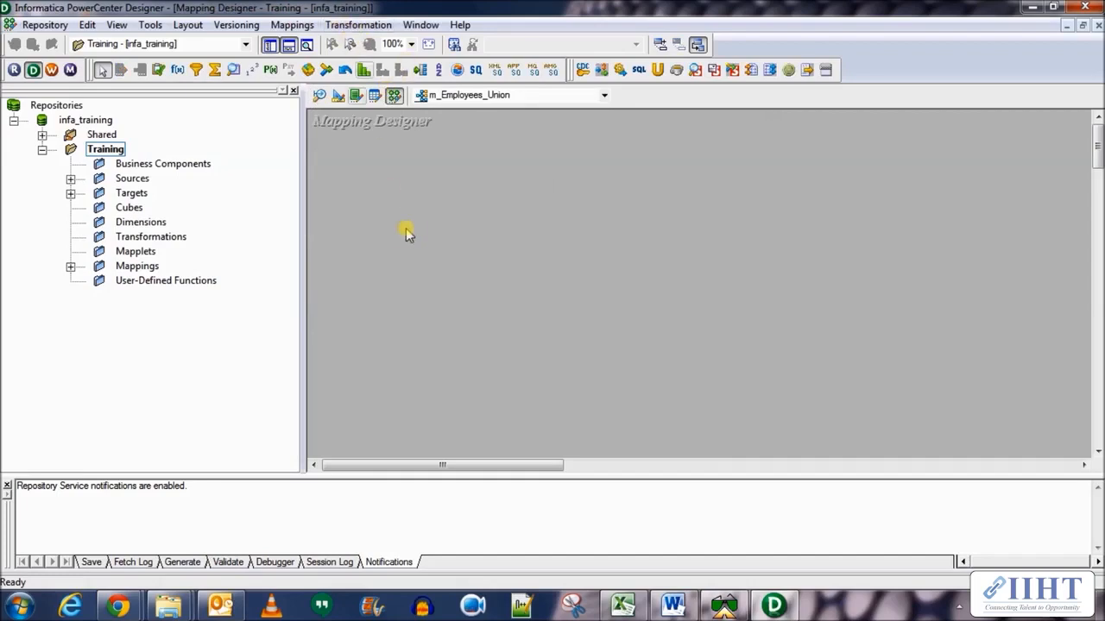
Step: Drag the EMPLOYEES_1 and EMPLOYEES_2 sources into m_Employees_Union with their source qualifiers
{"action": "left_click", "coordinate": [71, 178]}
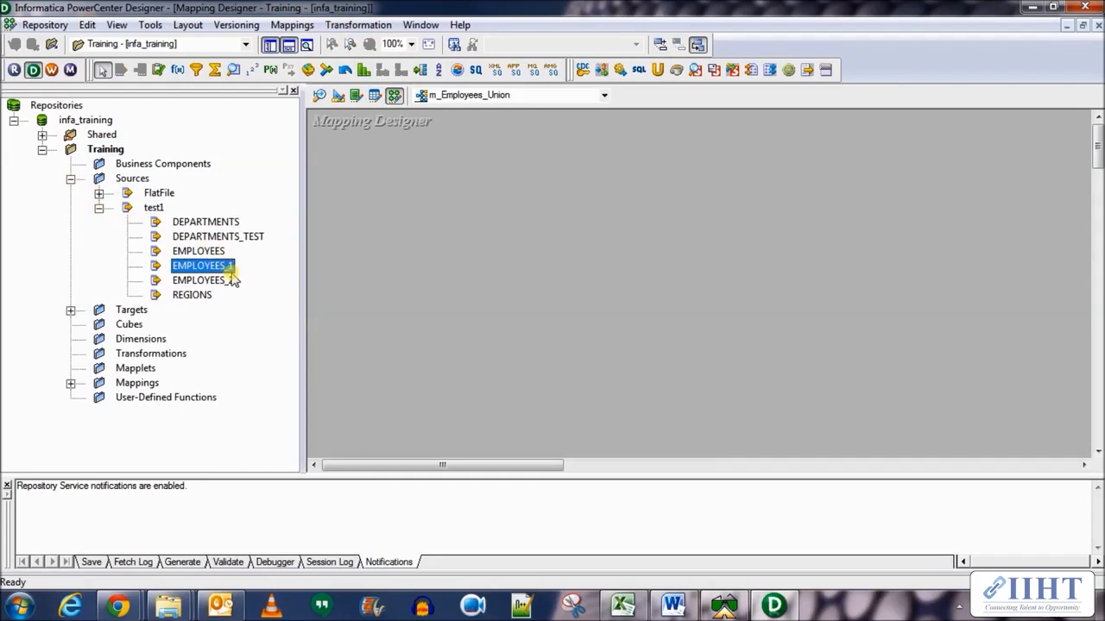
{"action": "left_click_drag", "start_coordinate": [202, 266], "coordinate": [473, 251]}
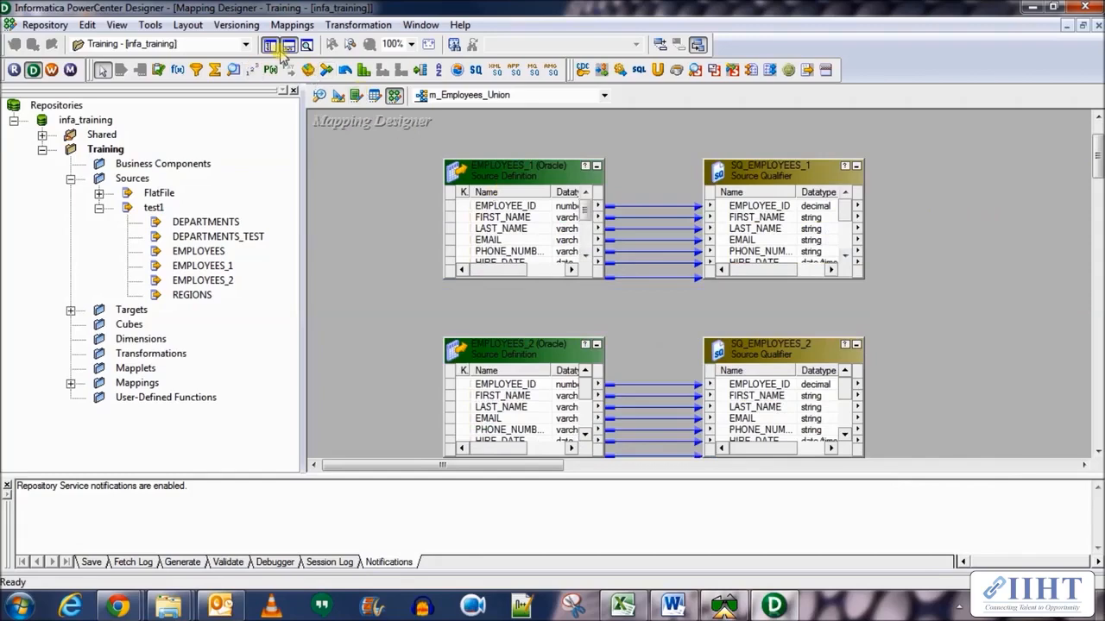
{"action": "left_click", "coordinate": [72, 193]}
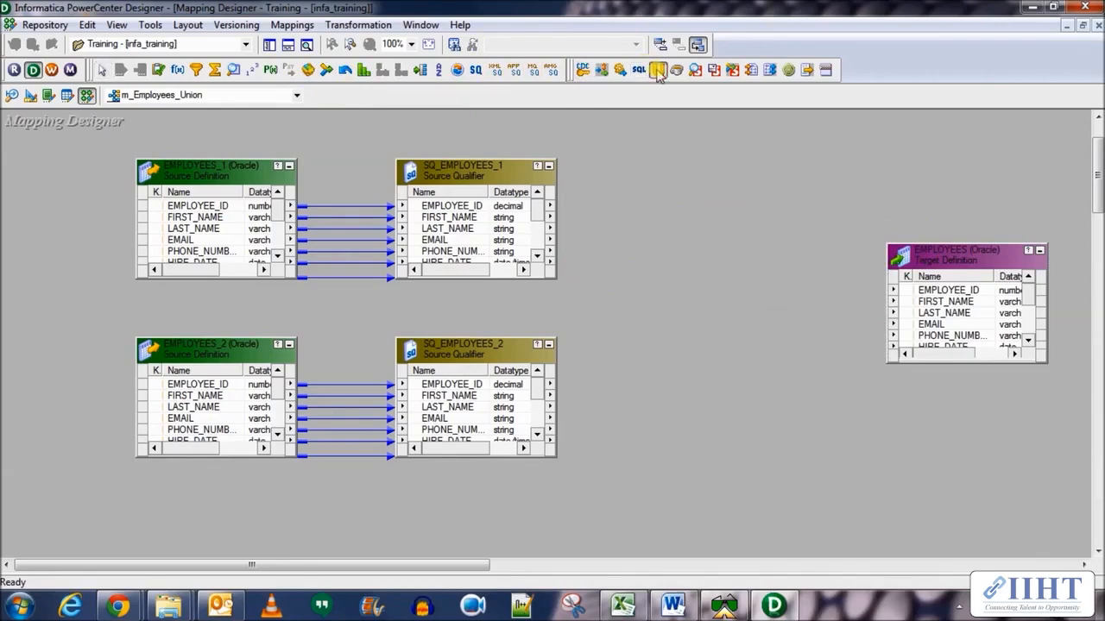
Step: Place a Union transformation between the qualifiers and target, rename it un_Employees and apply
{"action": "left_click", "coordinate": [658, 69]}
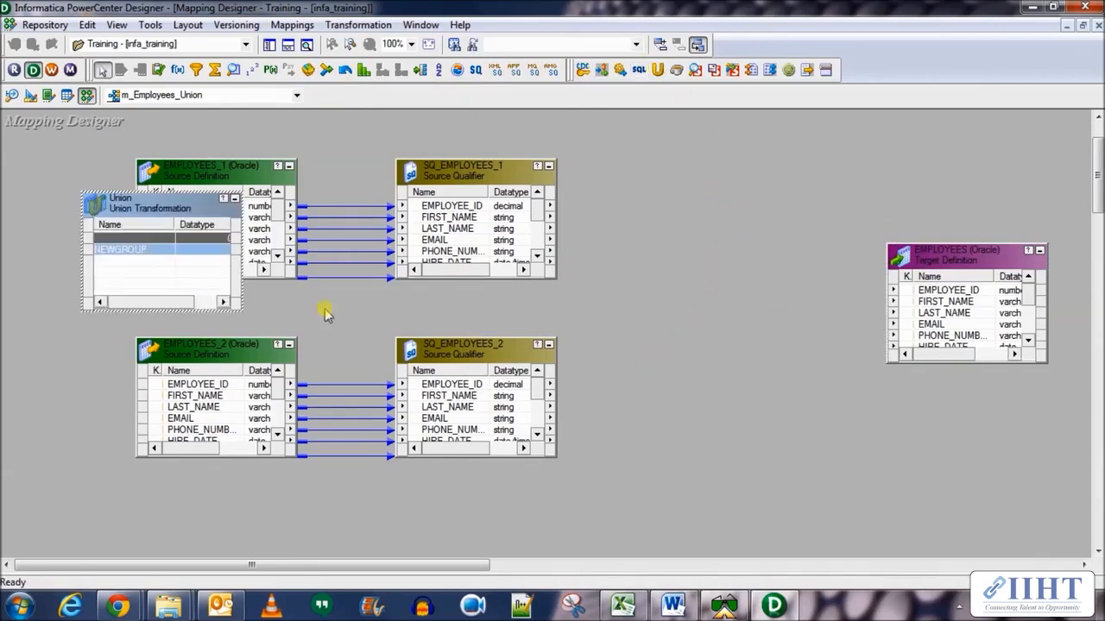
{"action": "left_click_drag", "start_coordinate": [158, 203], "coordinate": [724, 242]}
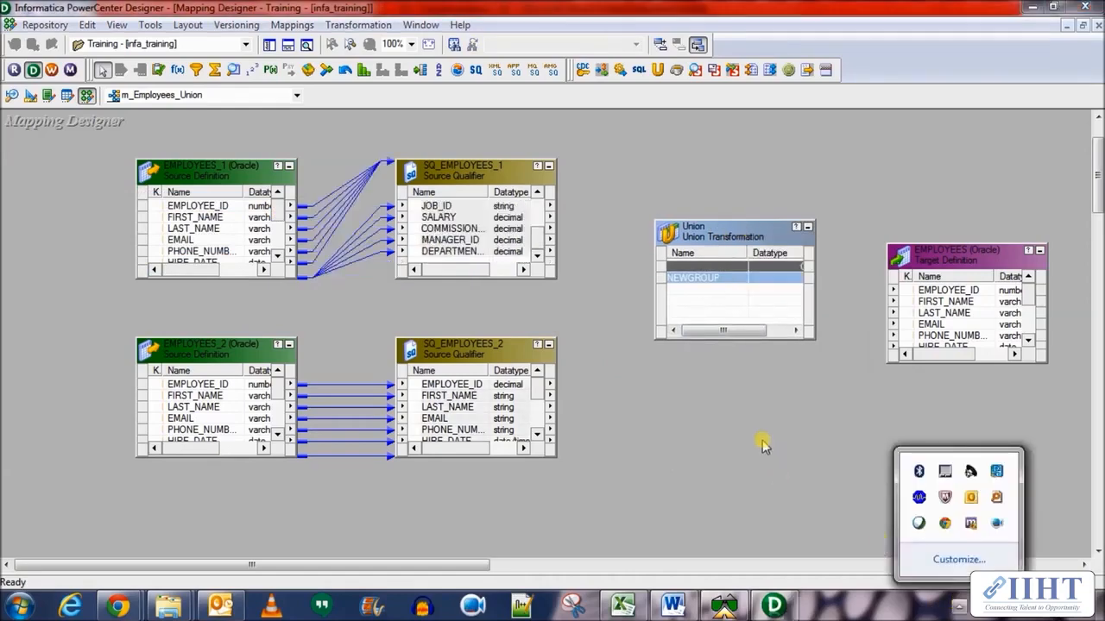
{"action": "double_click", "coordinate": [724, 234]}
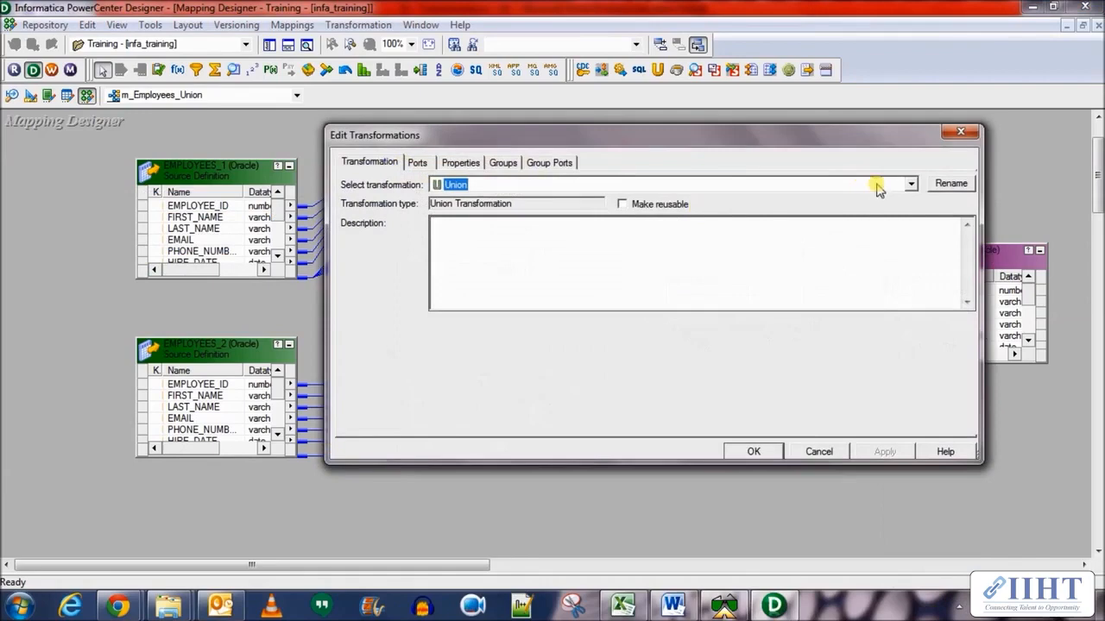
{"action": "left_click", "coordinate": [950, 183]}
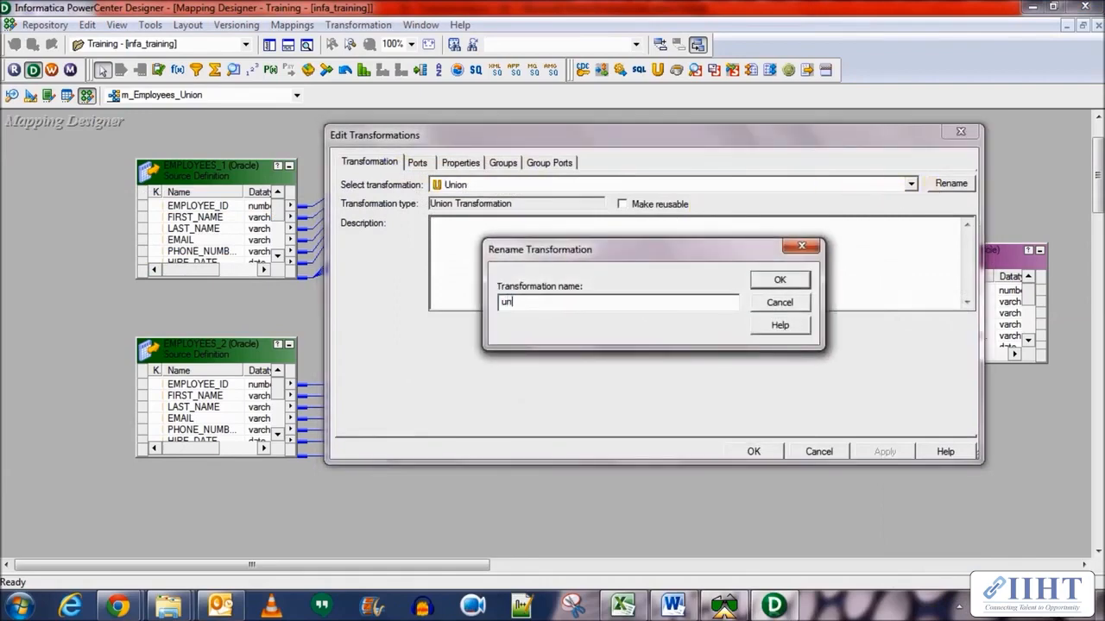
{"action": "type", "text": "_Employees"}
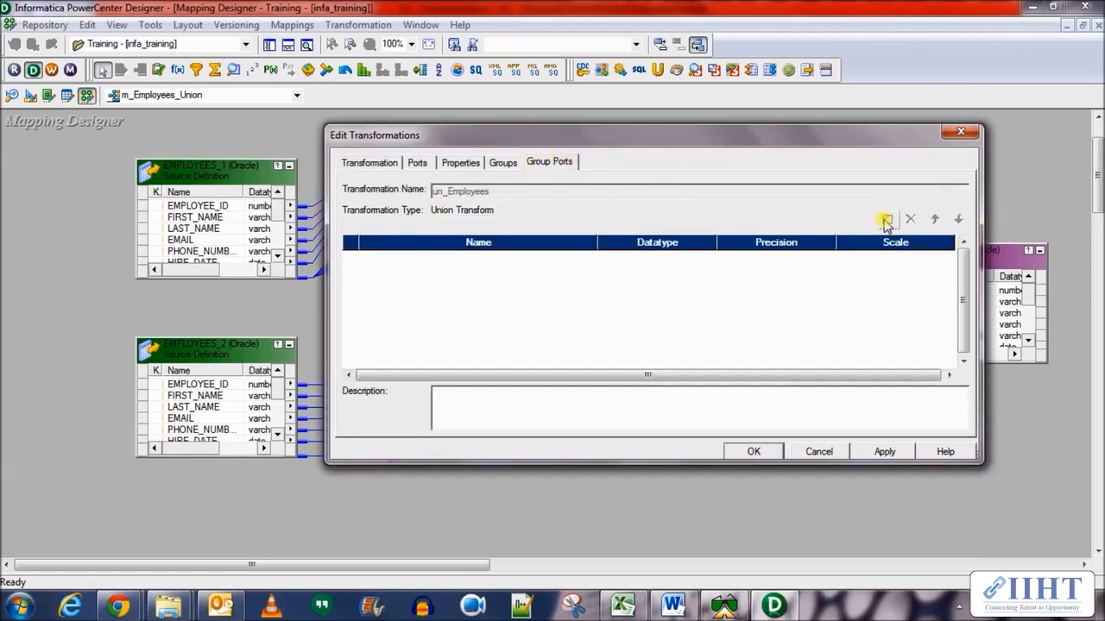
{"action": "left_click", "coordinate": [887, 217]}
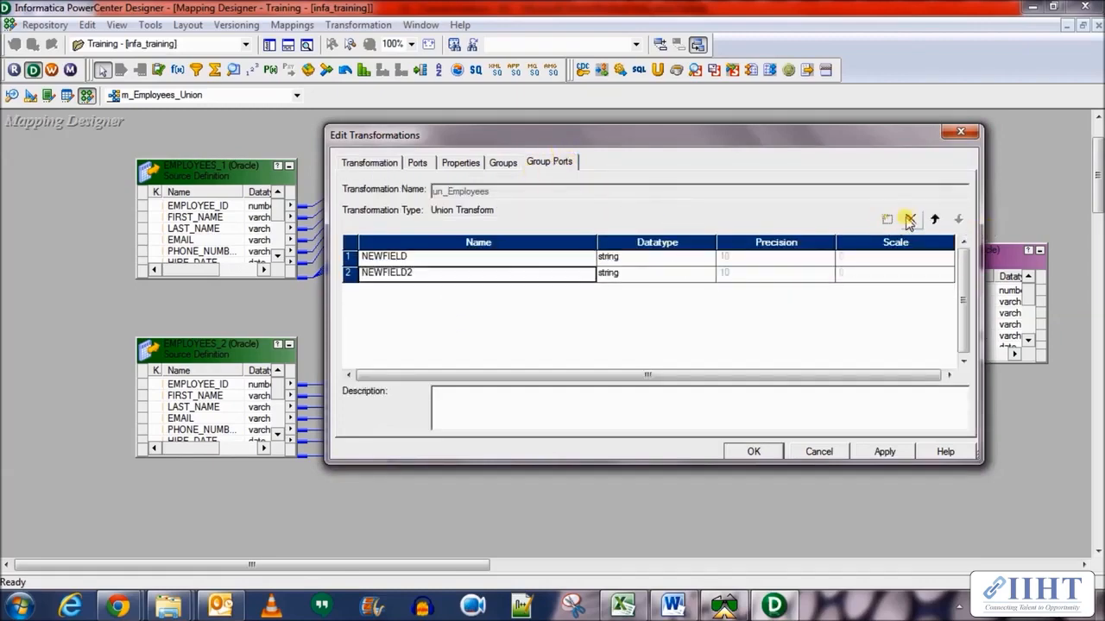
{"action": "left_click", "coordinate": [910, 218]}
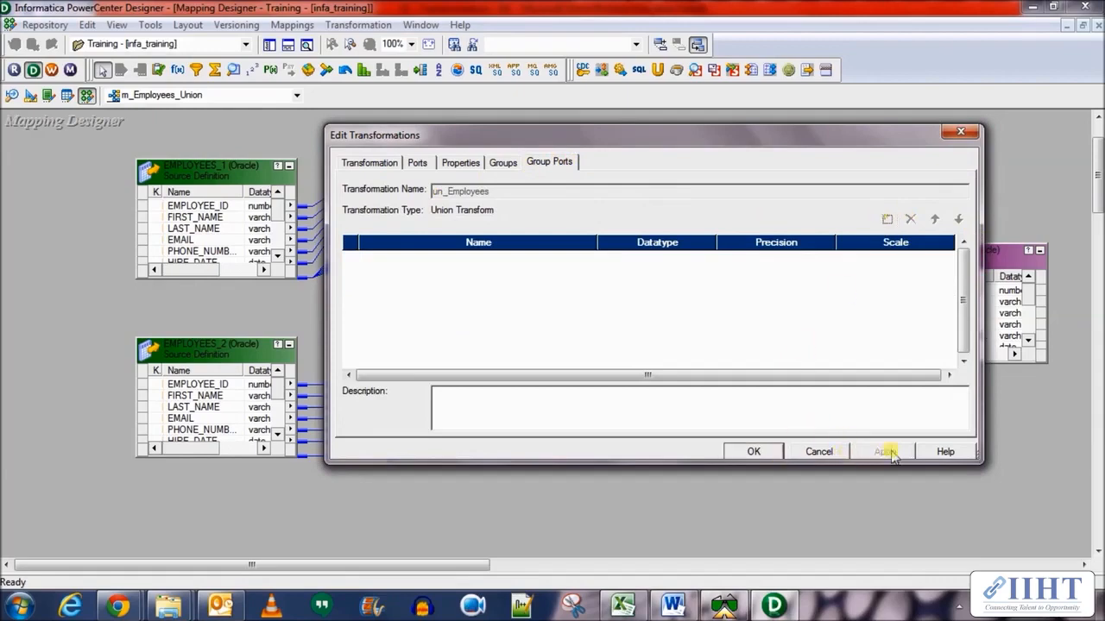
{"action": "left_click", "coordinate": [752, 452]}
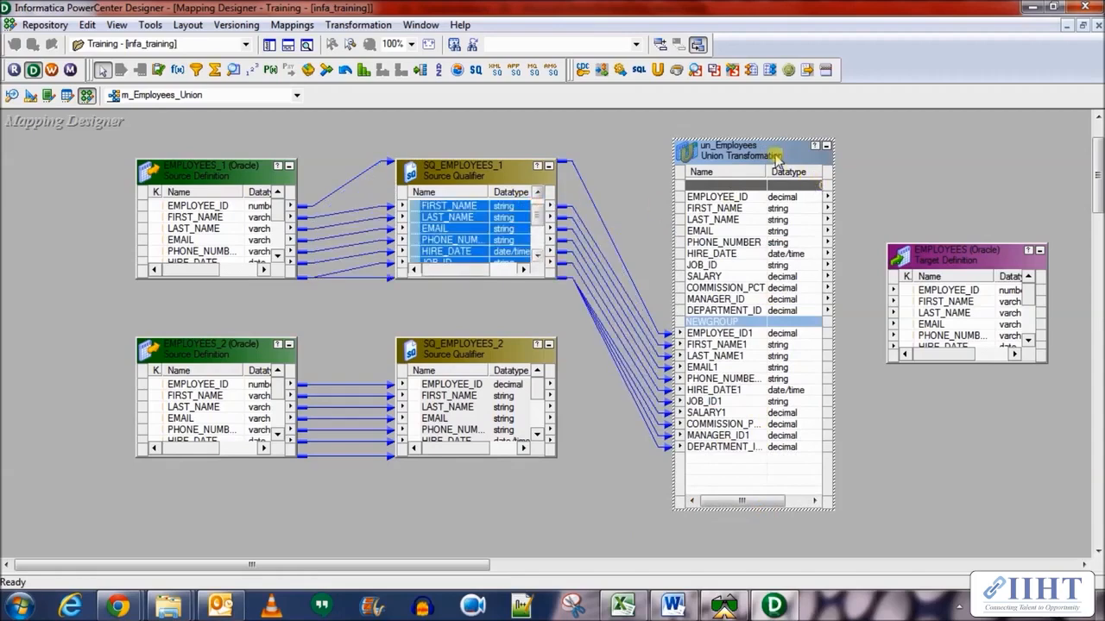
Step: Name the un_Employees input groups Employees_1 and Employees_2 and review its properties
{"action": "double_click", "coordinate": [734, 152]}
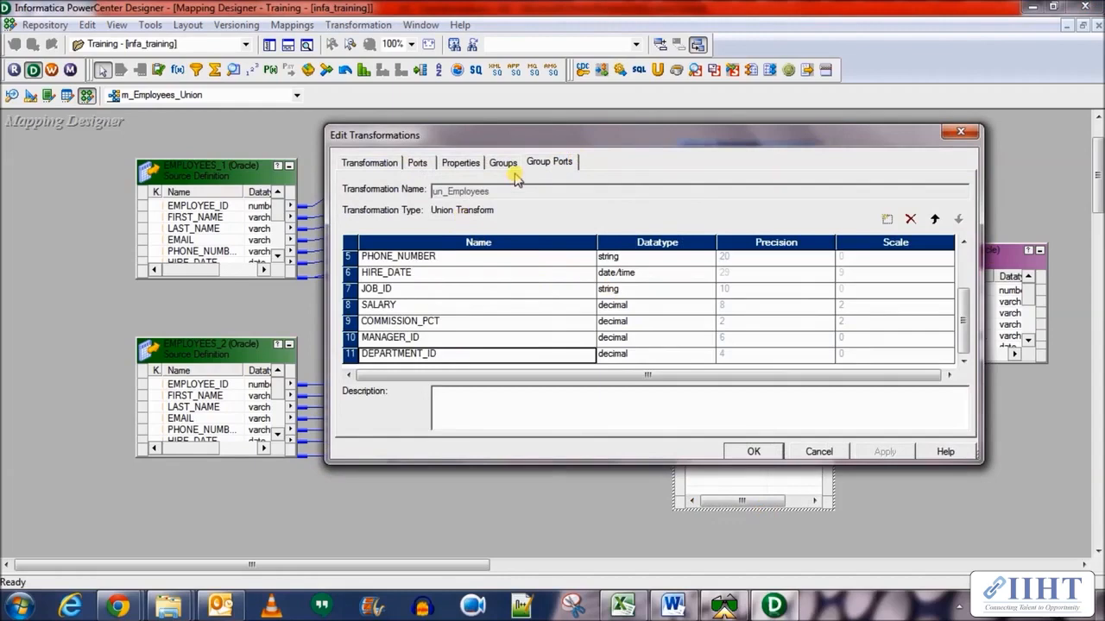
{"action": "left_click", "coordinate": [502, 162]}
{"action": "type", "text": "E"}
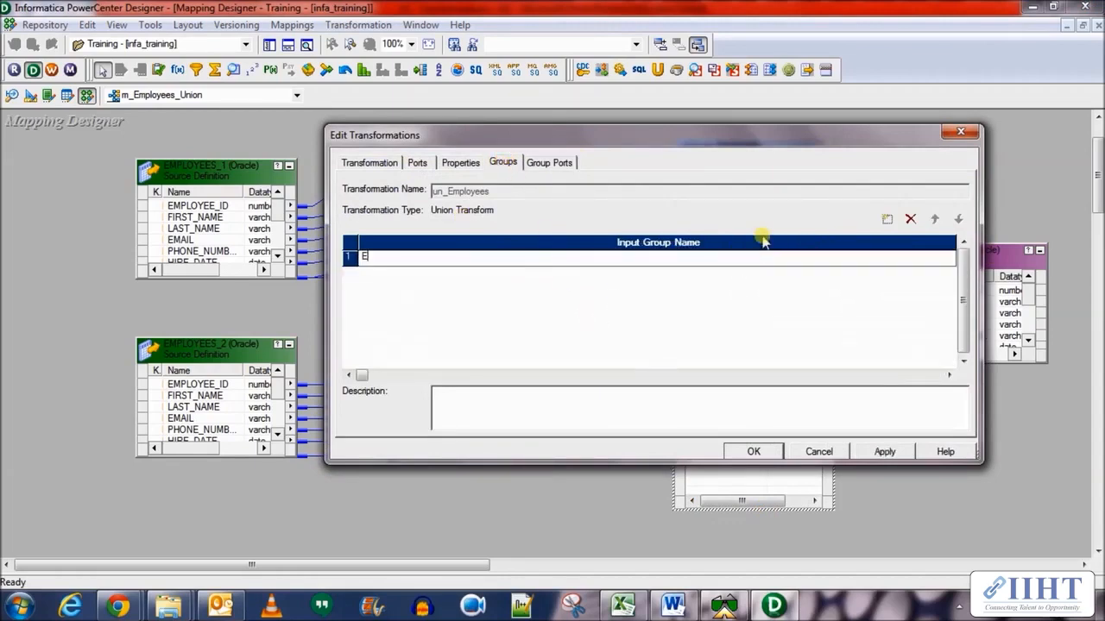
{"action": "type", "text": "mplo"}
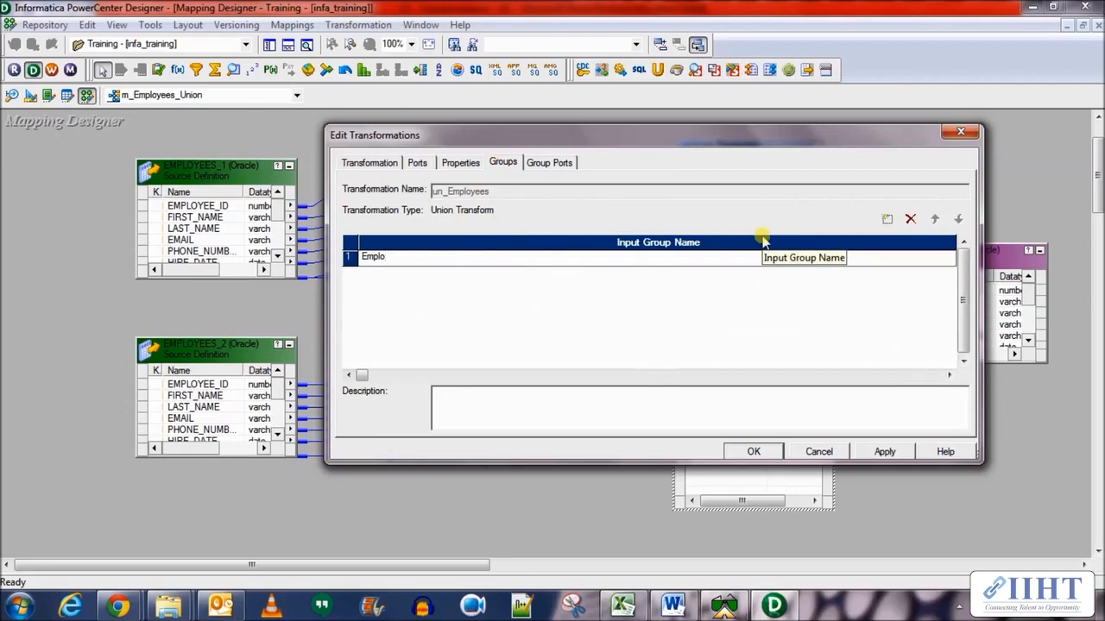
{"action": "type", "text": "yees_1"}
{"action": "type", "text": "Employees_2"}
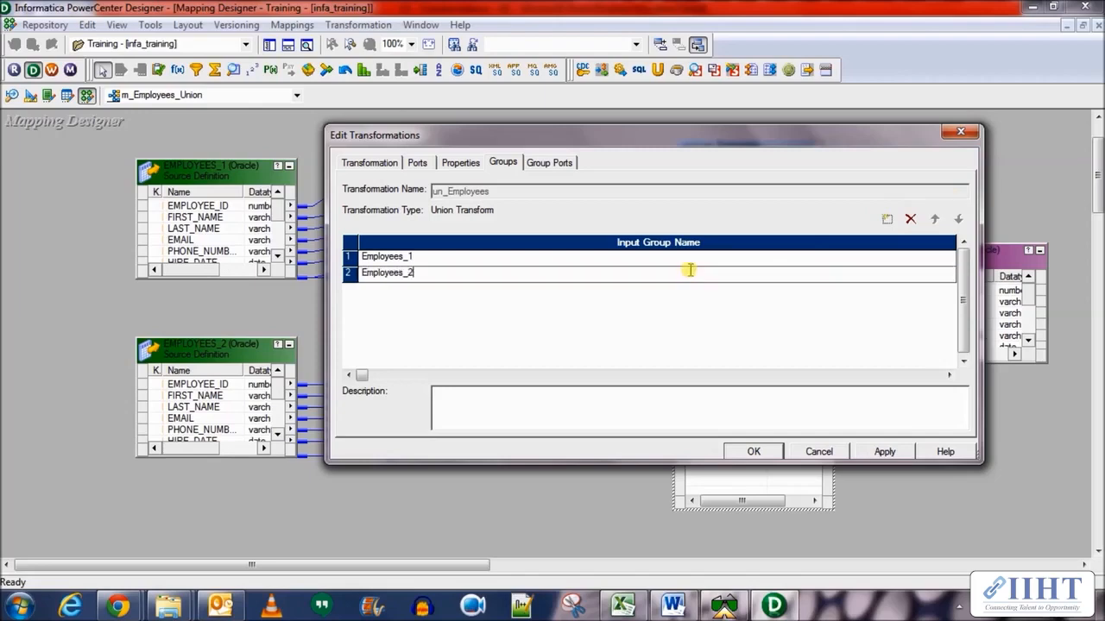
{"action": "left_click", "coordinate": [459, 162]}
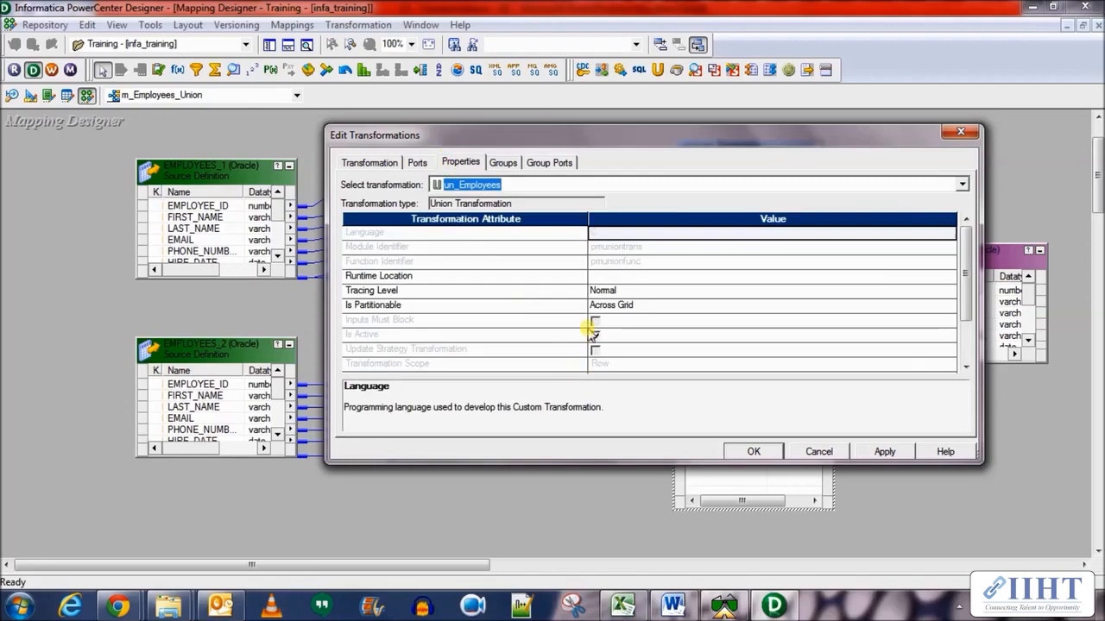
{"action": "left_click", "coordinate": [593, 334]}
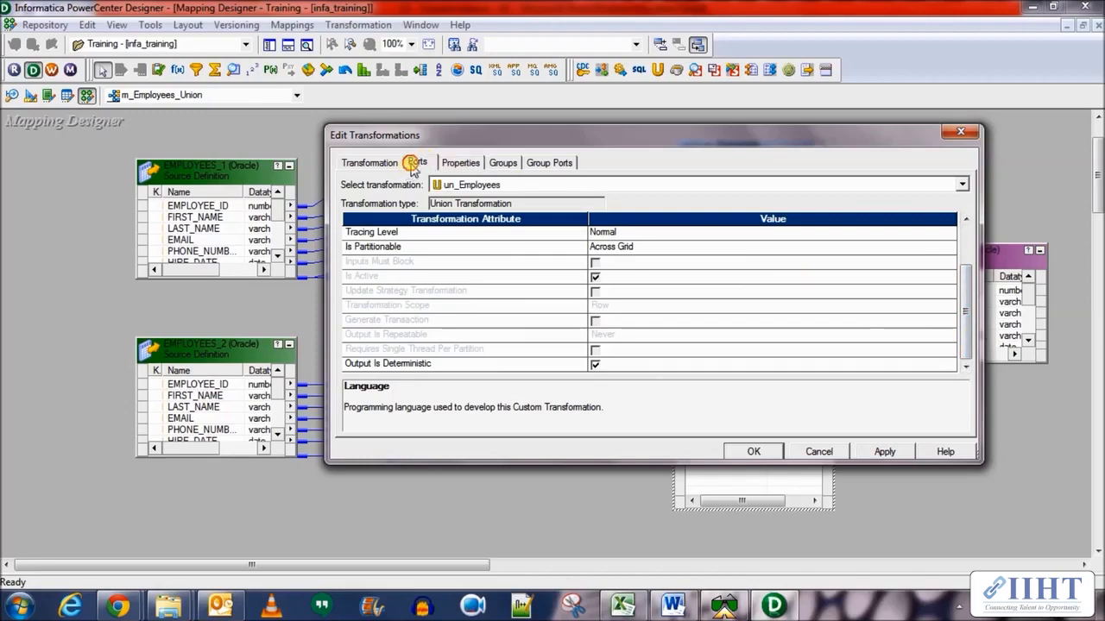
Step: Review the un_Employees ports, general details, properties and groups settings
{"action": "left_click", "coordinate": [418, 162]}
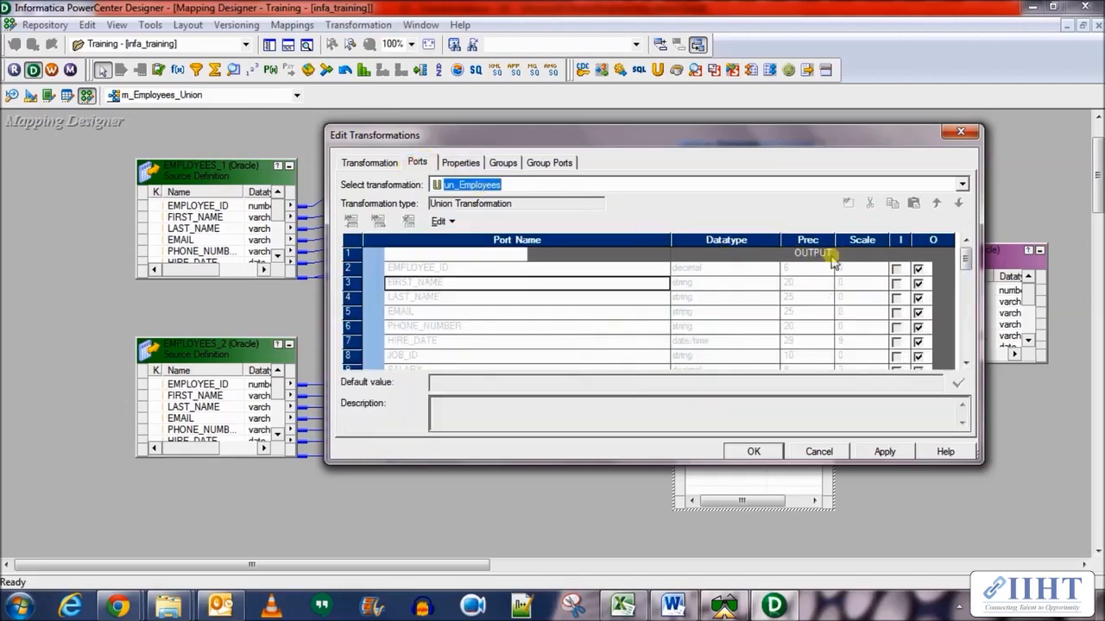
{"action": "left_click", "coordinate": [966, 297]}
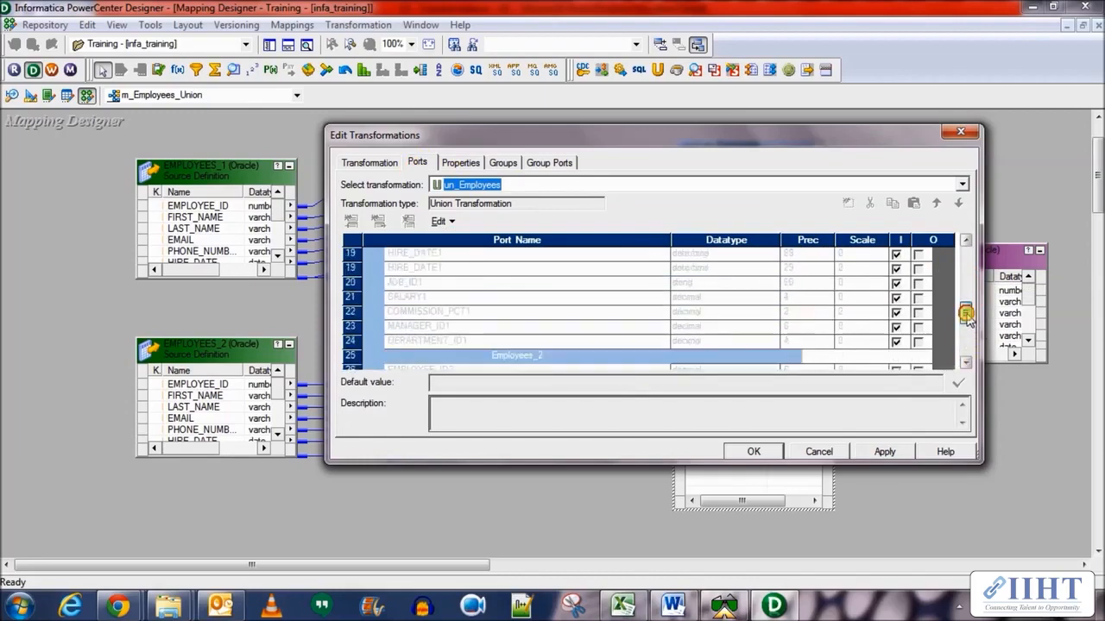
{"action": "left_click", "coordinate": [370, 162]}
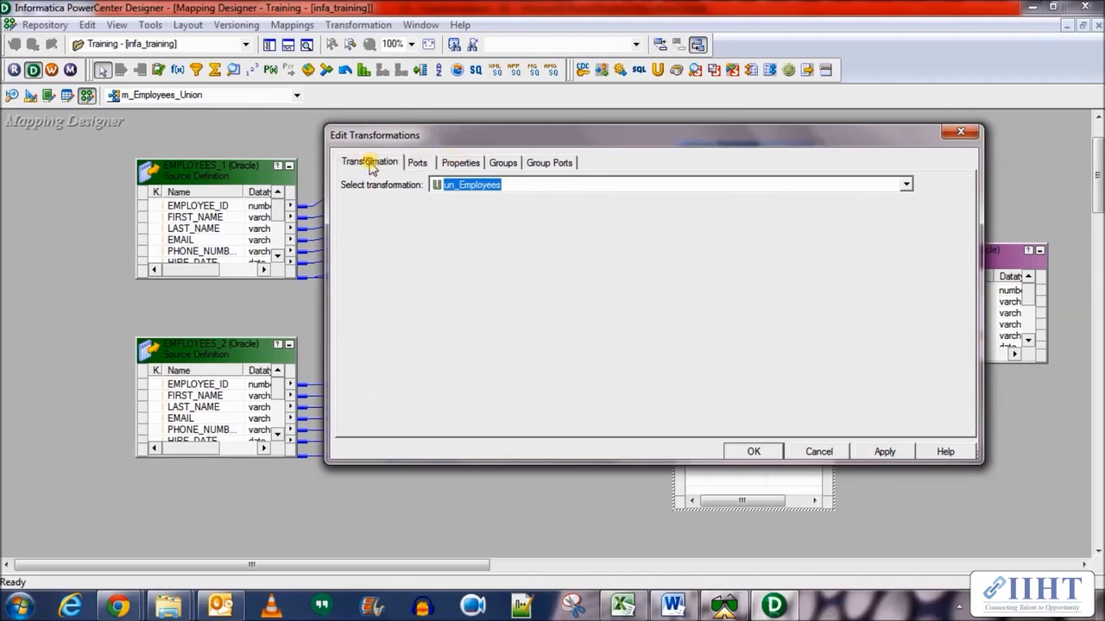
{"action": "left_click", "coordinate": [459, 162]}
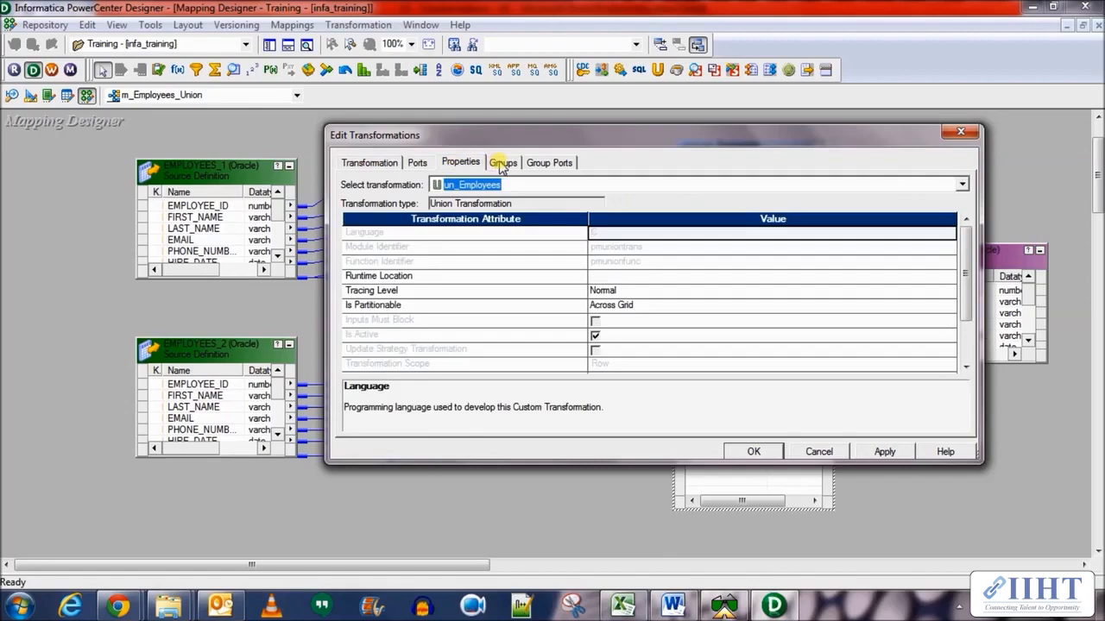
{"action": "left_click", "coordinate": [549, 162]}
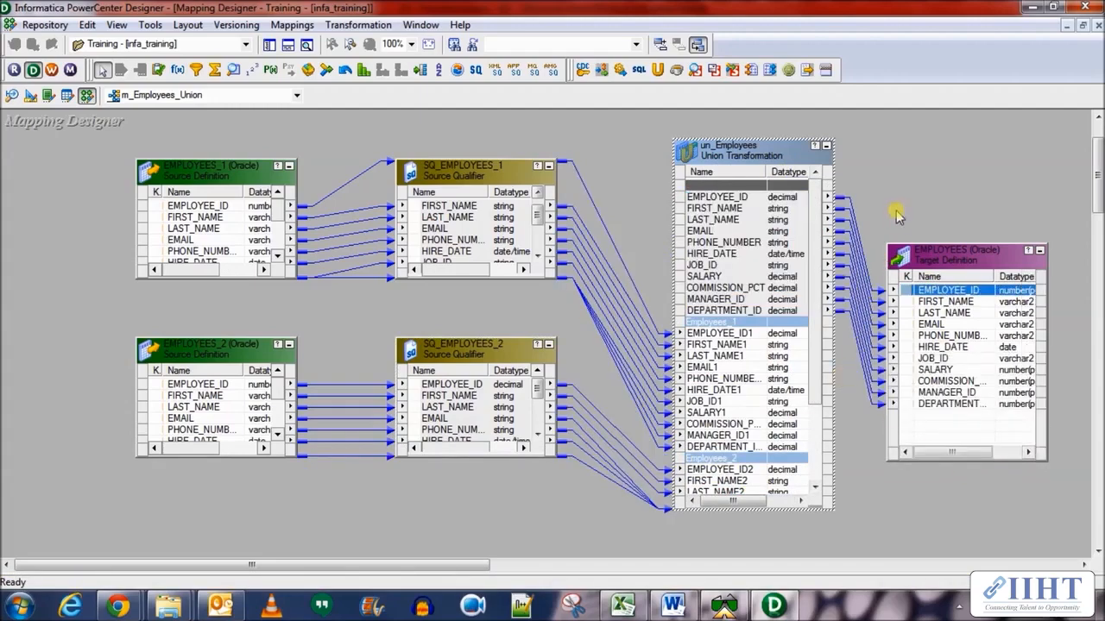
Step: Arrange All objects in the mapping layout and launch Workflow Manager
{"action": "right_click", "coordinate": [897, 216]}
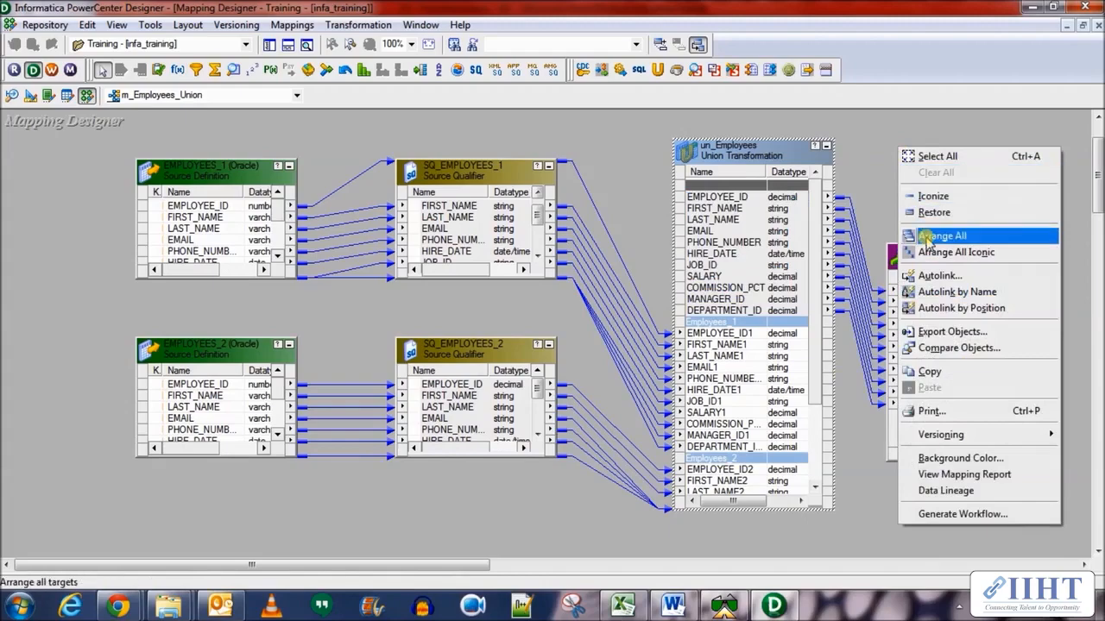
{"action": "left_click", "coordinate": [942, 235]}
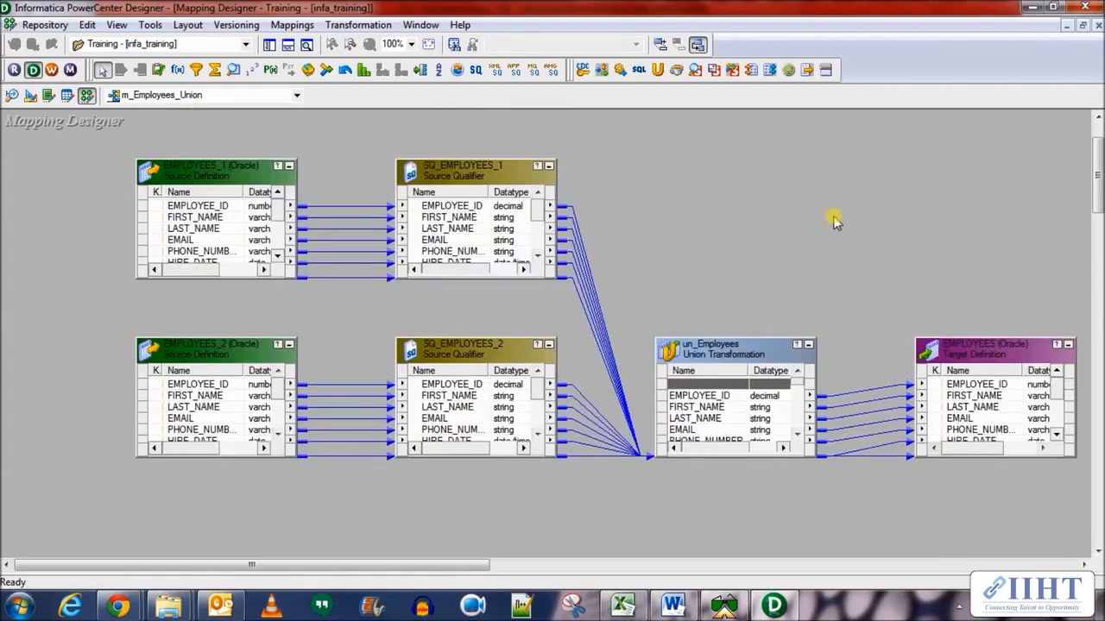
{"action": "left_click", "coordinate": [45, 25]}
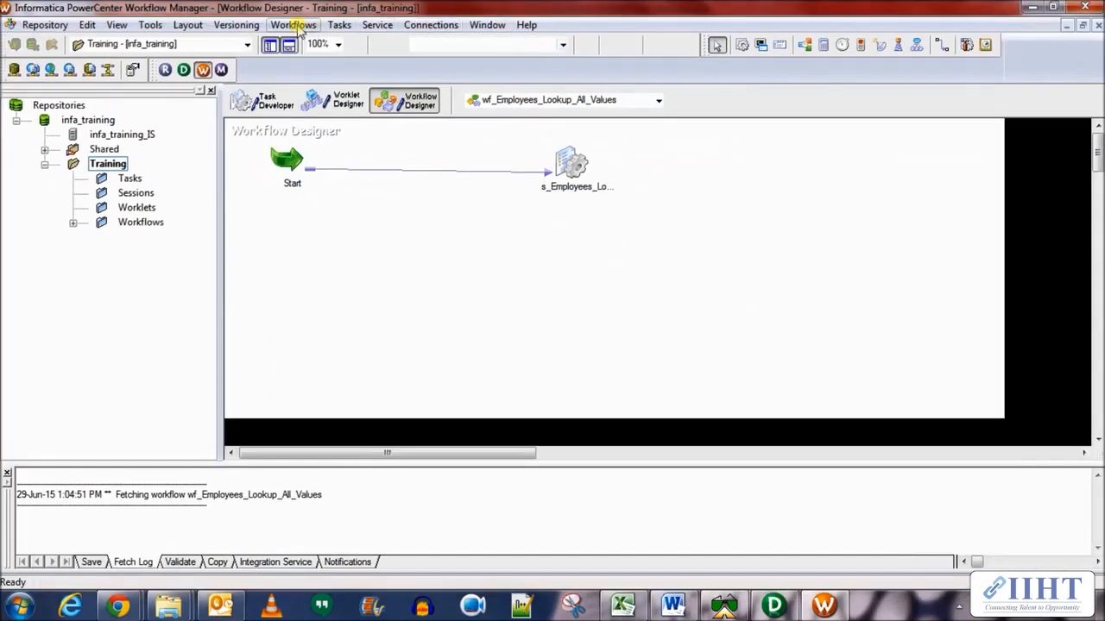
Step: Create a new workflow named wf_Employees_Union
{"action": "left_click", "coordinate": [293, 24]}
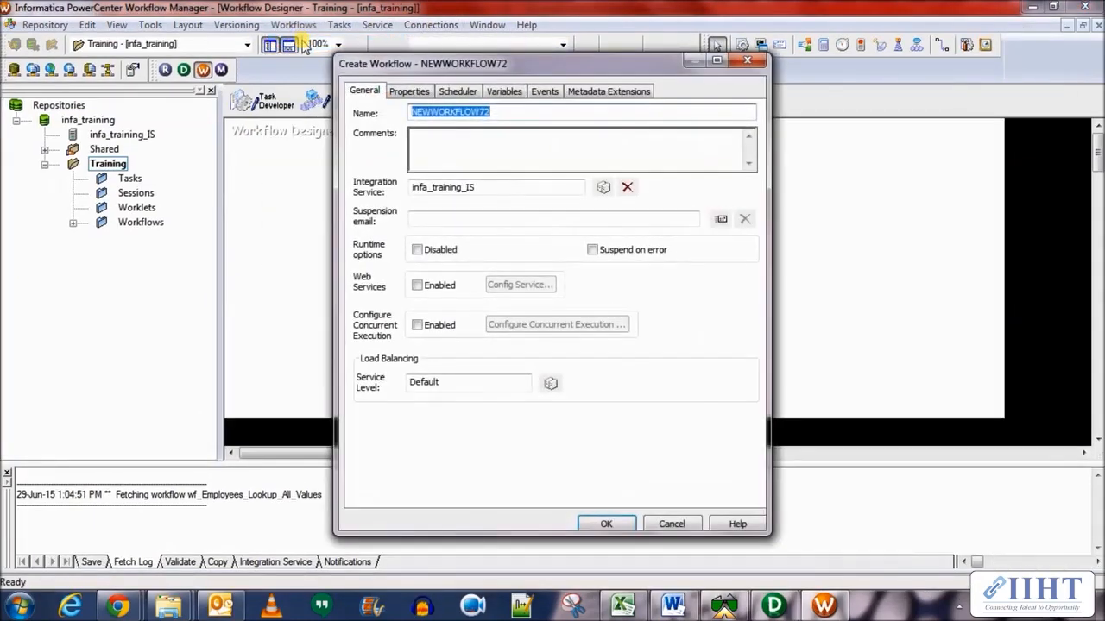
{"action": "type", "text": "wf_Employees_"}
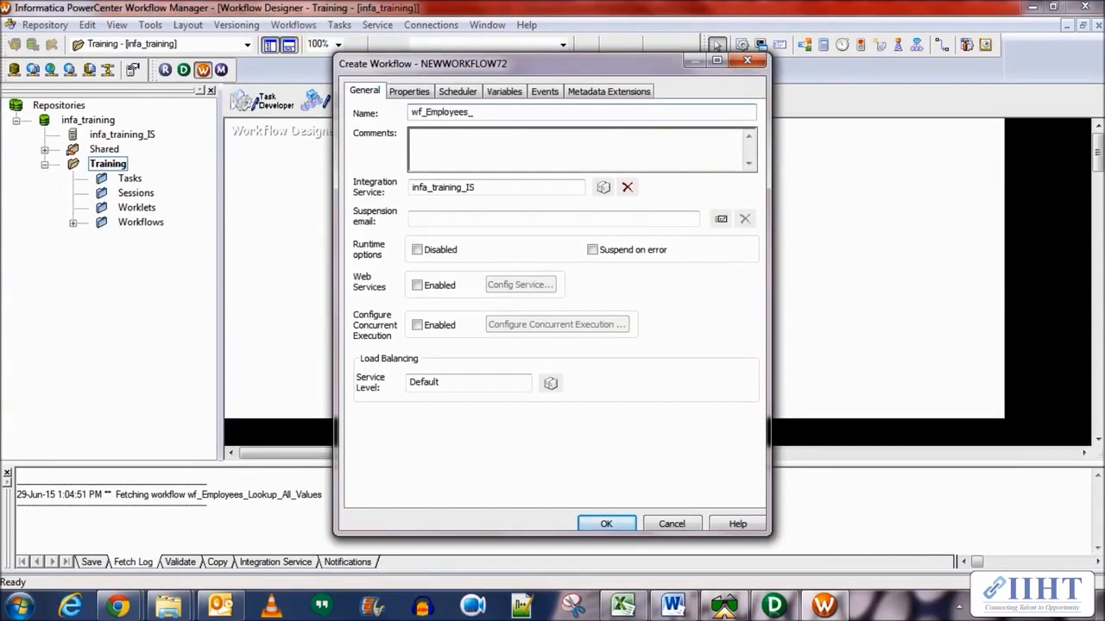
{"action": "left_click", "coordinate": [606, 524]}
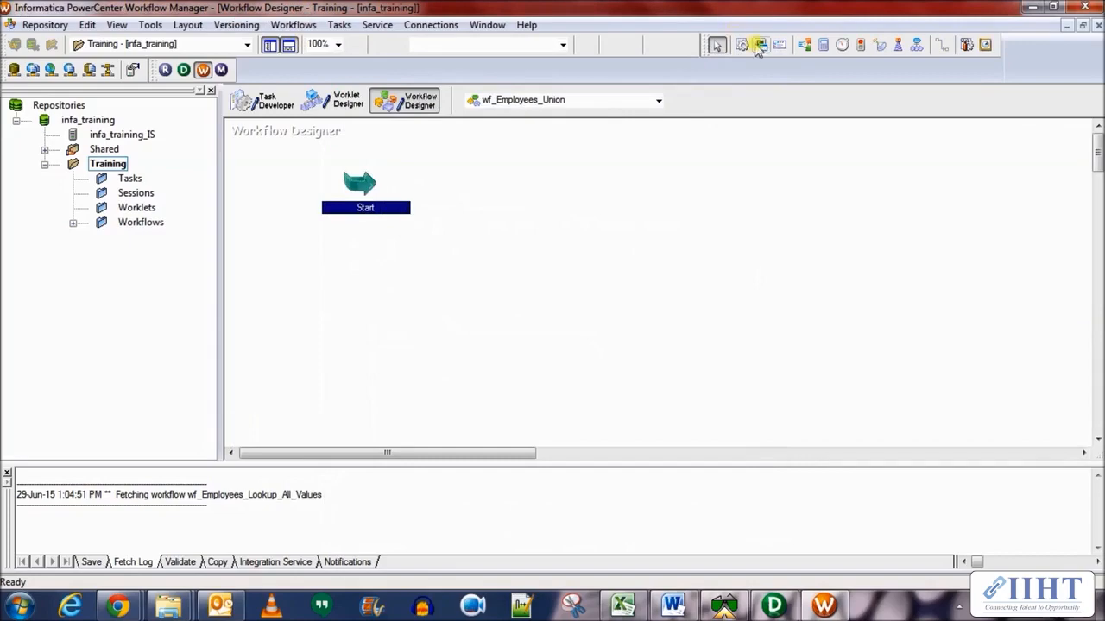
Step: Add a Session task using the m_Employees_Union mapping, linked from Start
{"action": "left_click", "coordinate": [759, 45]}
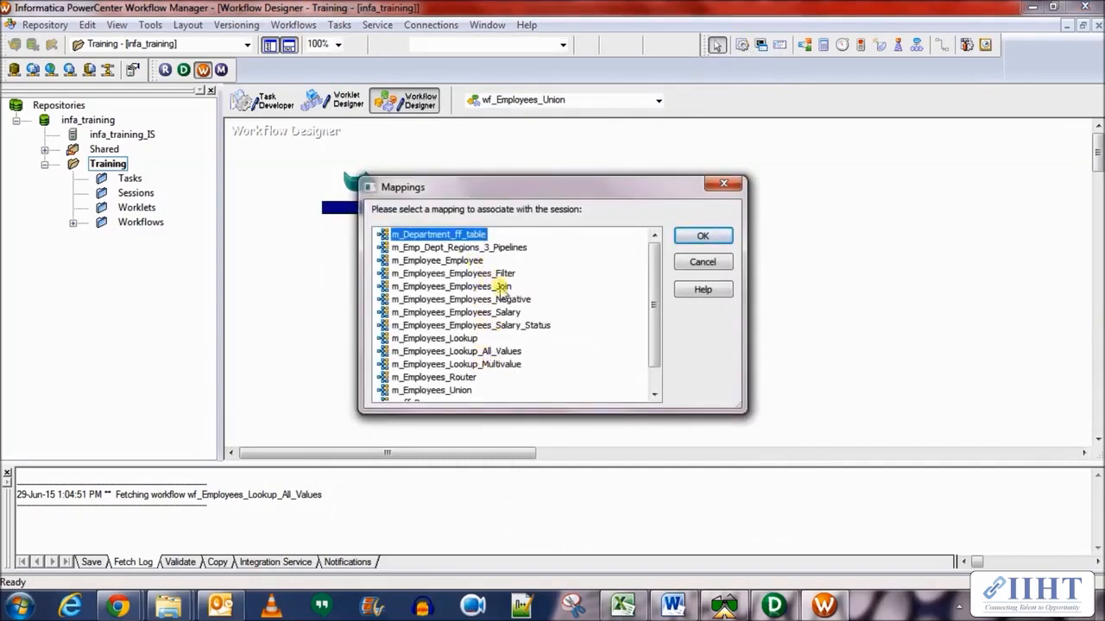
{"action": "left_click", "coordinate": [432, 390]}
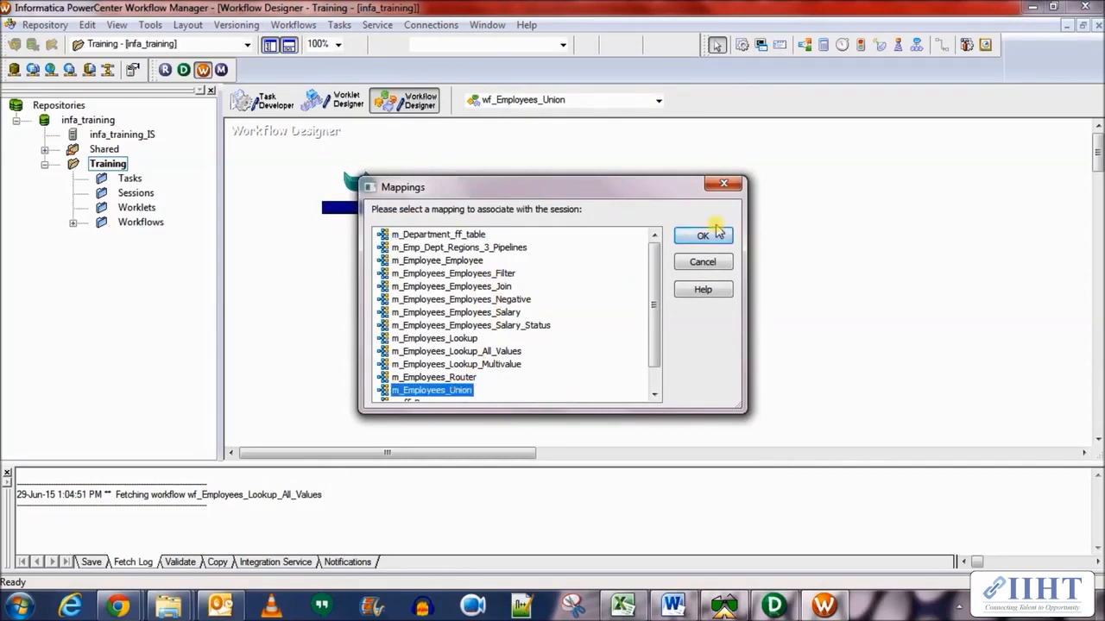
{"action": "left_click", "coordinate": [702, 234]}
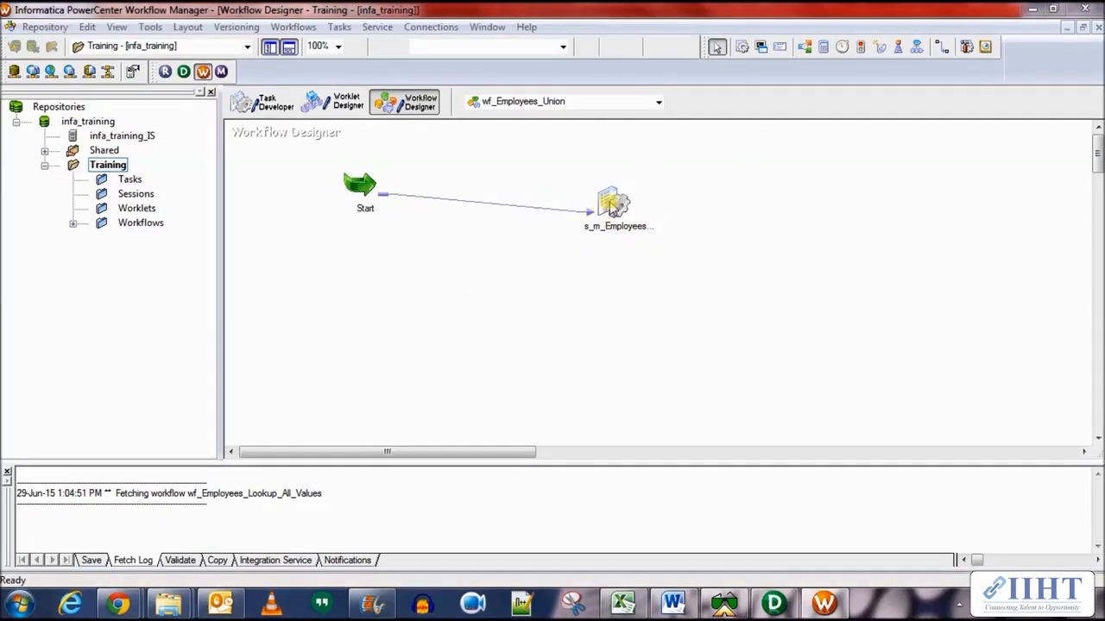
Step: Rename the session task s_Employees_Union and set it to fail the parent if it fails
{"action": "double_click", "coordinate": [612, 204]}
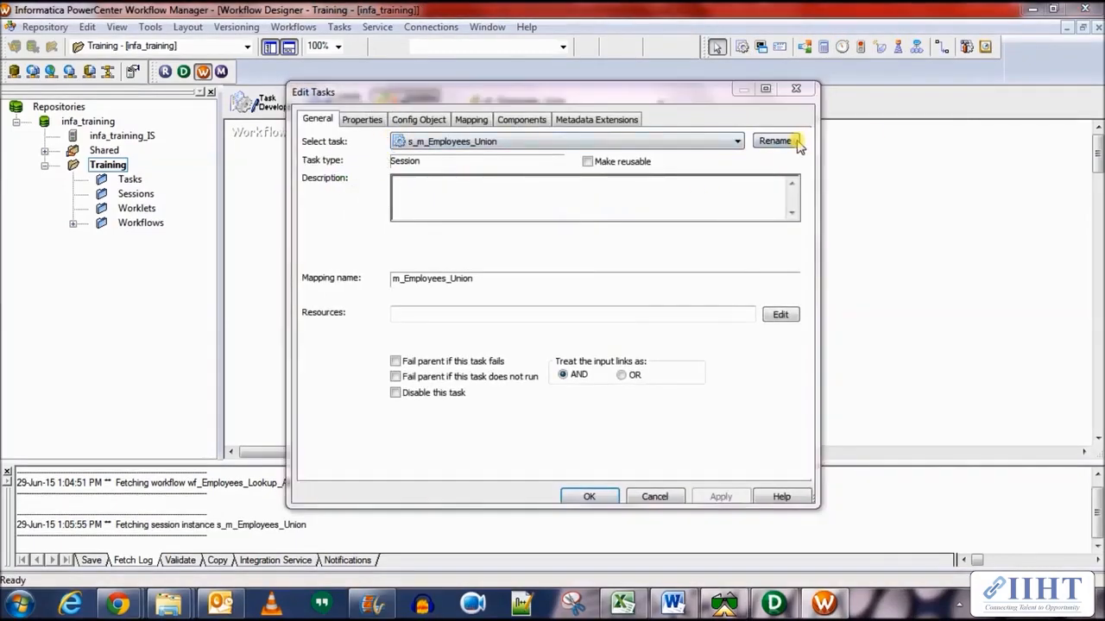
{"action": "left_click", "coordinate": [773, 142]}
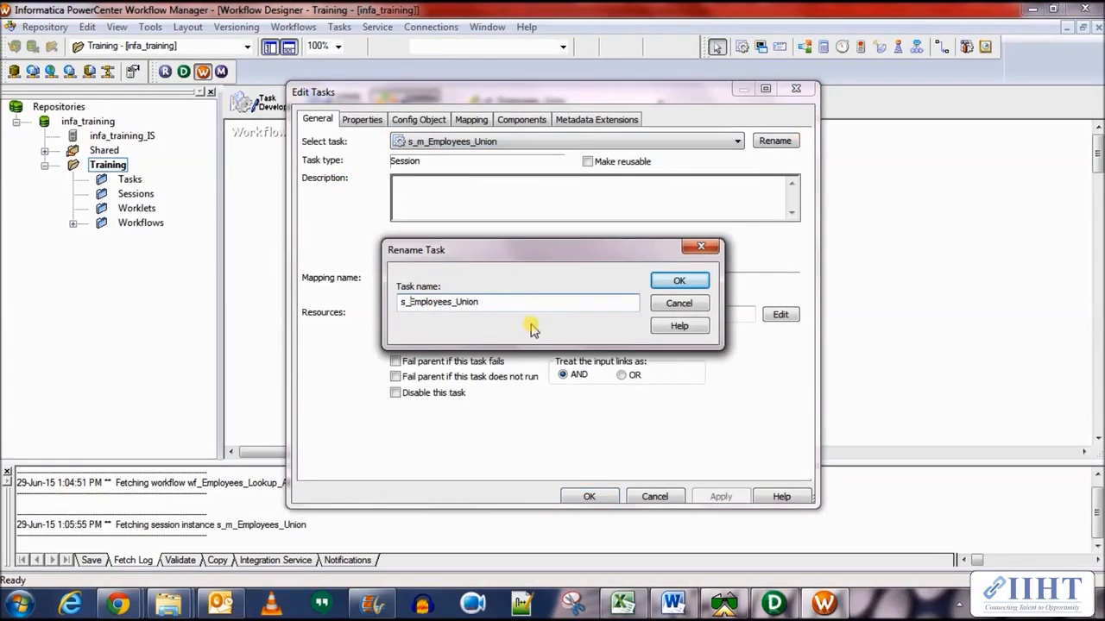
{"action": "left_click", "coordinate": [680, 279]}
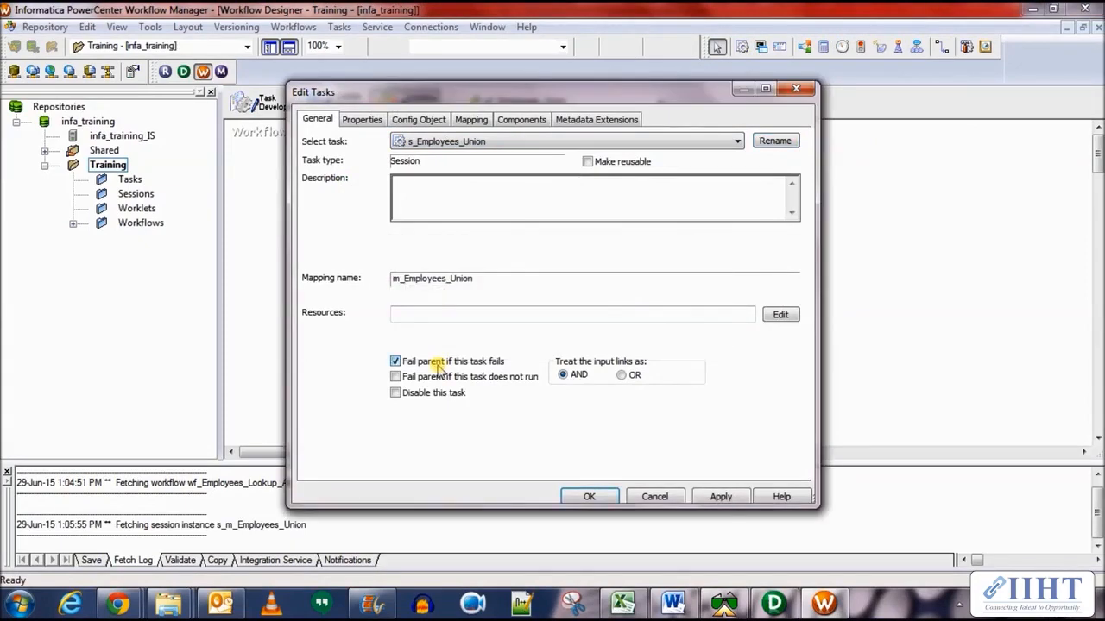
Step: In the session properties, set the $Source and $Target connection values
{"action": "left_click", "coordinate": [362, 119]}
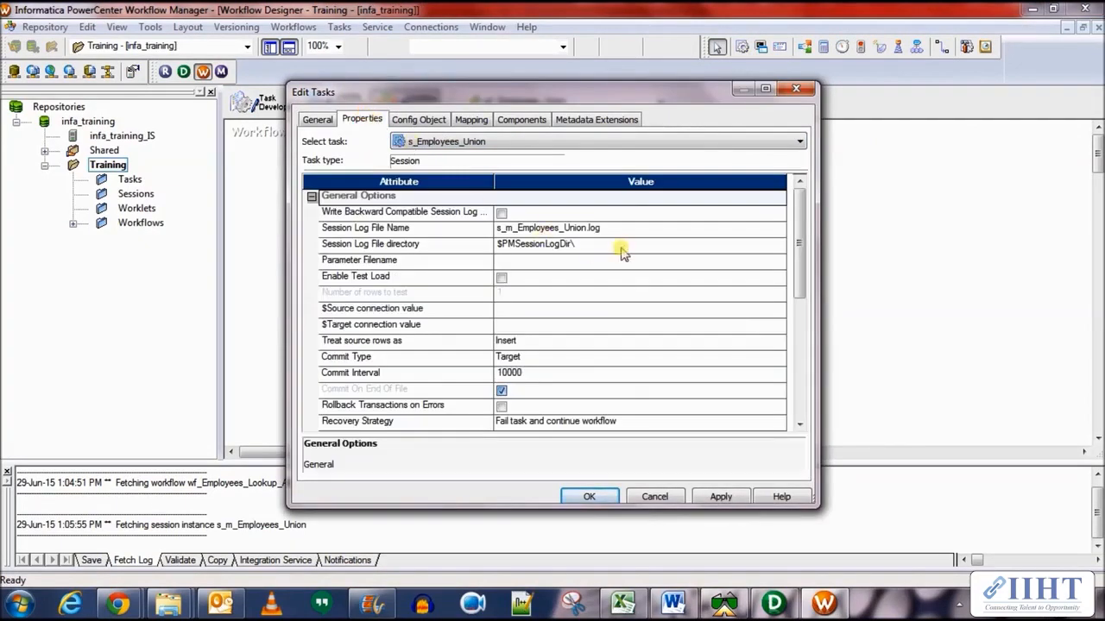
{"action": "left_click", "coordinate": [501, 213]}
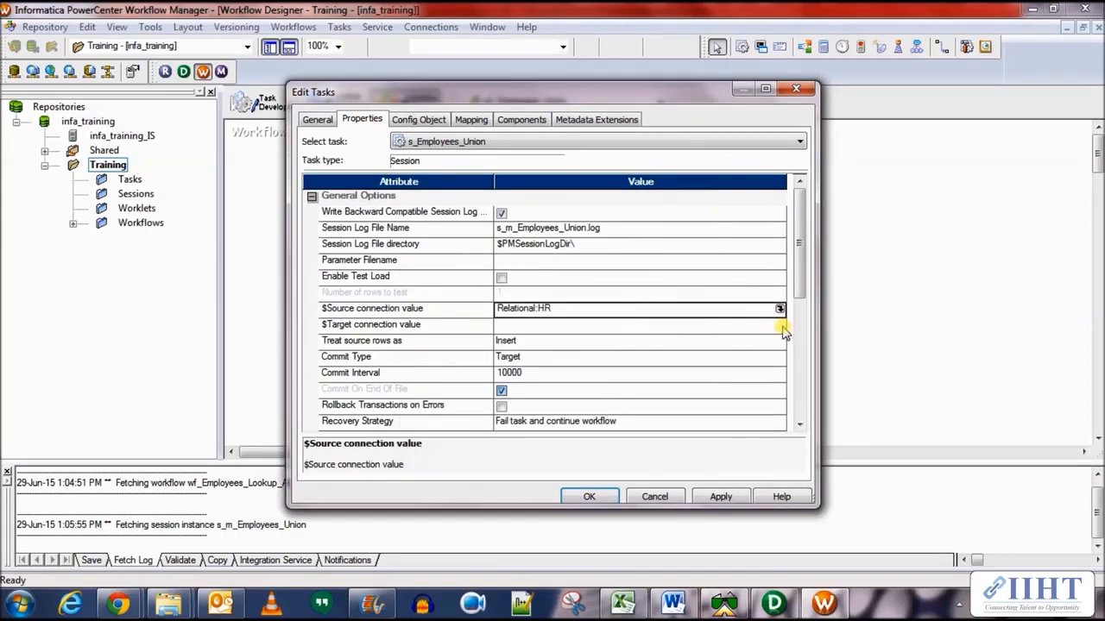
{"action": "left_click", "coordinate": [780, 325]}
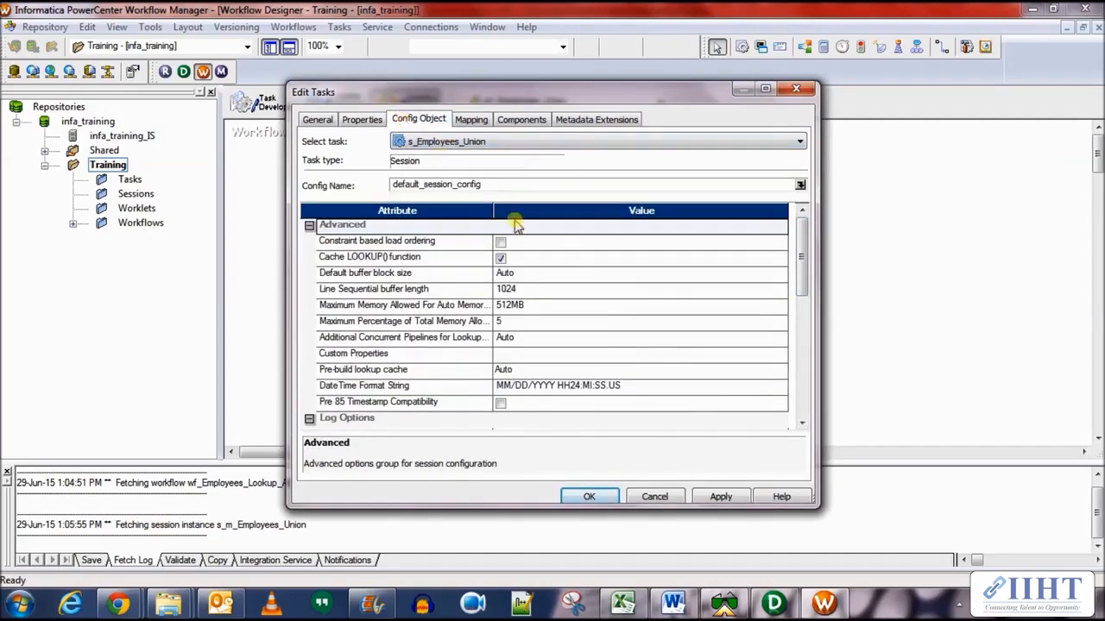
{"action": "scroll", "scroll_direction": "down", "scroll_amount": 3}
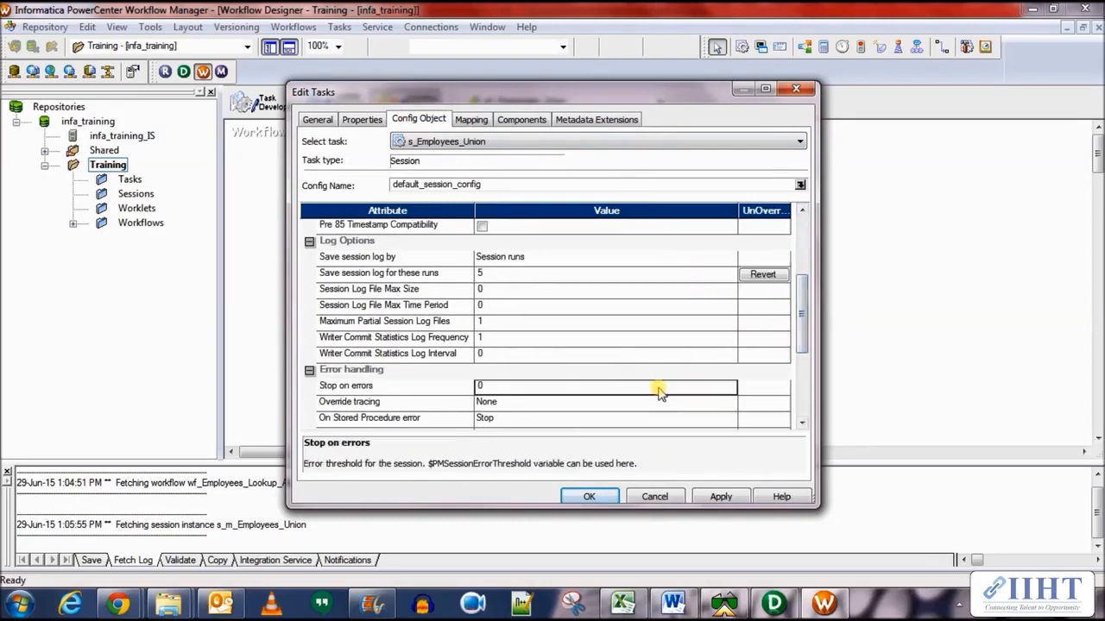
Step: Give the SQ_EMPLOYEES_1 source the connection variable $Source in the Mapping settings
{"action": "left_click", "coordinate": [471, 119]}
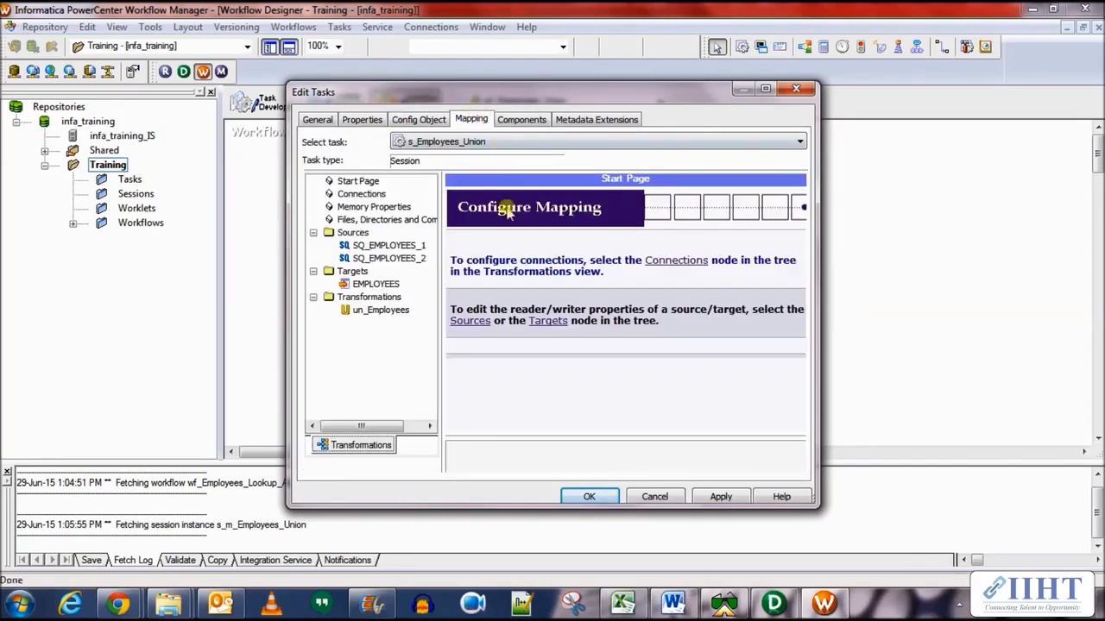
{"action": "left_click", "coordinate": [385, 245]}
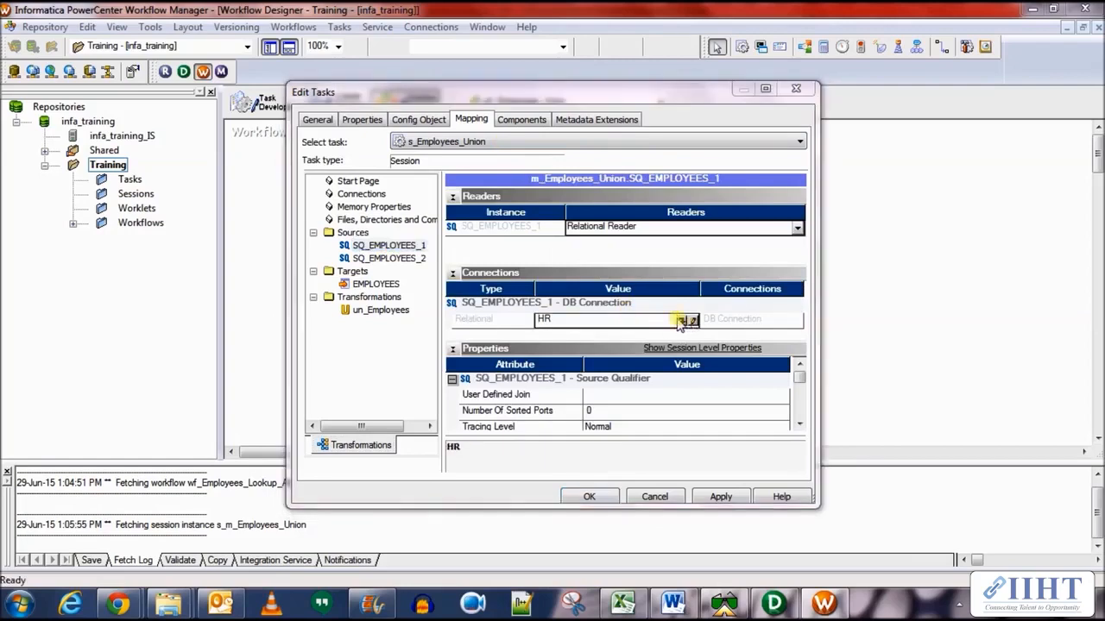
{"action": "left_click", "coordinate": [687, 319]}
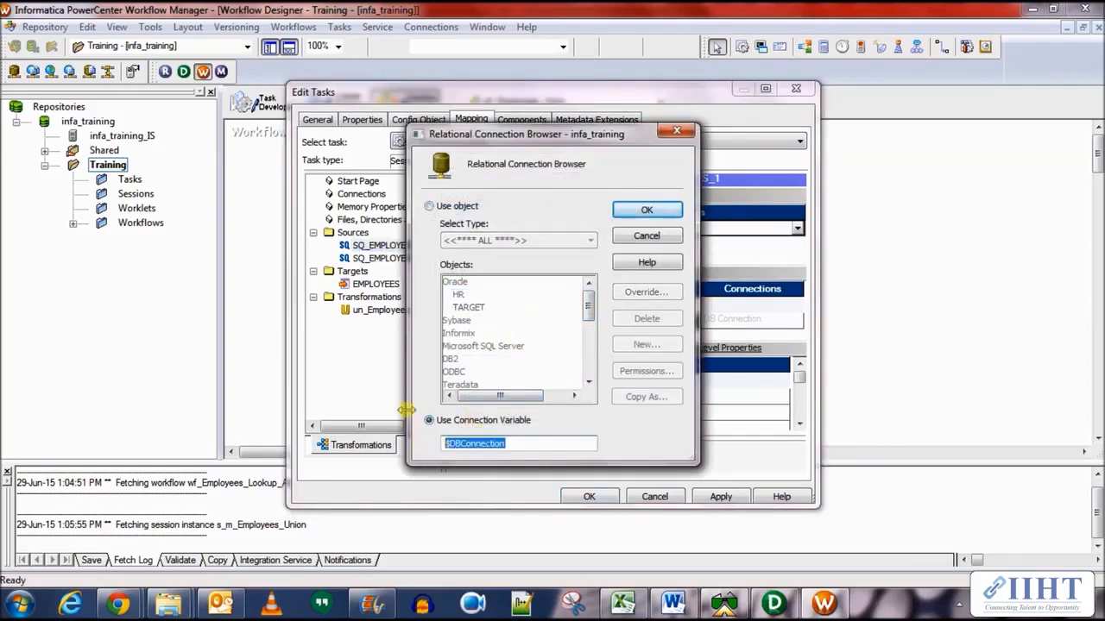
{"action": "type", "text": "$Source"}
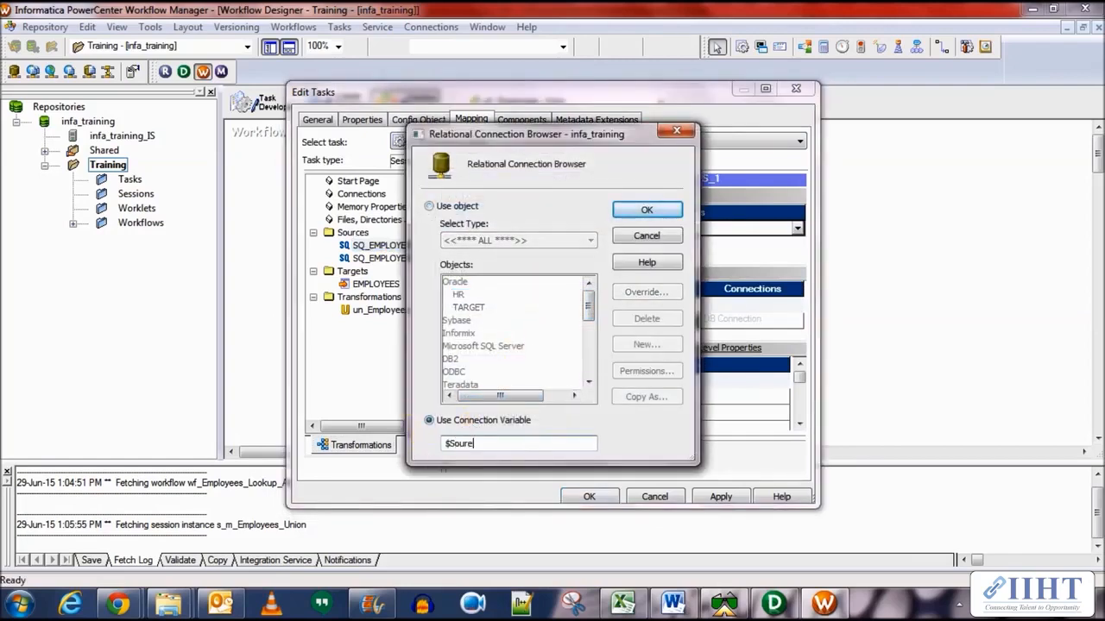
{"action": "type", "text": "c"}
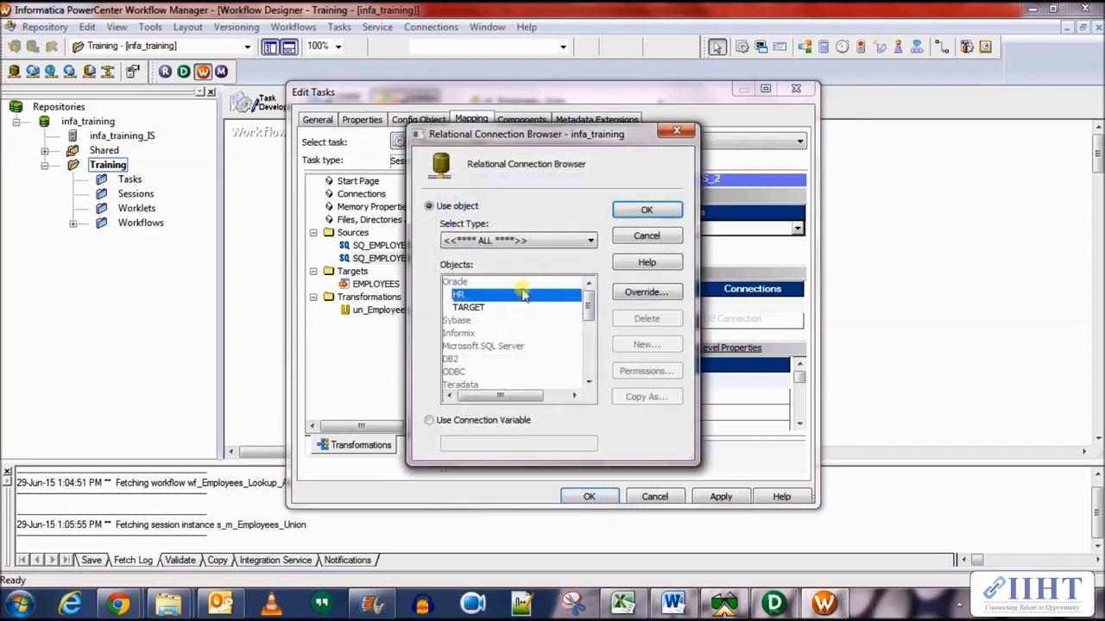
{"action": "left_click", "coordinate": [428, 421]}
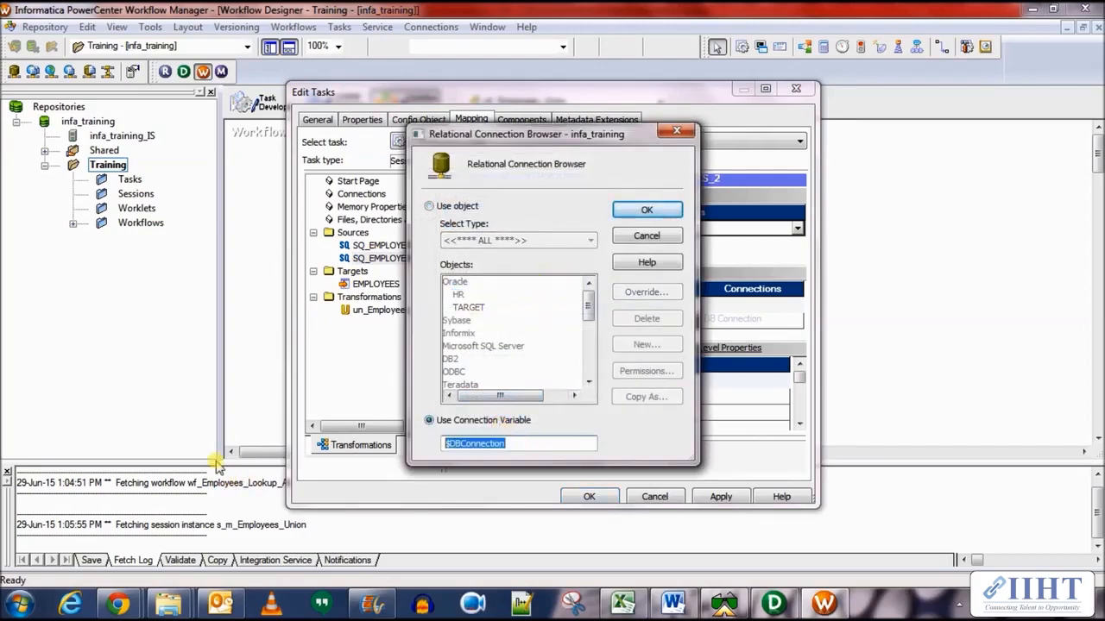
{"action": "type", "text": "$Source"}
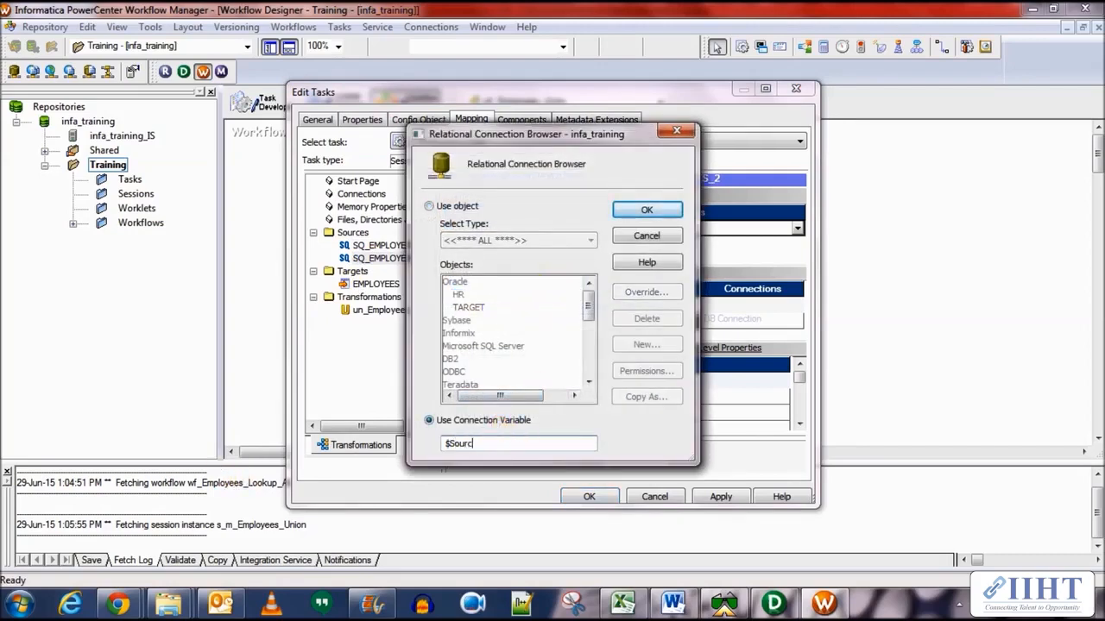
Step: Set the EMPLOYEES target to a connection variable, review writer and un_Employees settings, and confirm
{"action": "left_click", "coordinate": [645, 210]}
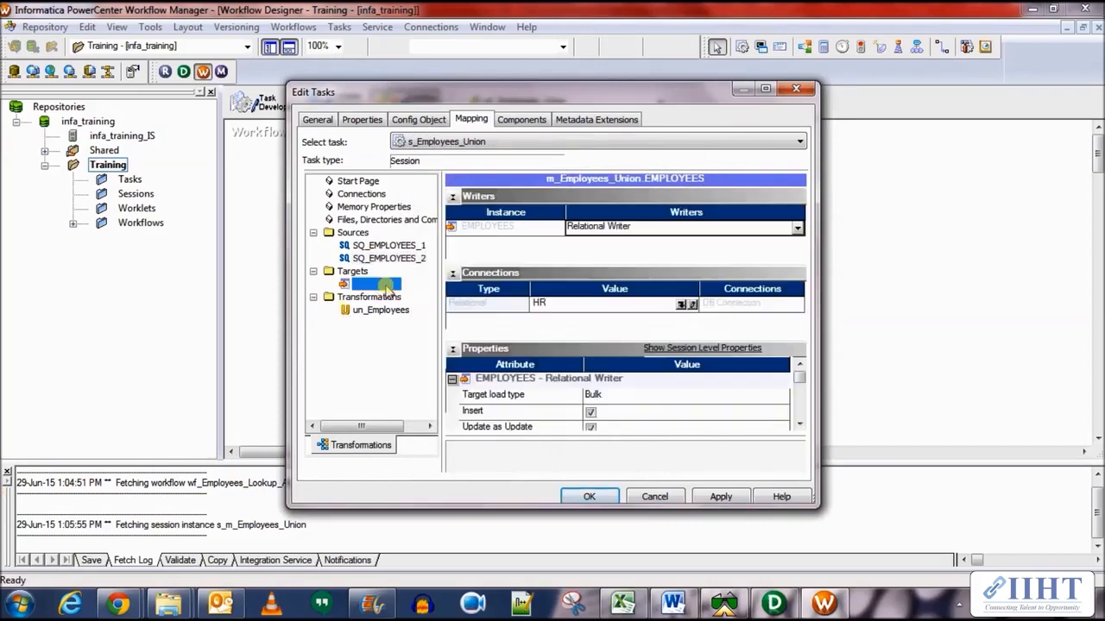
{"action": "left_click", "coordinate": [680, 304]}
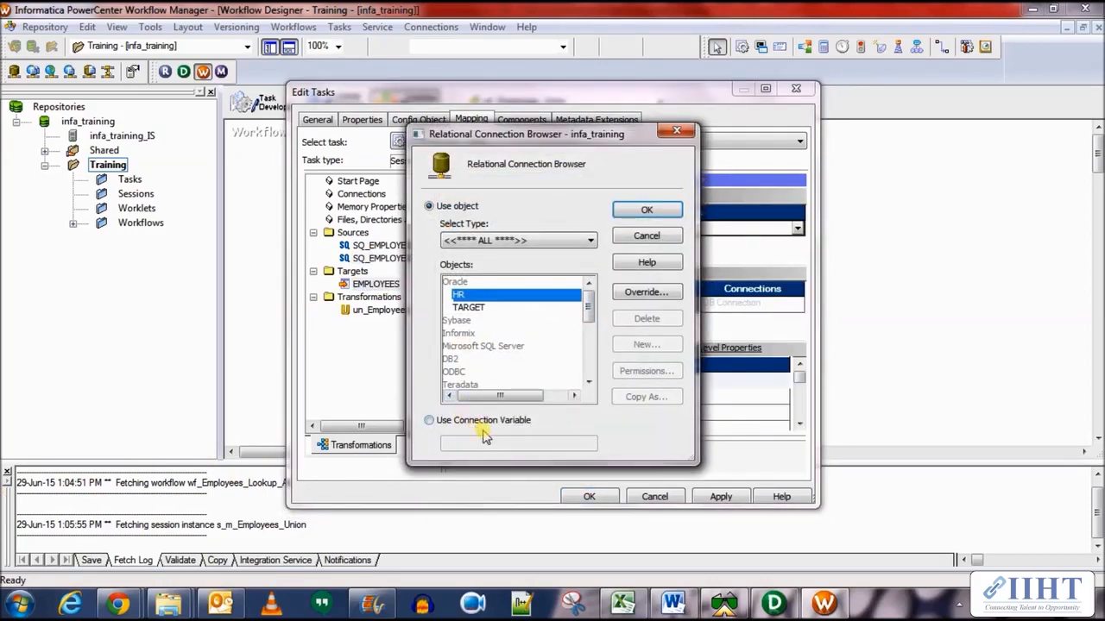
{"action": "left_click", "coordinate": [429, 421]}
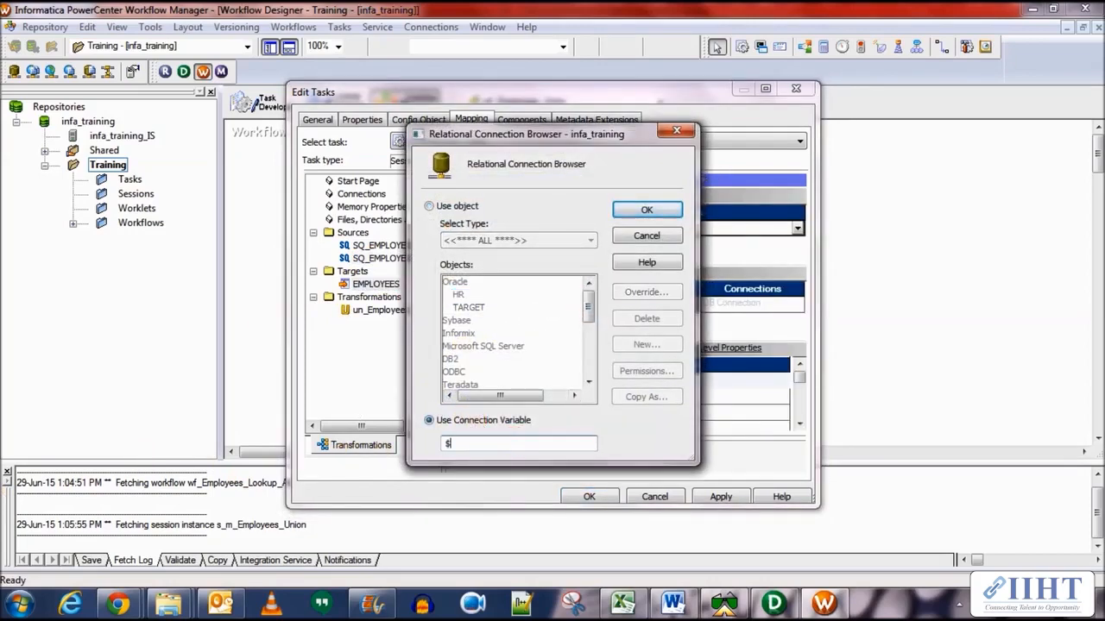
{"action": "left_click", "coordinate": [645, 209]}
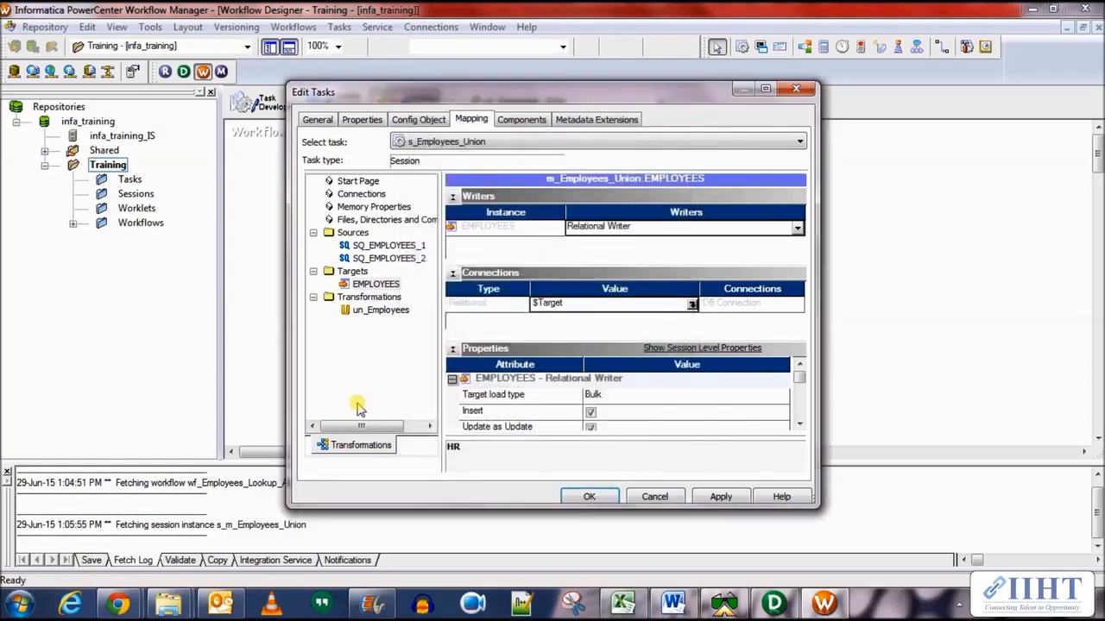
{"action": "left_click", "coordinate": [379, 310]}
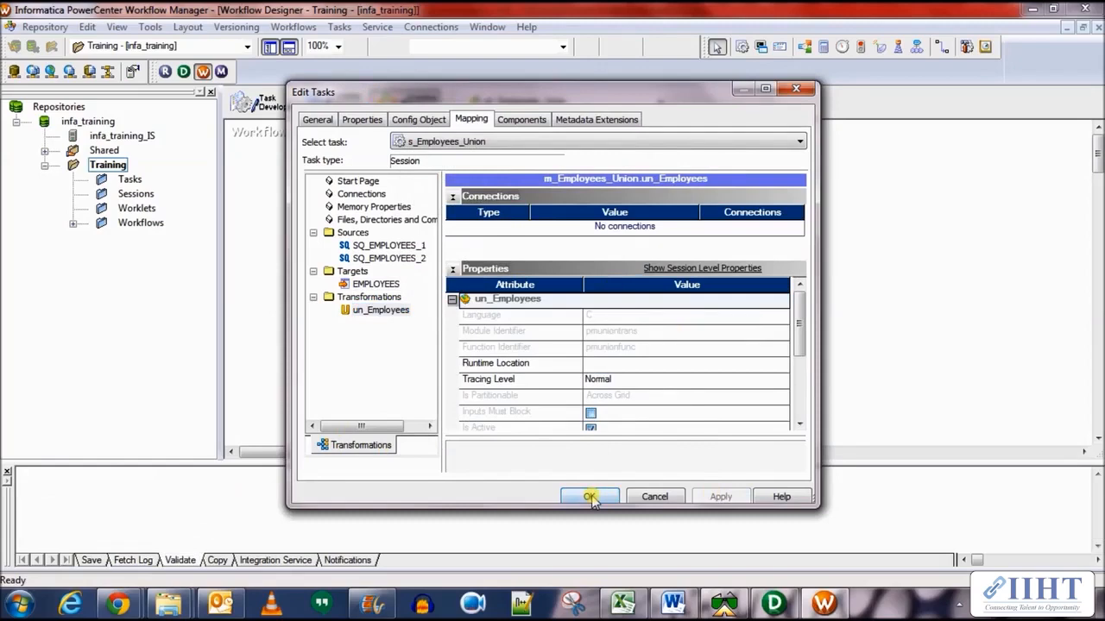
{"action": "left_click", "coordinate": [590, 497]}
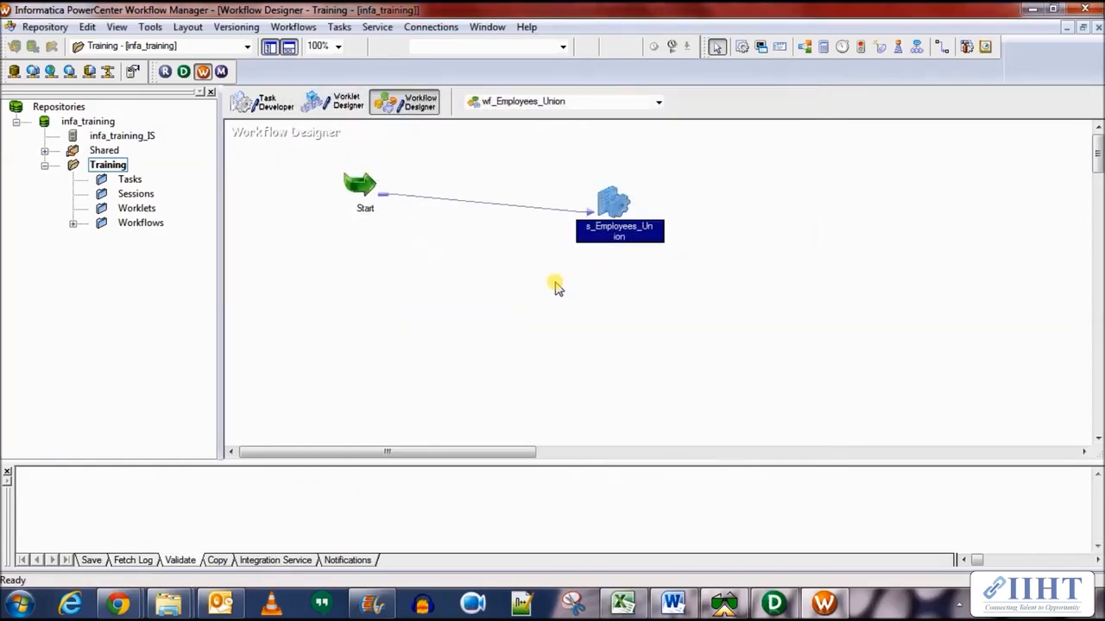
Step: Start workflow wf_Employees_Union from the workspace context menu
{"action": "right_click", "coordinate": [556, 285]}
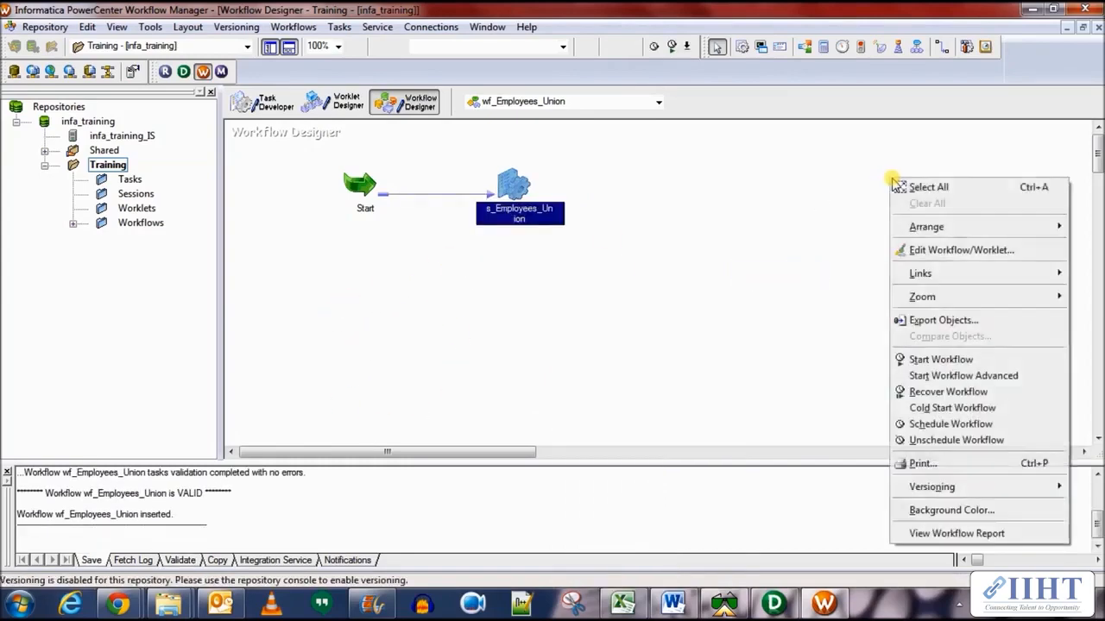
{"action": "mouse_move", "coordinate": [941, 359]}
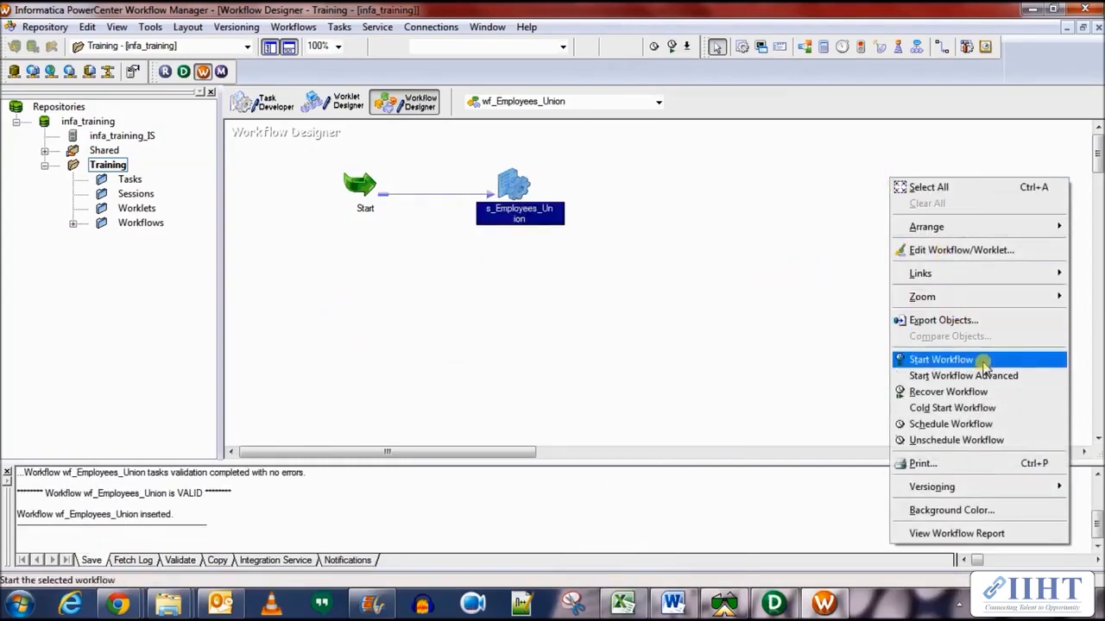
{"action": "left_click", "coordinate": [941, 360]}
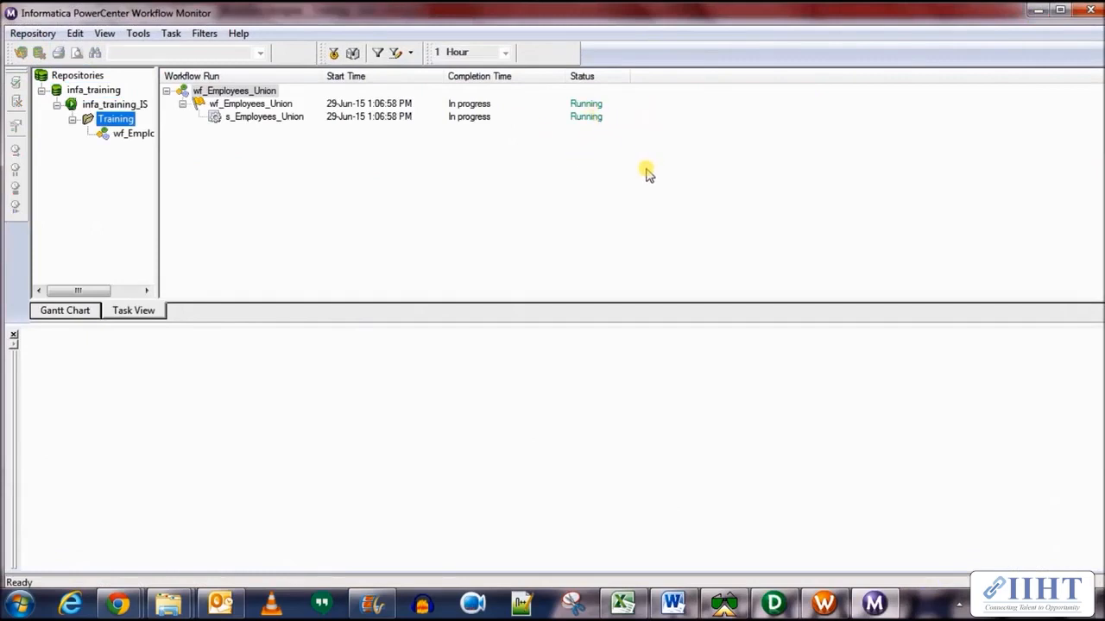
{"action": "mouse_move", "coordinate": [411, 145]}
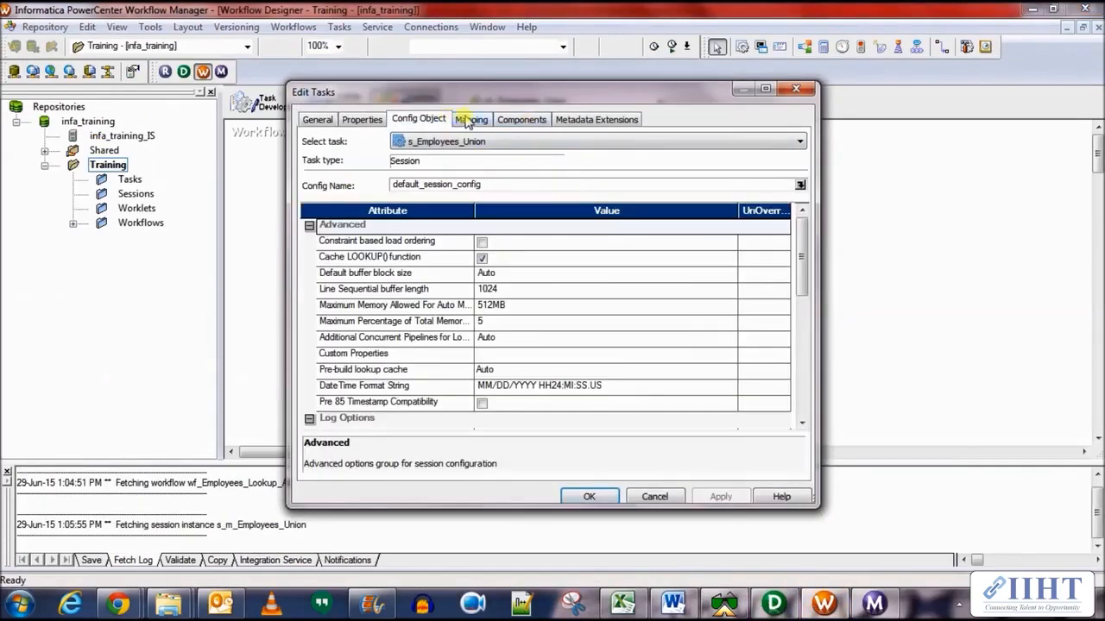
Step: Enable Truncate target table for EMPLOYEES, confirm the session, and restart the workflow
{"action": "left_click", "coordinate": [472, 119]}
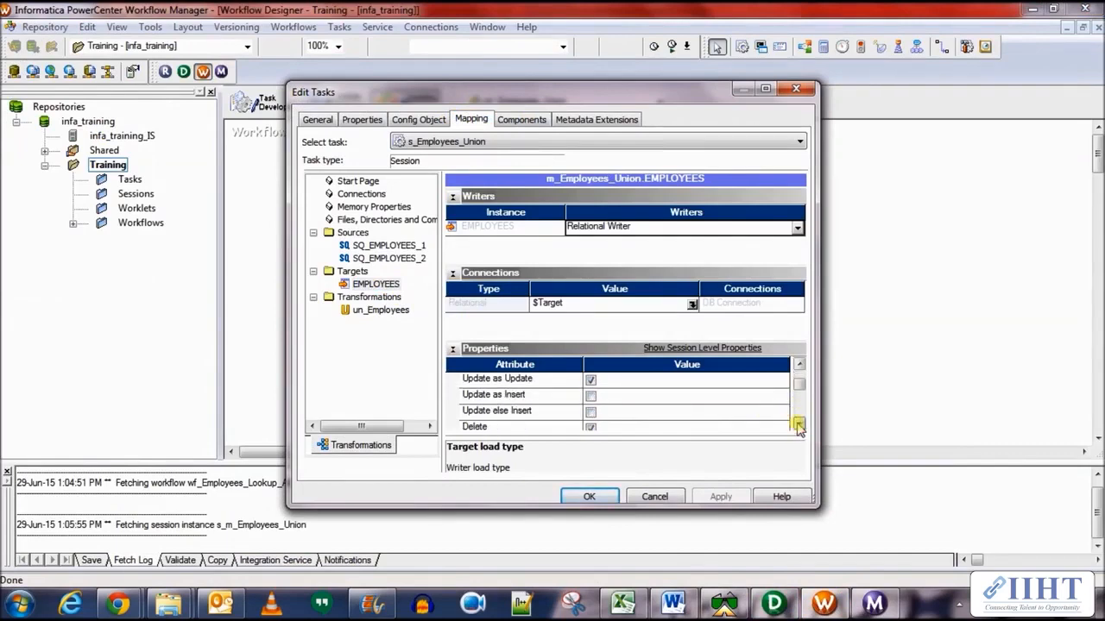
{"action": "left_click", "coordinate": [797, 424]}
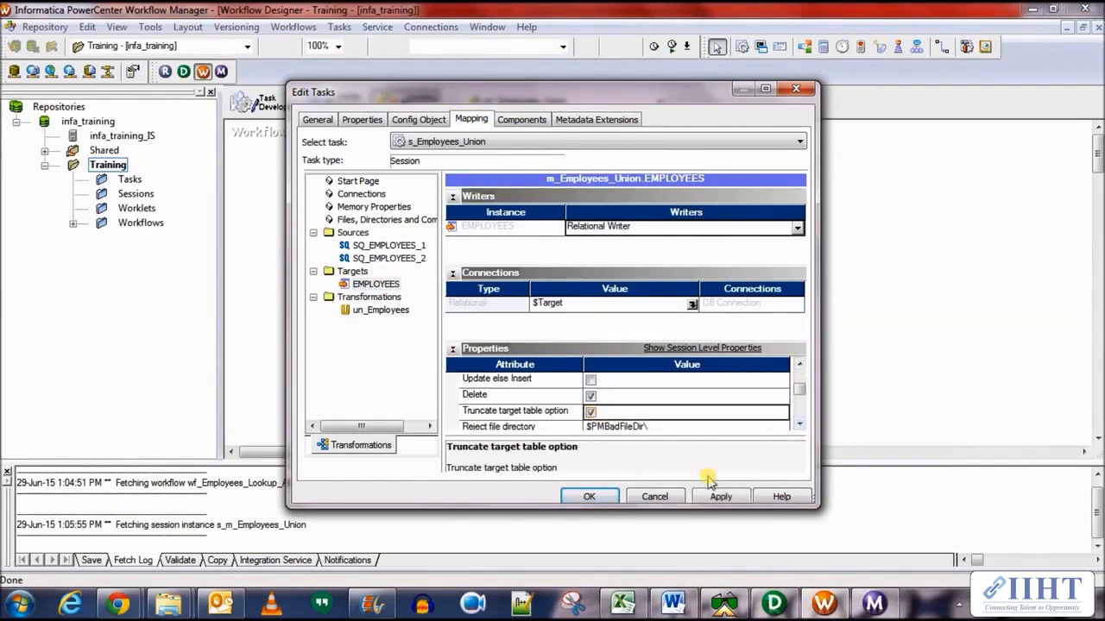
{"action": "left_click", "coordinate": [589, 497]}
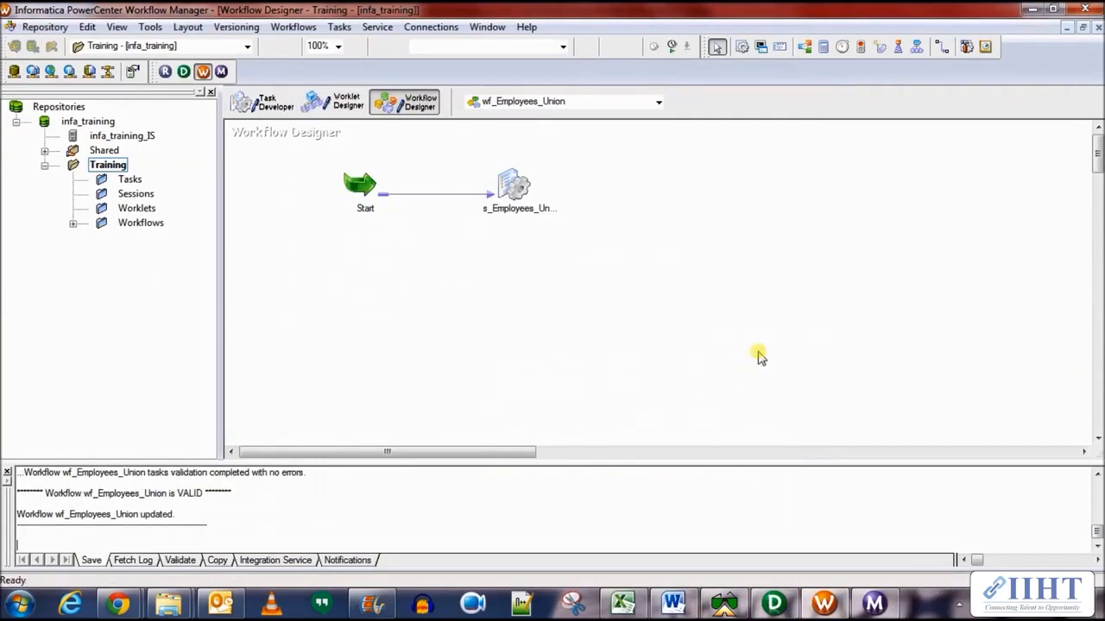
{"action": "right_click", "coordinate": [758, 355]}
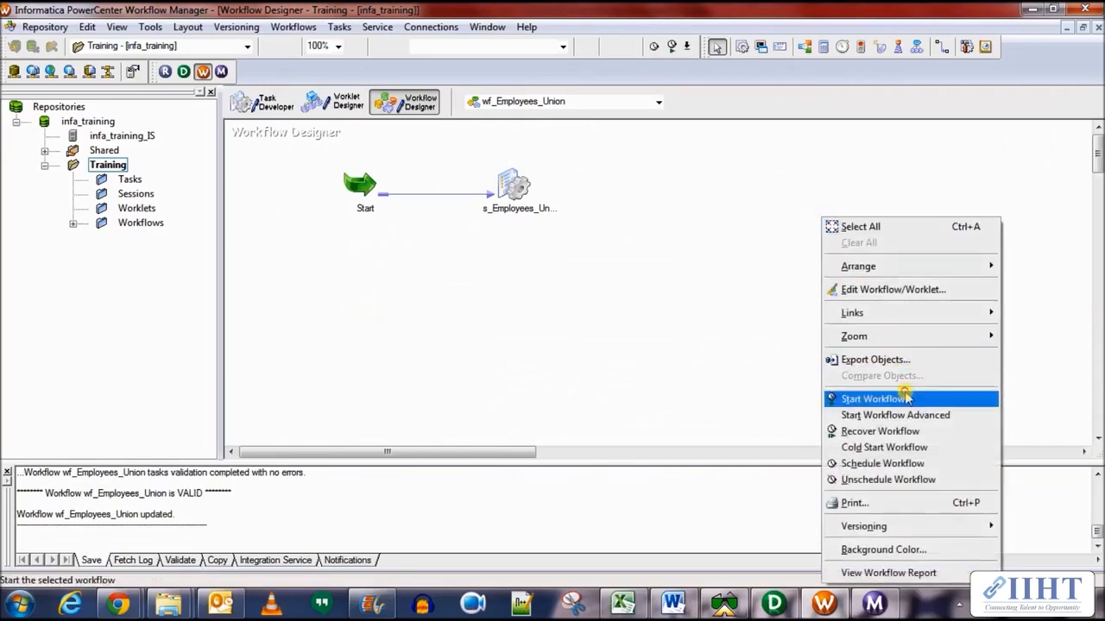
{"action": "left_click", "coordinate": [875, 397]}
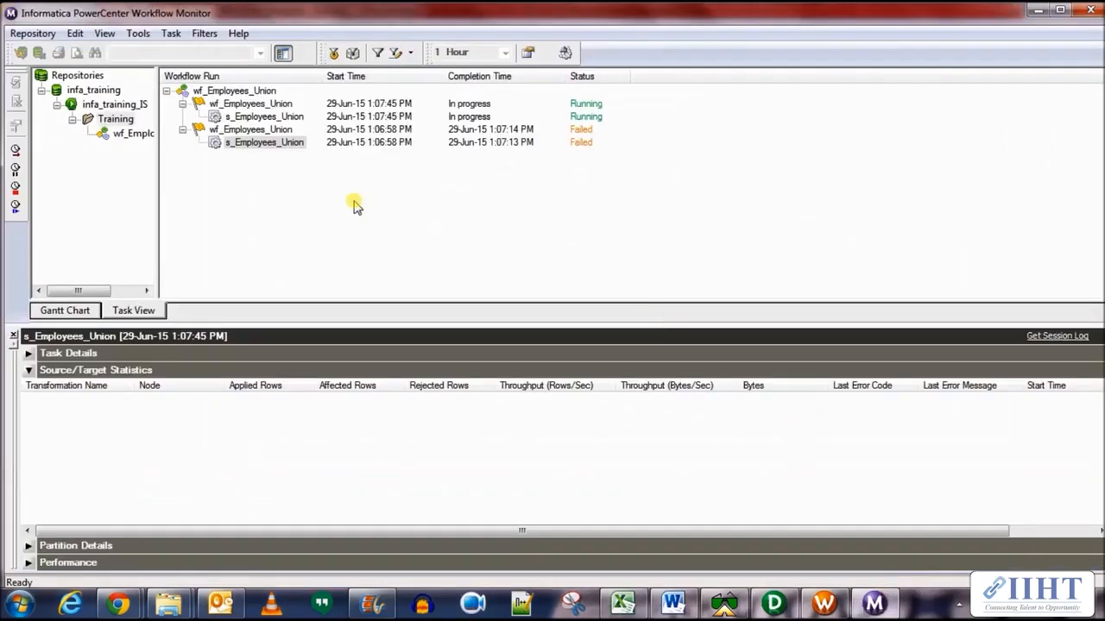
Step: View the succeeded s_Employees_Union run's statistics and get its session log
{"action": "left_click", "coordinate": [264, 116]}
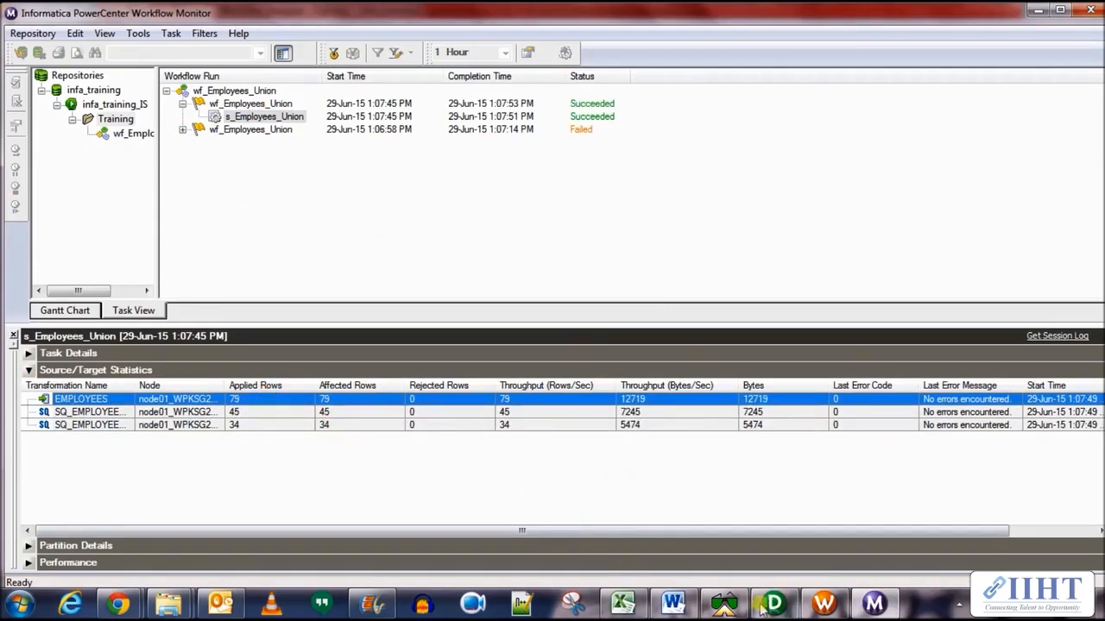
{"action": "right_click", "coordinate": [264, 118]}
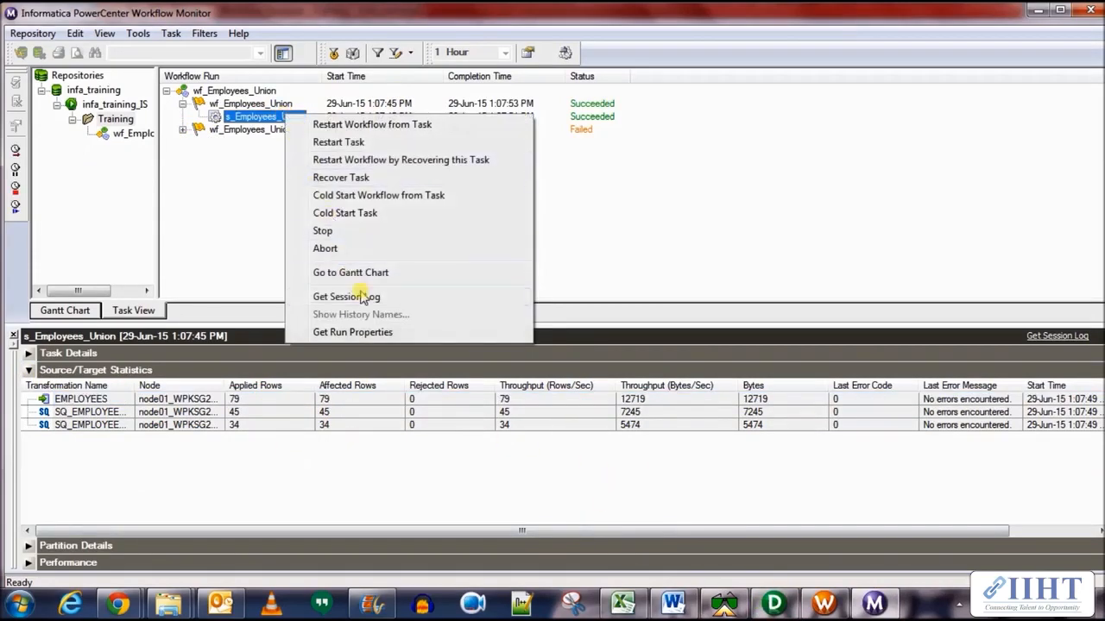
{"action": "left_click", "coordinate": [346, 297]}
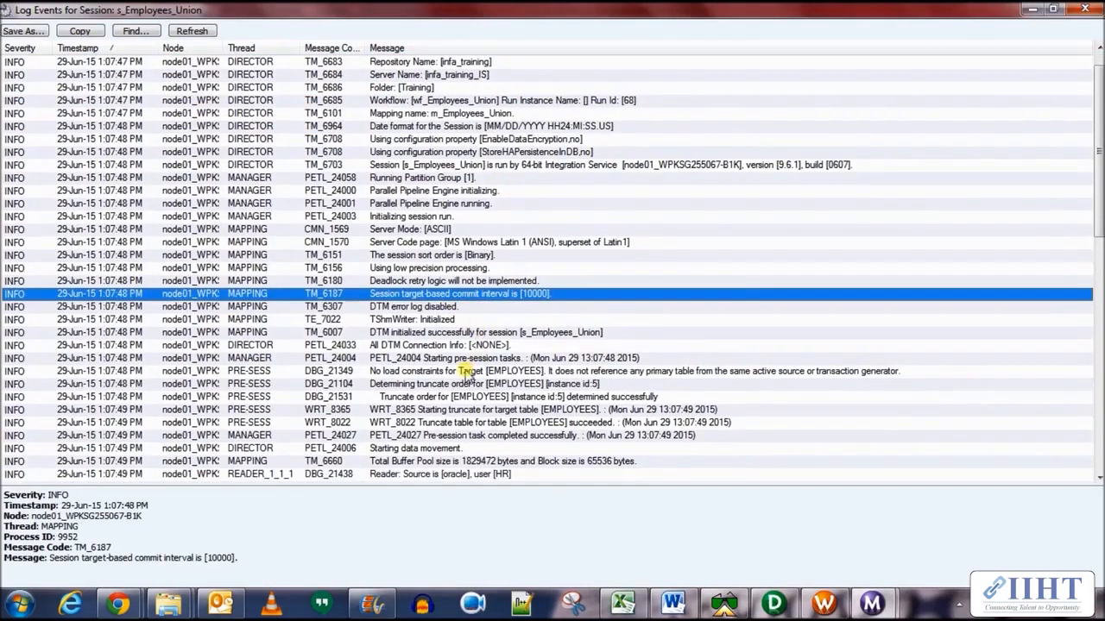
Step: Scroll the log through the SQ query entry to the LOAD SUMMARY showing 79 rows inserted
{"action": "scroll", "scroll_direction": "down", "scroll_amount": 3}
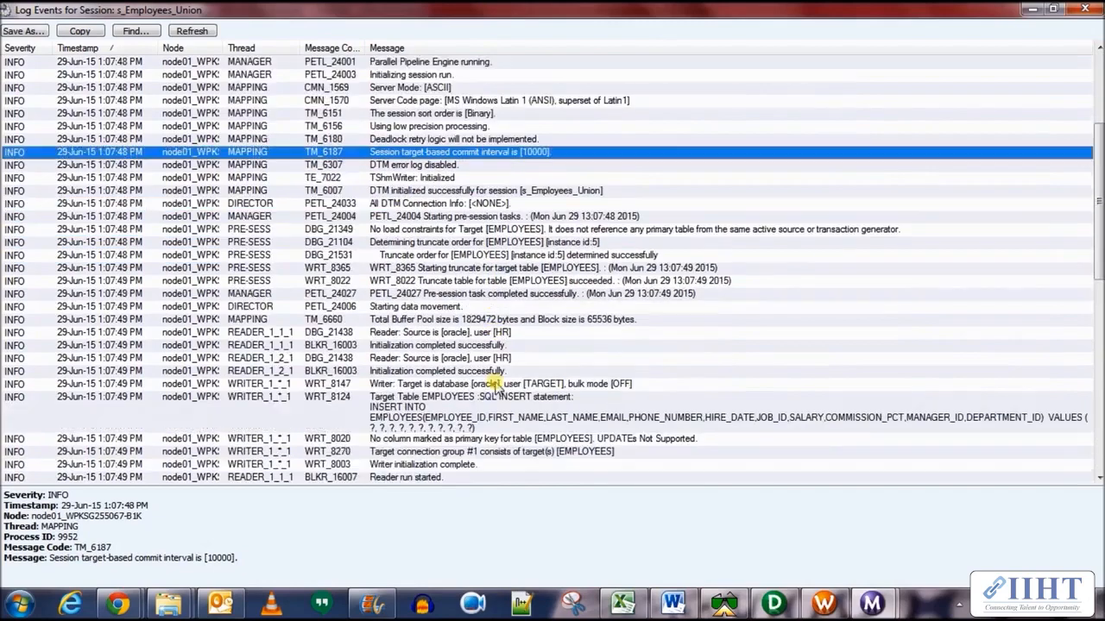
{"action": "scroll", "scroll_direction": "down", "scroll_amount": 3}
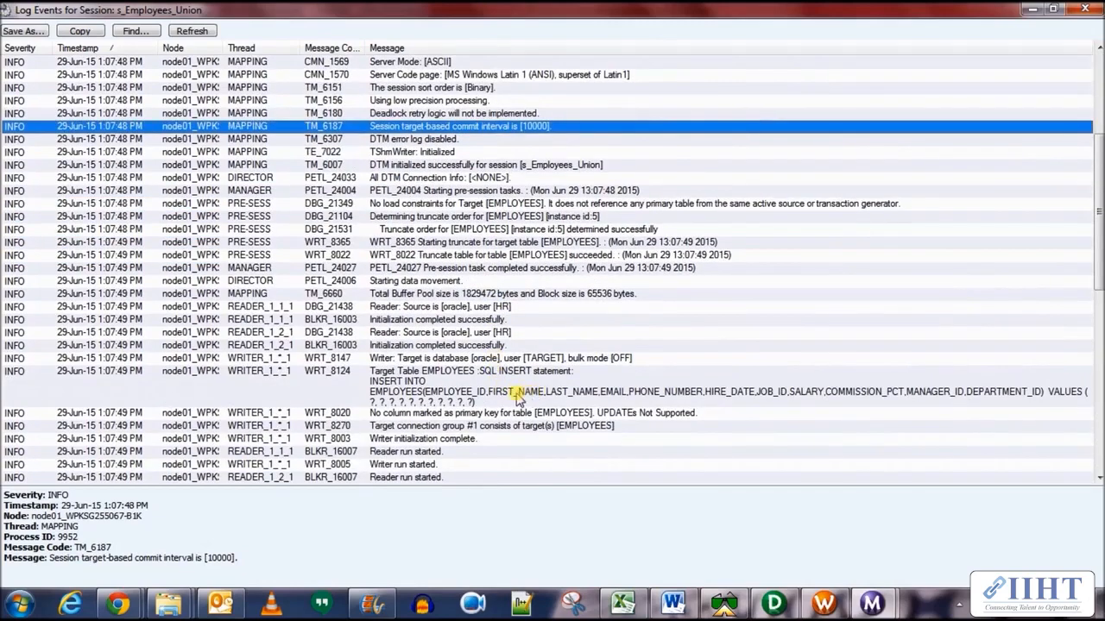
{"action": "scroll", "scroll_direction": "down", "scroll_amount": 3}
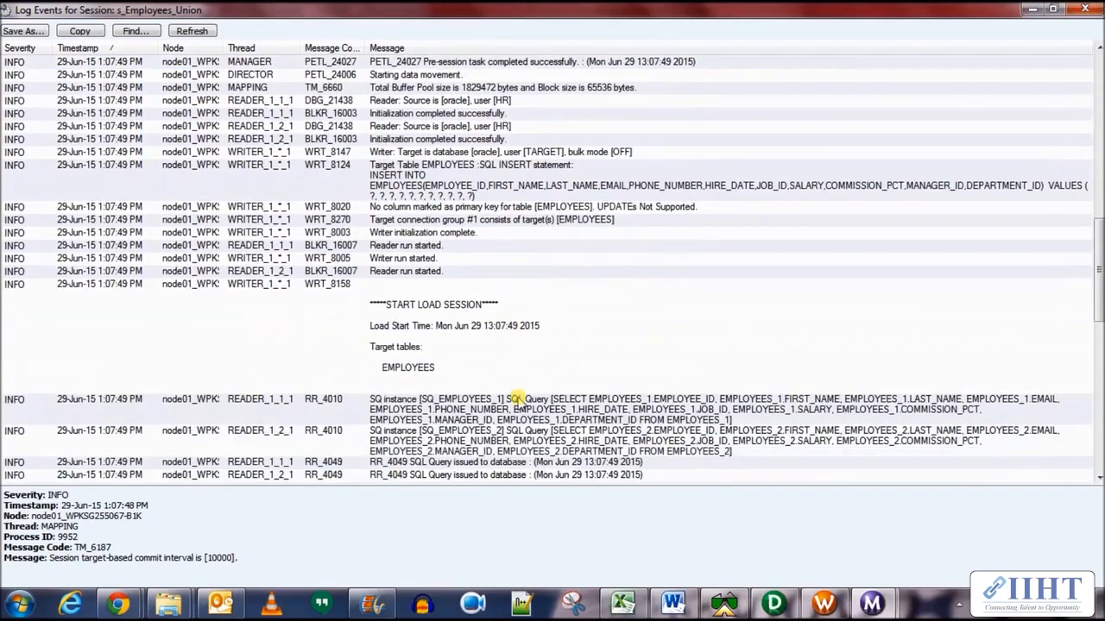
{"action": "left_click", "coordinate": [518, 398]}
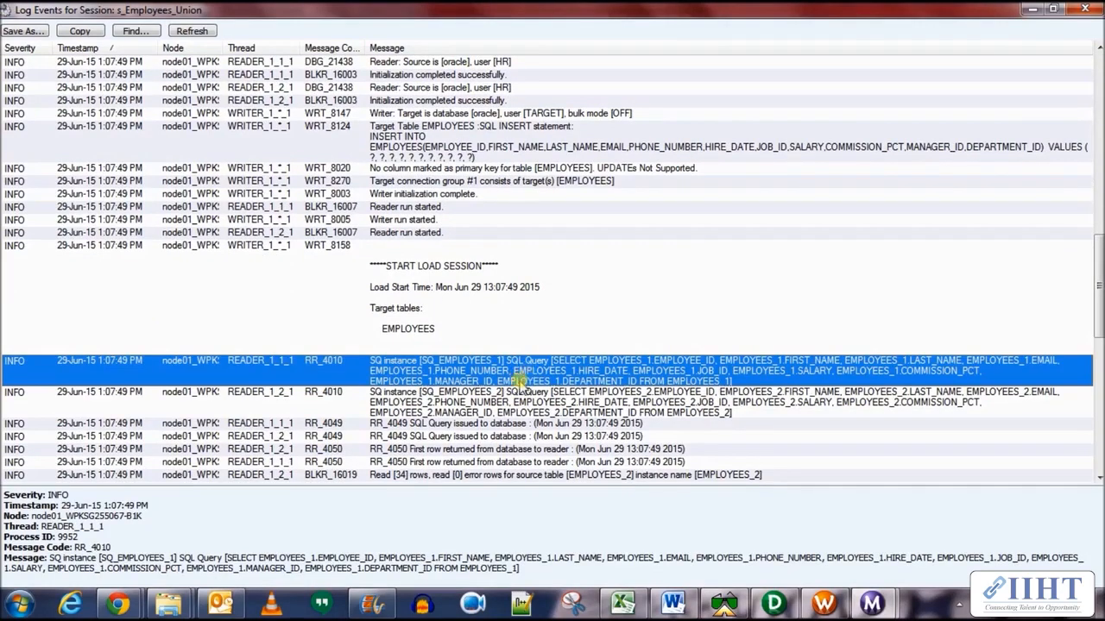
{"action": "scroll", "scroll_direction": "down", "scroll_amount": 3}
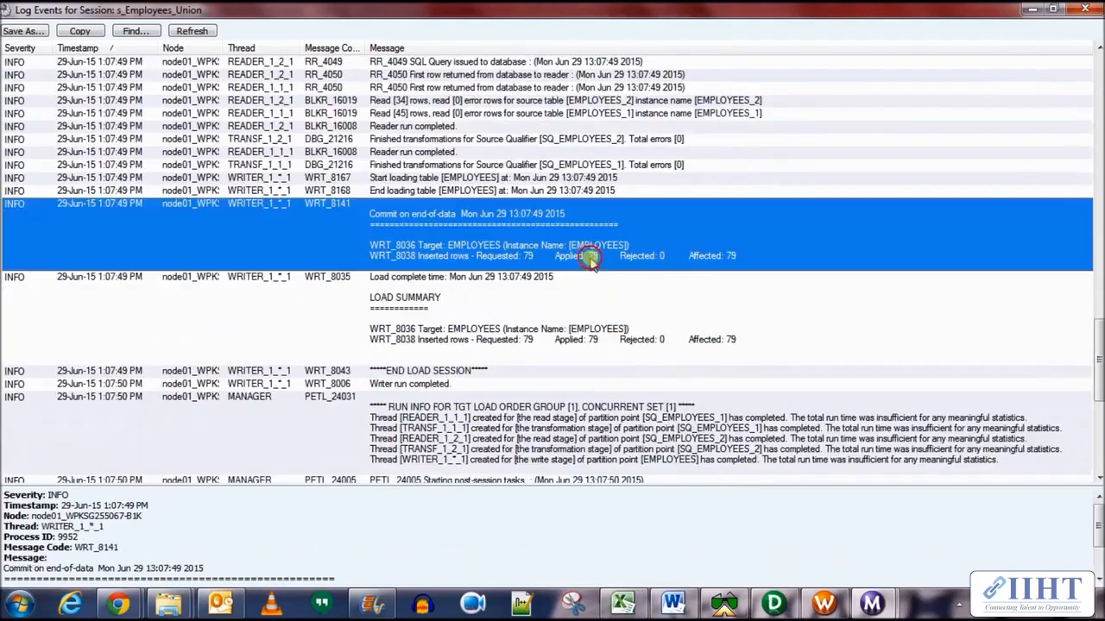
{"action": "scroll", "scroll_direction": "down", "scroll_amount": 3}
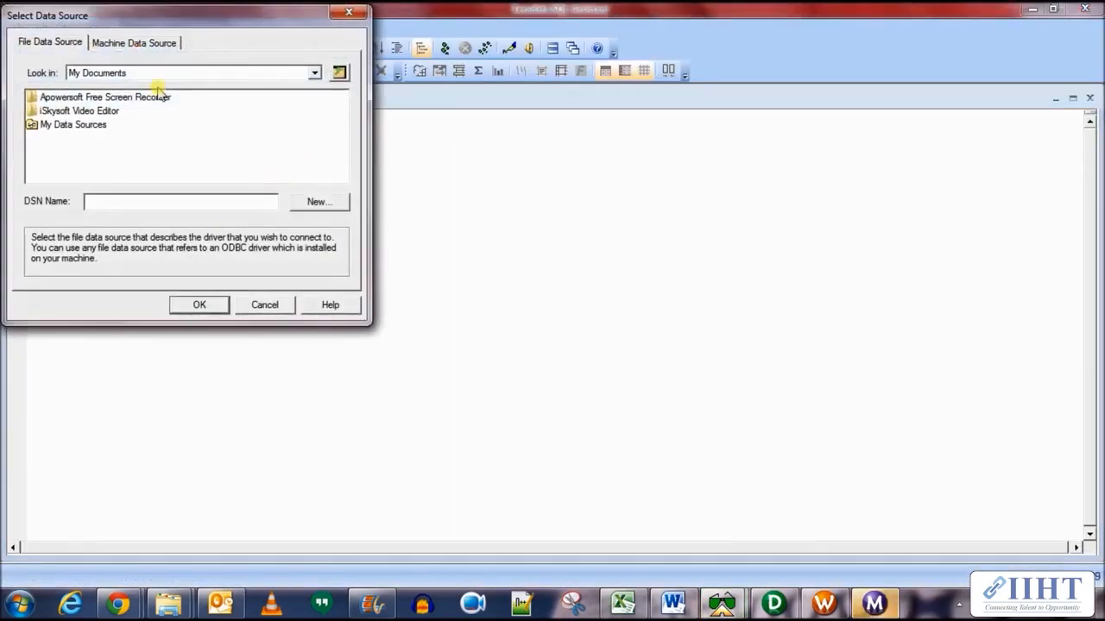
Step: Connect to the Oracle ODBC data source as the target user
{"action": "left_click", "coordinate": [264, 303]}
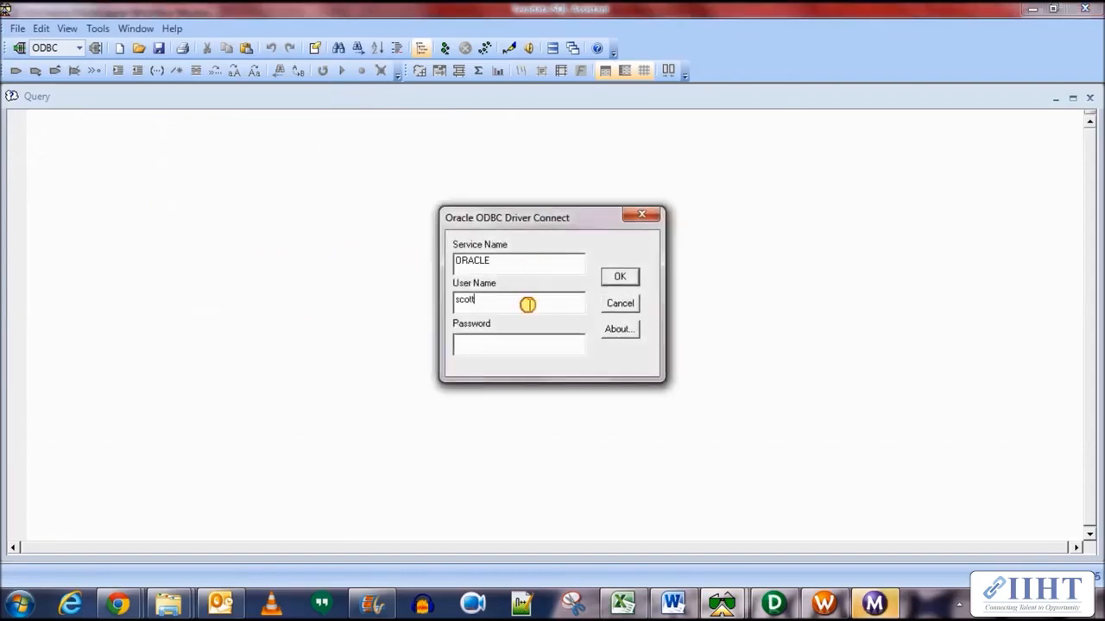
{"action": "type", "text": "target"}
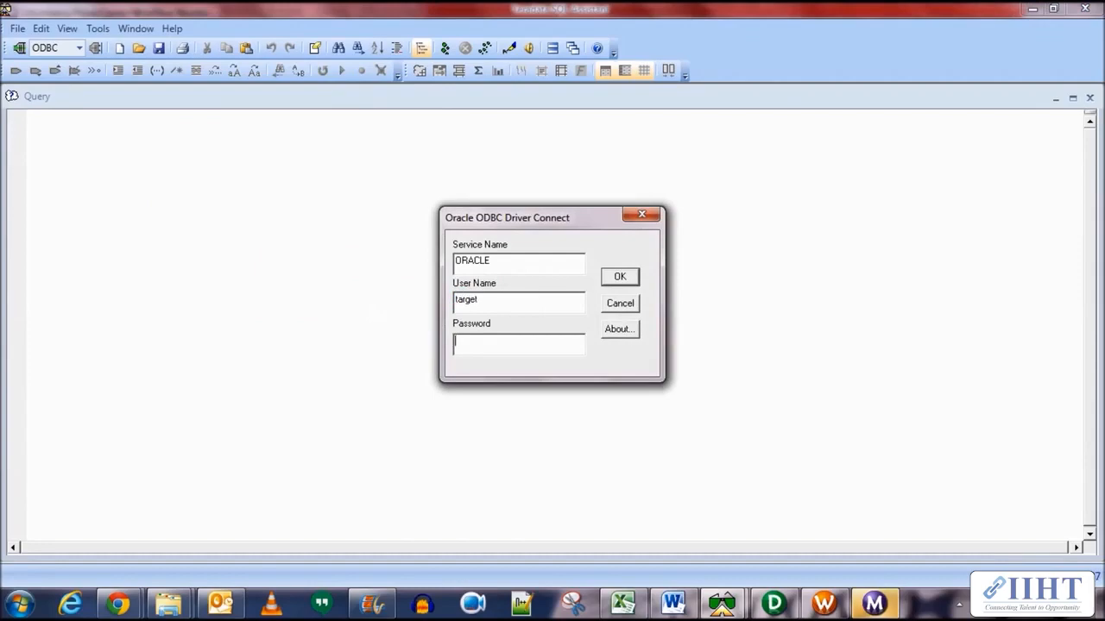
{"action": "left_click", "coordinate": [618, 276]}
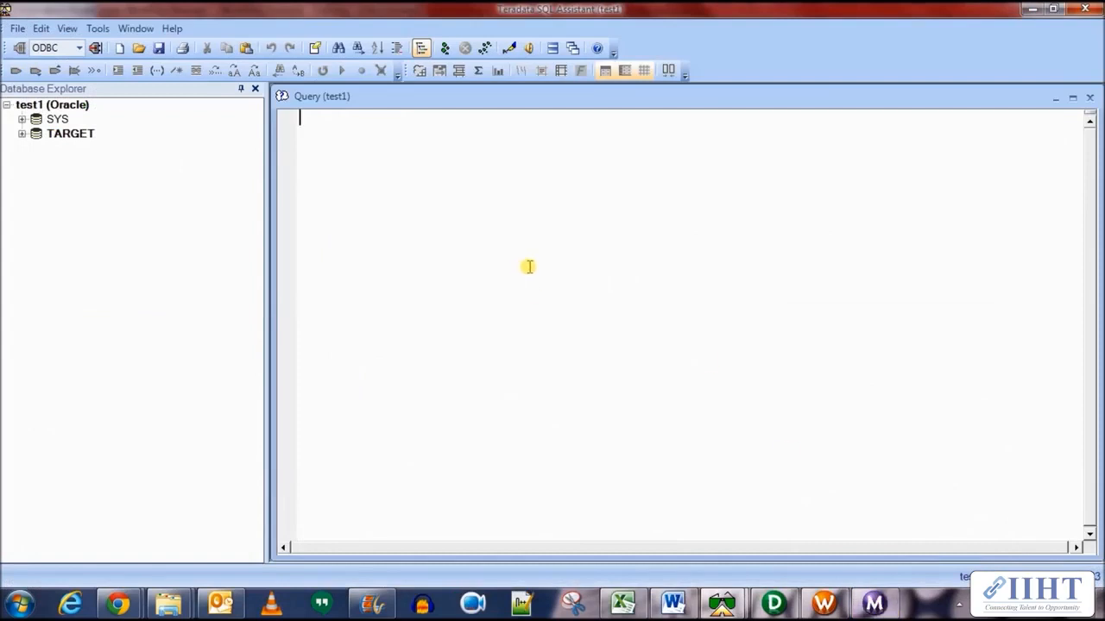
Step: Run select * from employees and scroll through the loaded rows
{"action": "type", "text": "select *"}
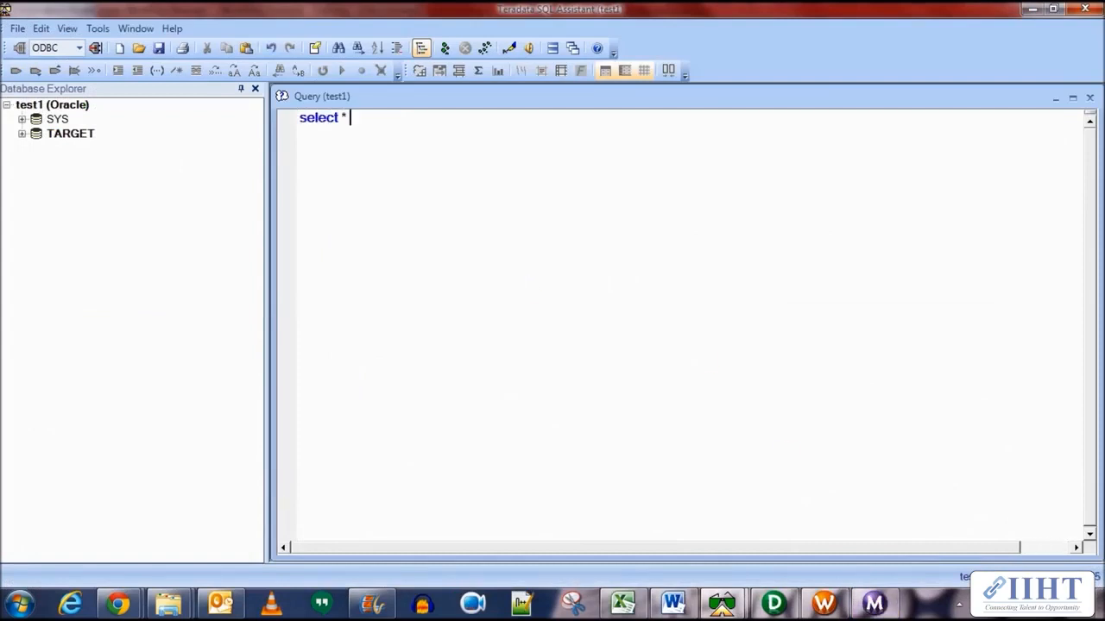
{"action": "type", "text": "from emplo"}
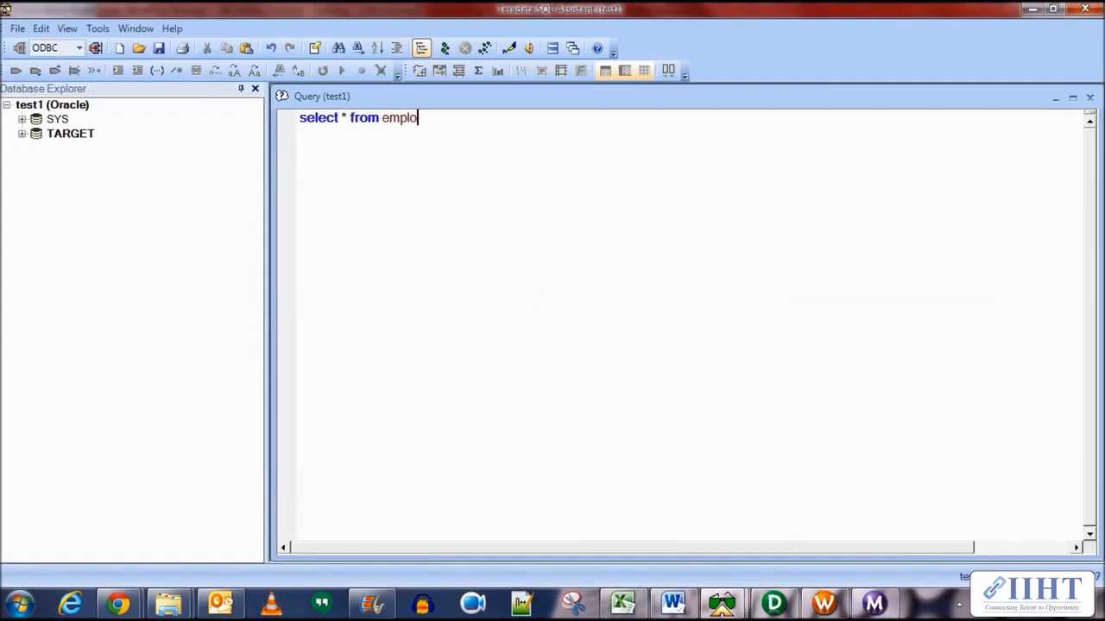
{"action": "left_click", "coordinate": [340, 69]}
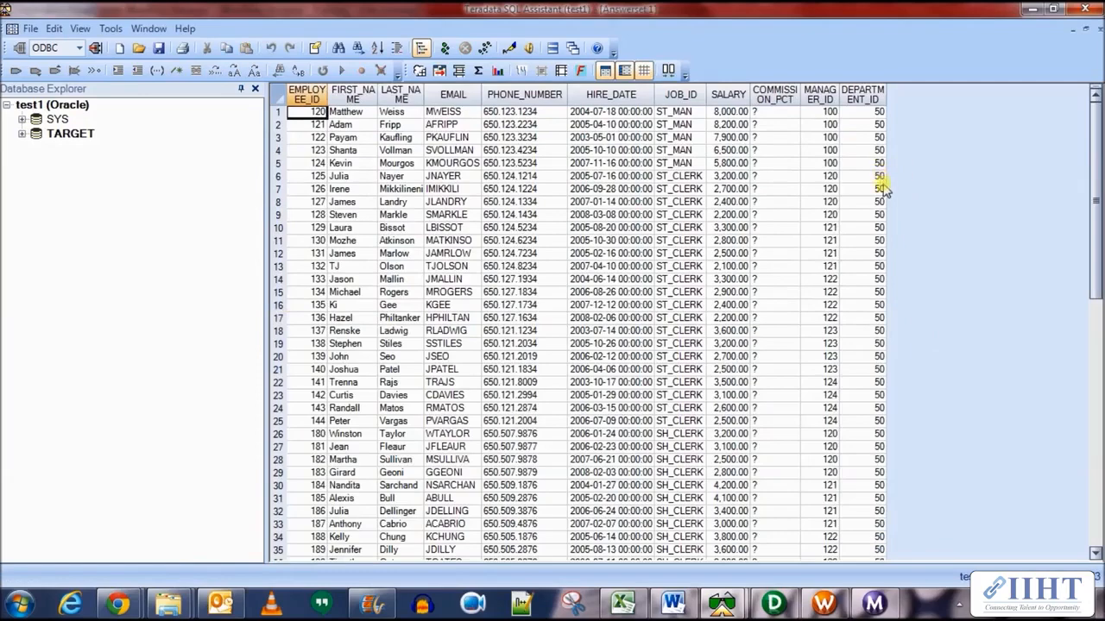
{"action": "scroll", "scroll_direction": "down", "scroll_amount": 3}
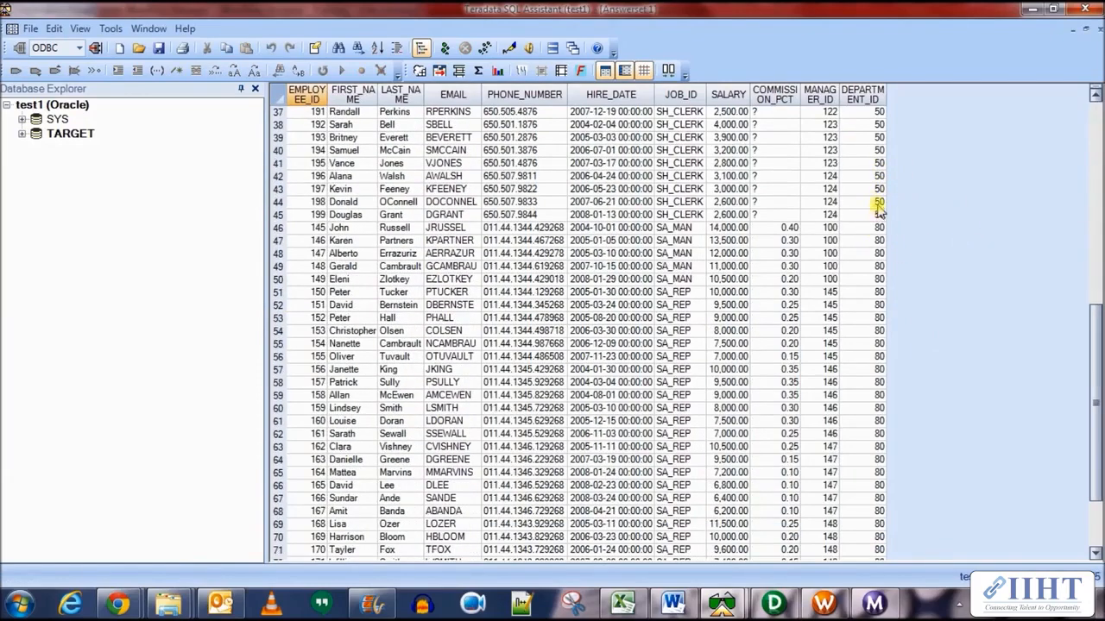